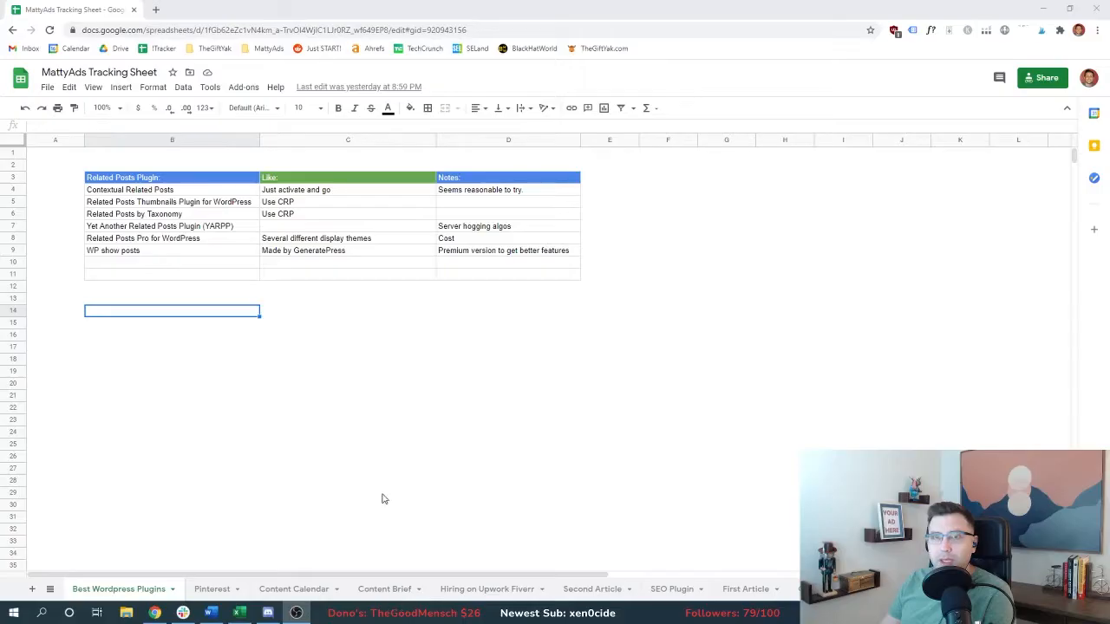
- Speed-test the Valentine's gift ideas article URL in GTmetrix, getting a B grade
left_click(346, 9)
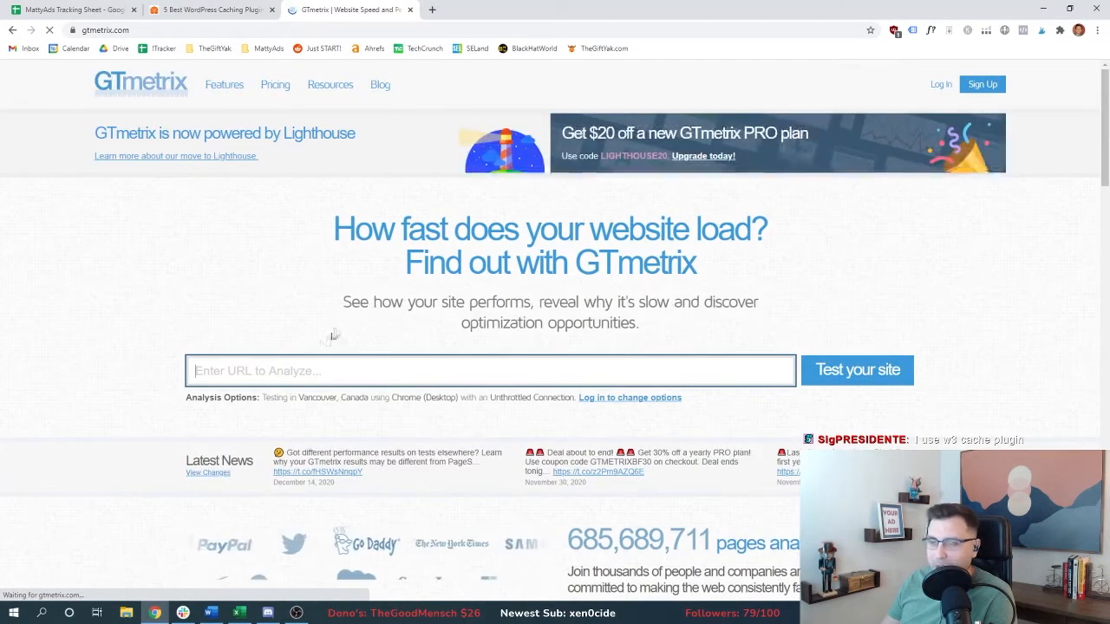
type("t")
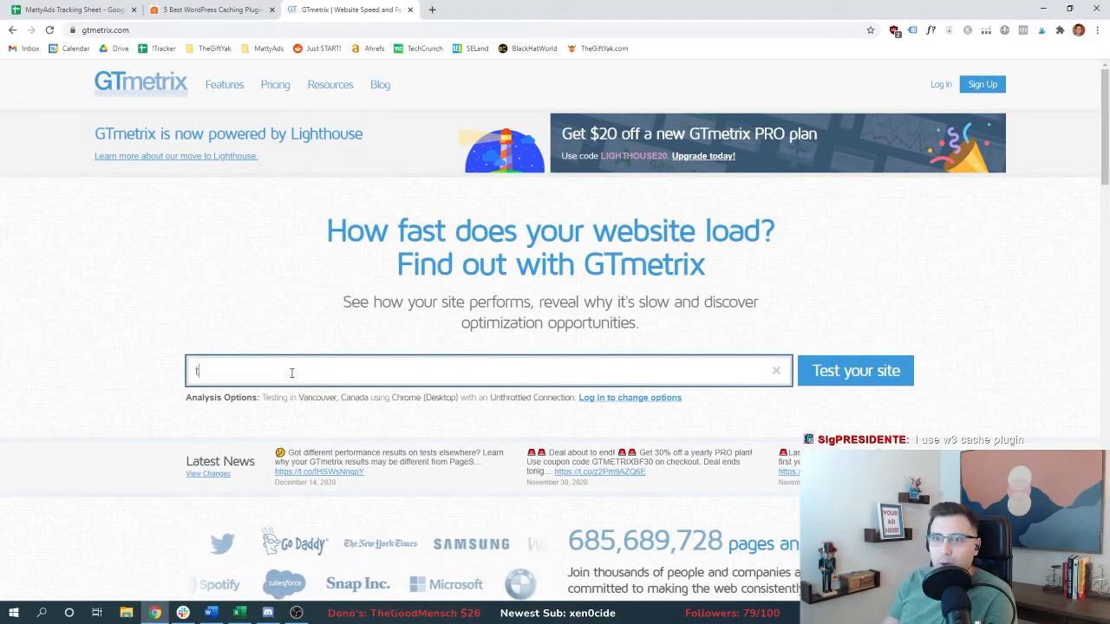
type("hegiftyak.com")
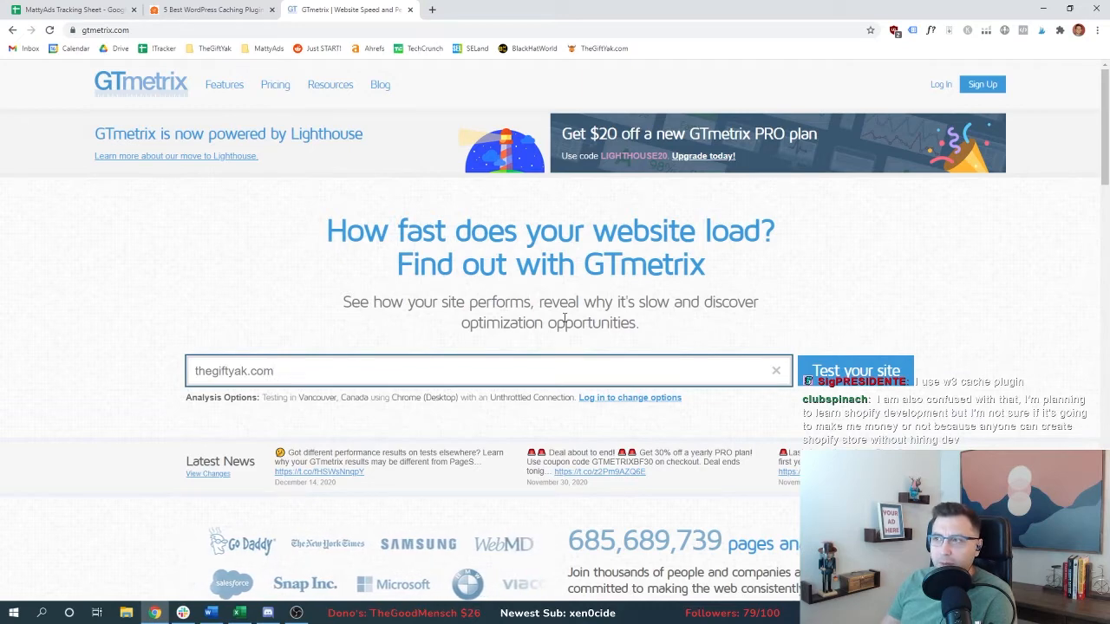
left_click(855, 370)
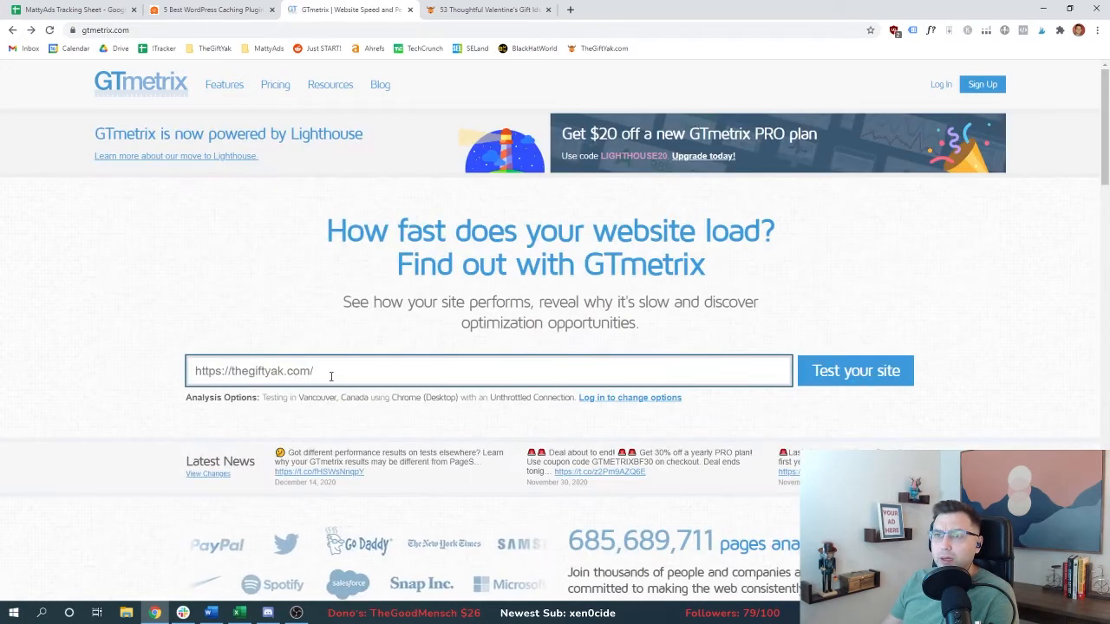
left_click(855, 371)
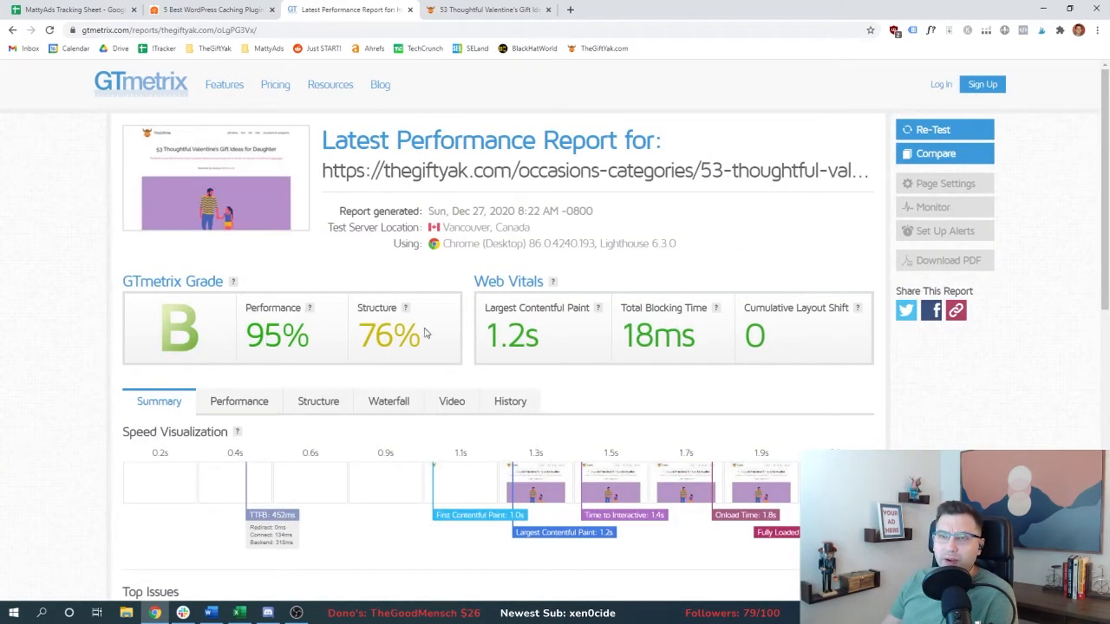
mouse_move(583, 495)
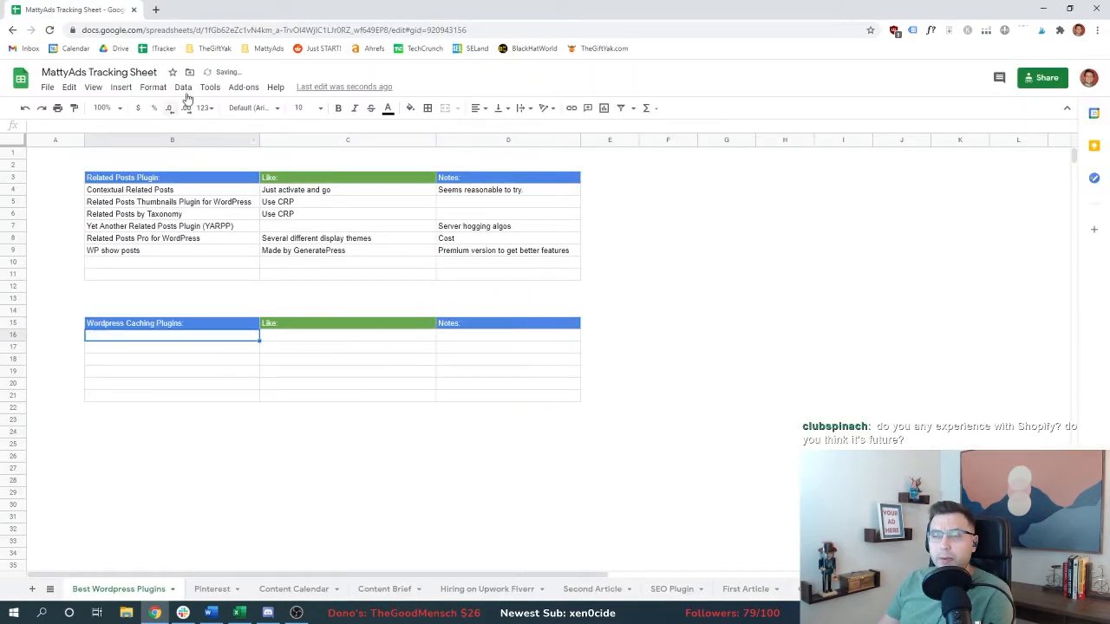
- Read WPBeginner's caching plugins article from WP Rocket's one-click caching down to W3 Total Cache
left_click(212, 10)
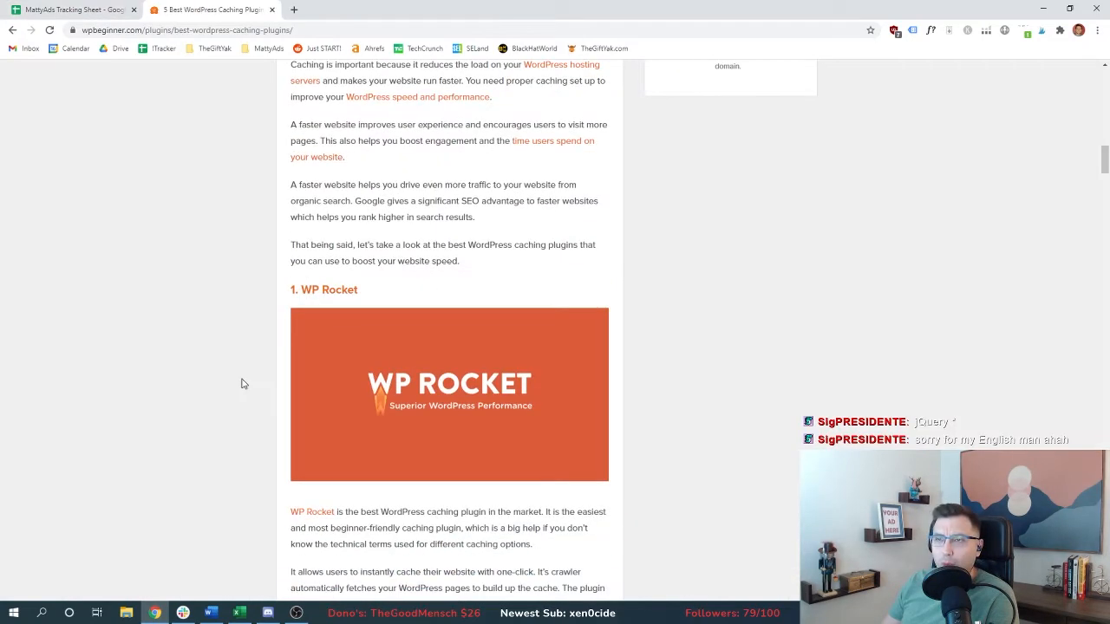
scroll("down", 3)
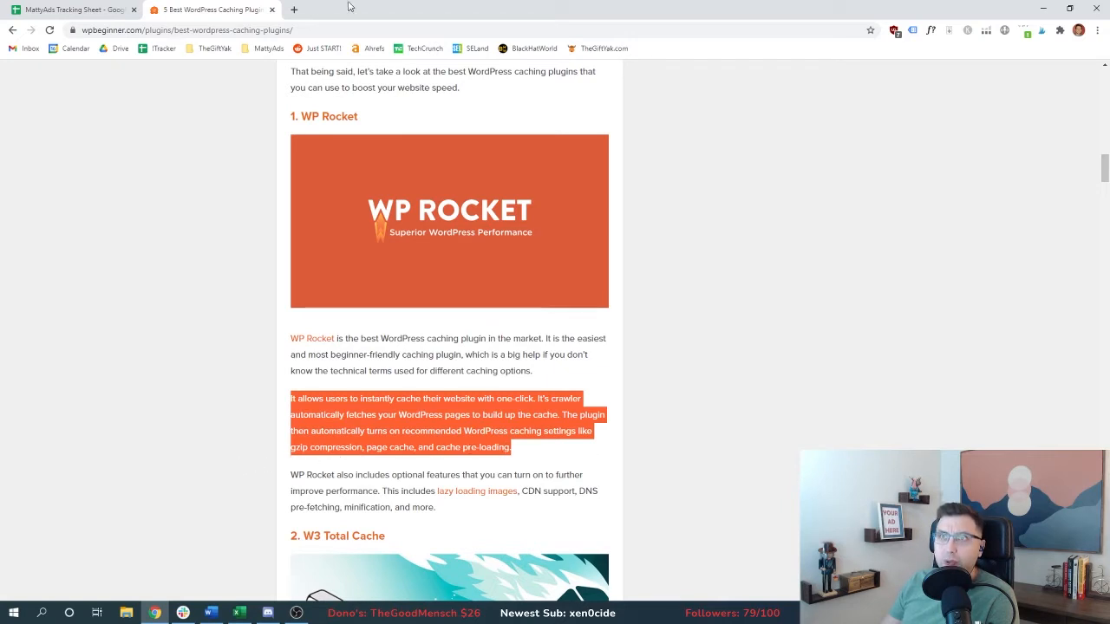
scroll("down", 3)
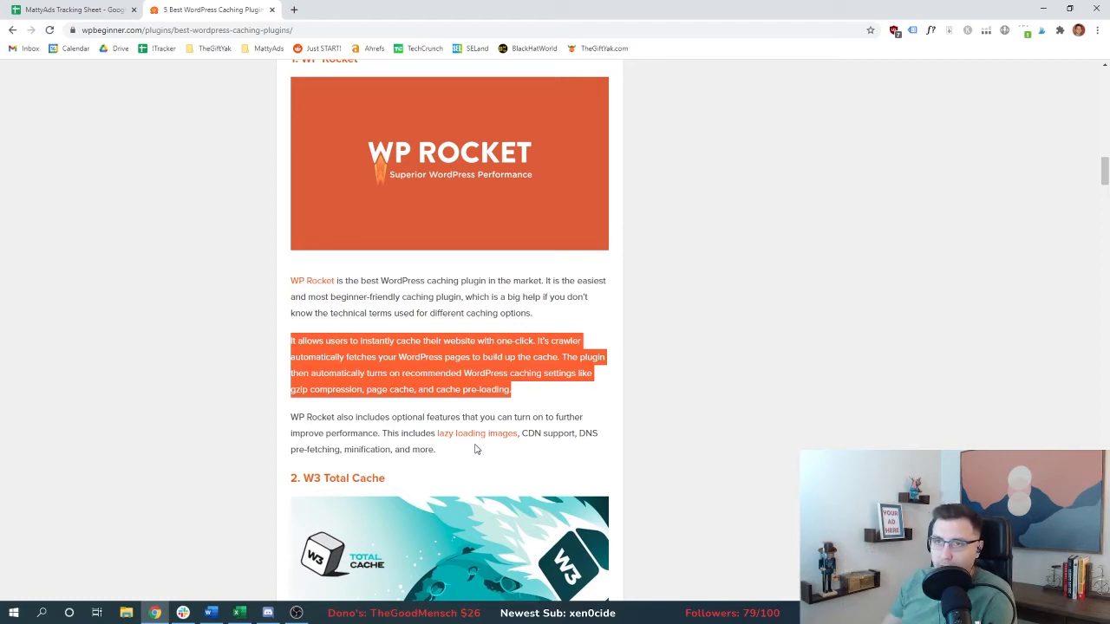
scroll("down", 3)
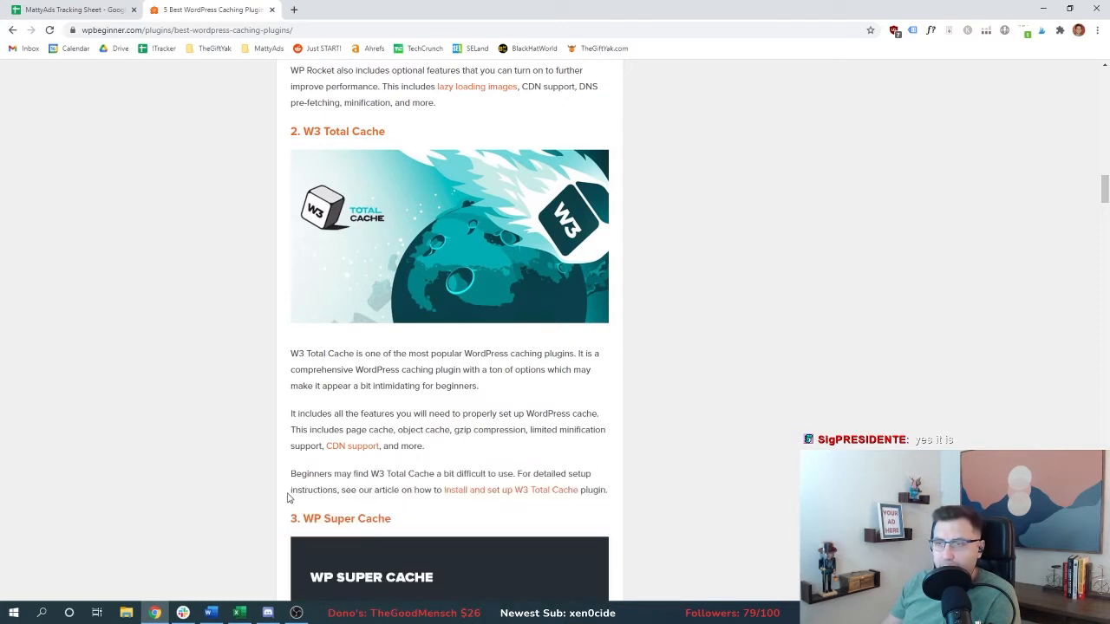
- Check the tracking sheet, then highlight the WP Super Cache description and read on to Sucuri
left_click(74, 10)
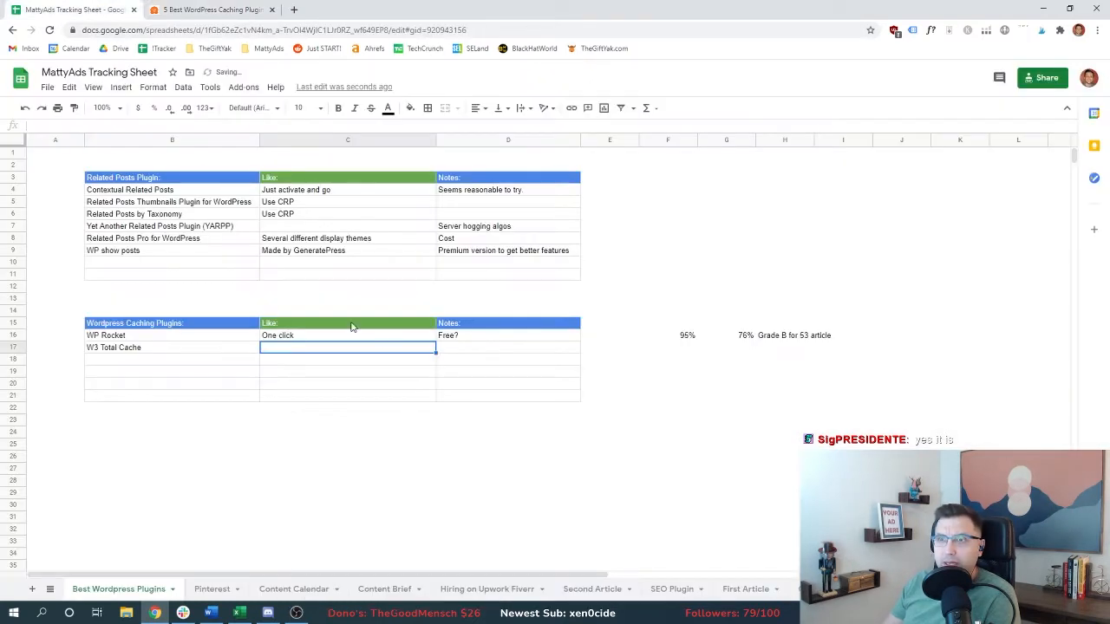
left_click(209, 10)
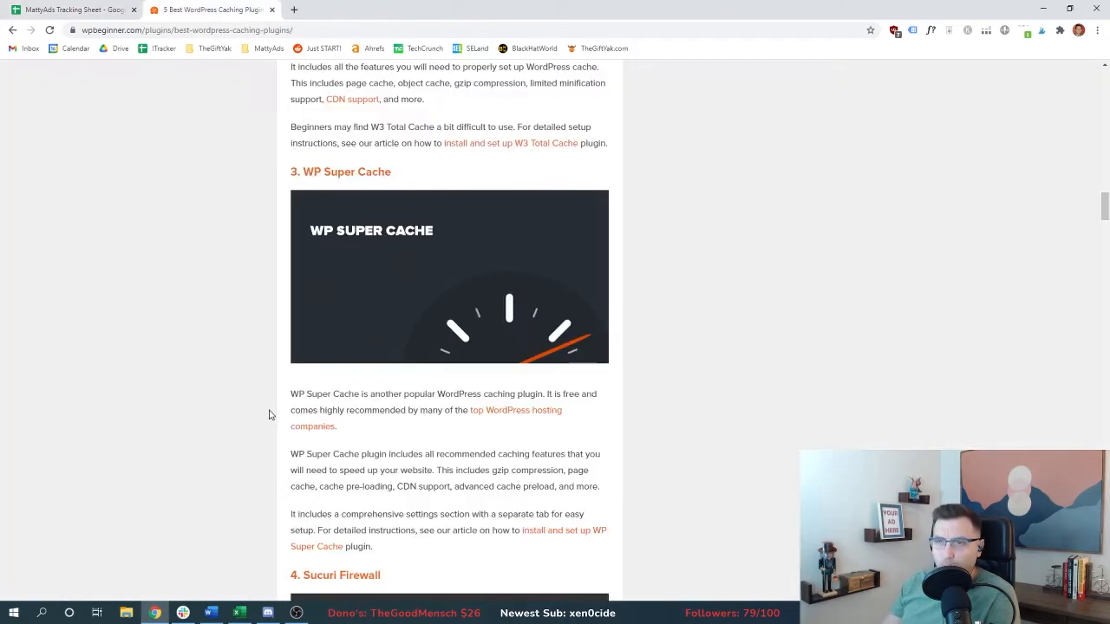
scroll("down", 3)
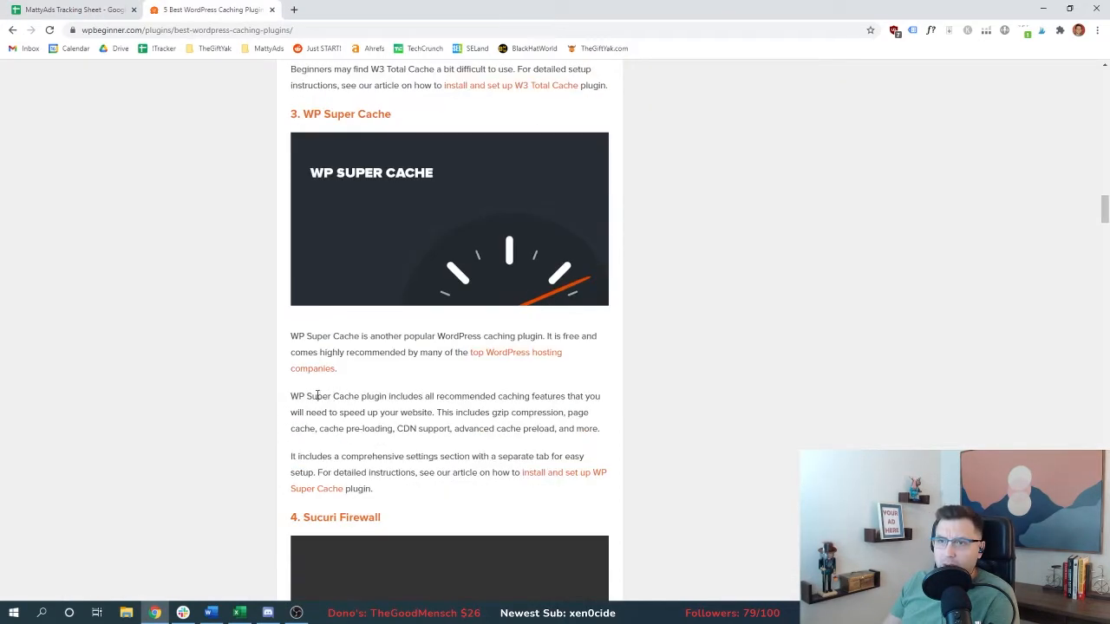
left_click_drag(290, 397, 388, 396)
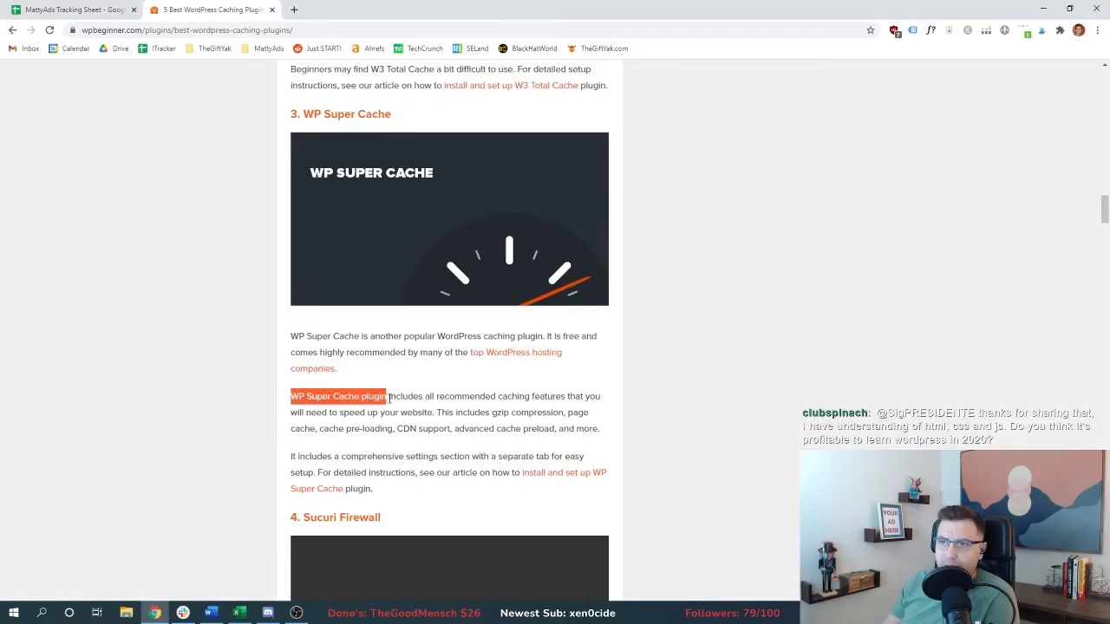
scroll("down", 3)
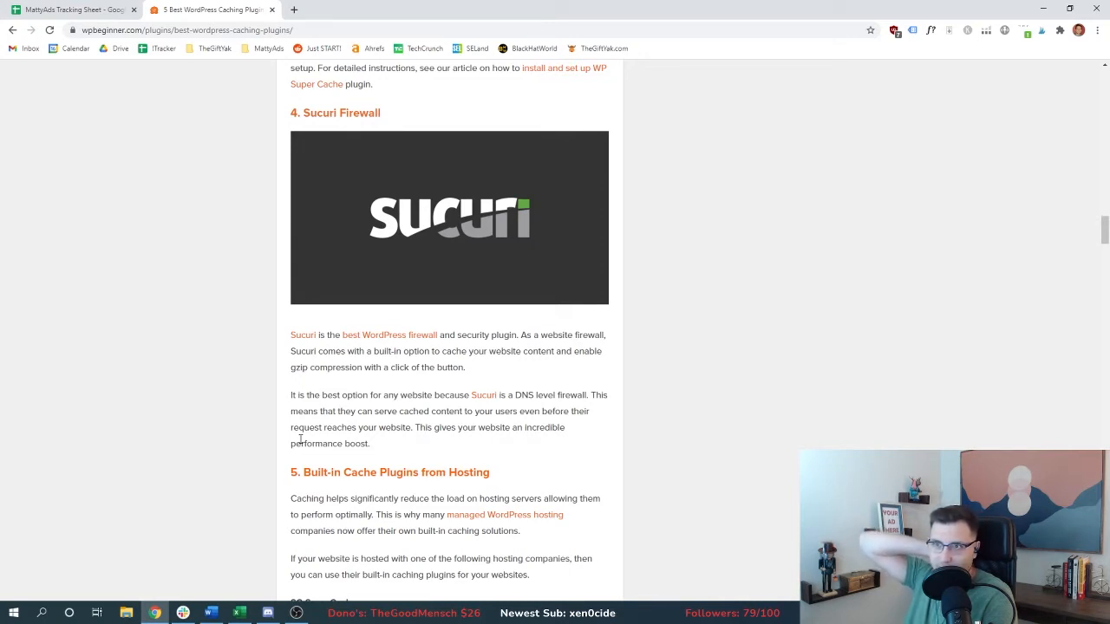
mouse_move(270, 434)
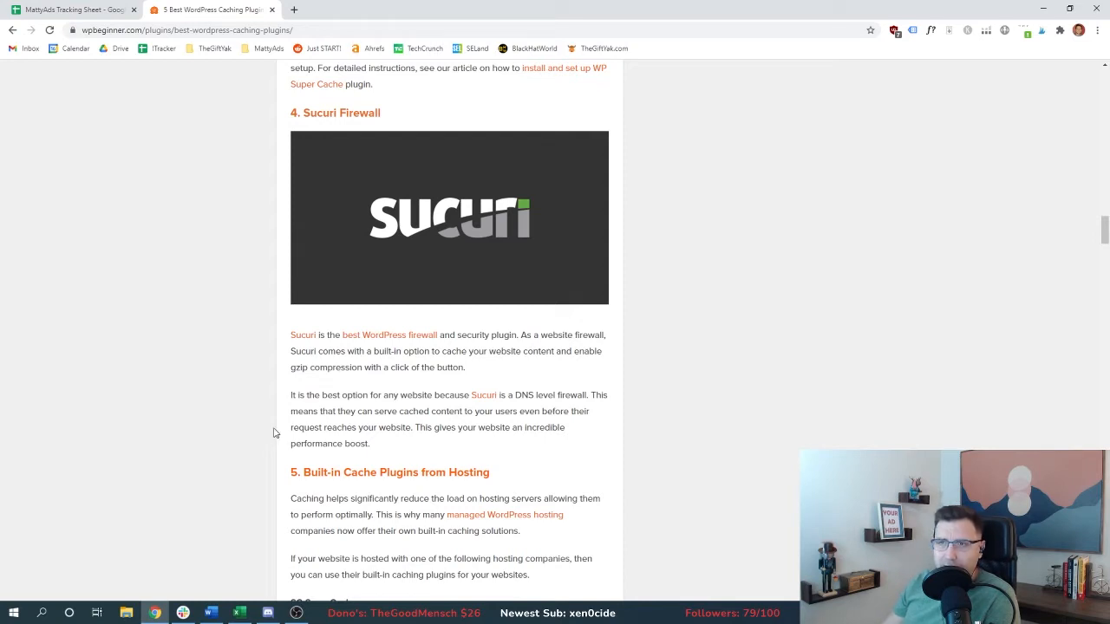
mouse_move(286, 441)
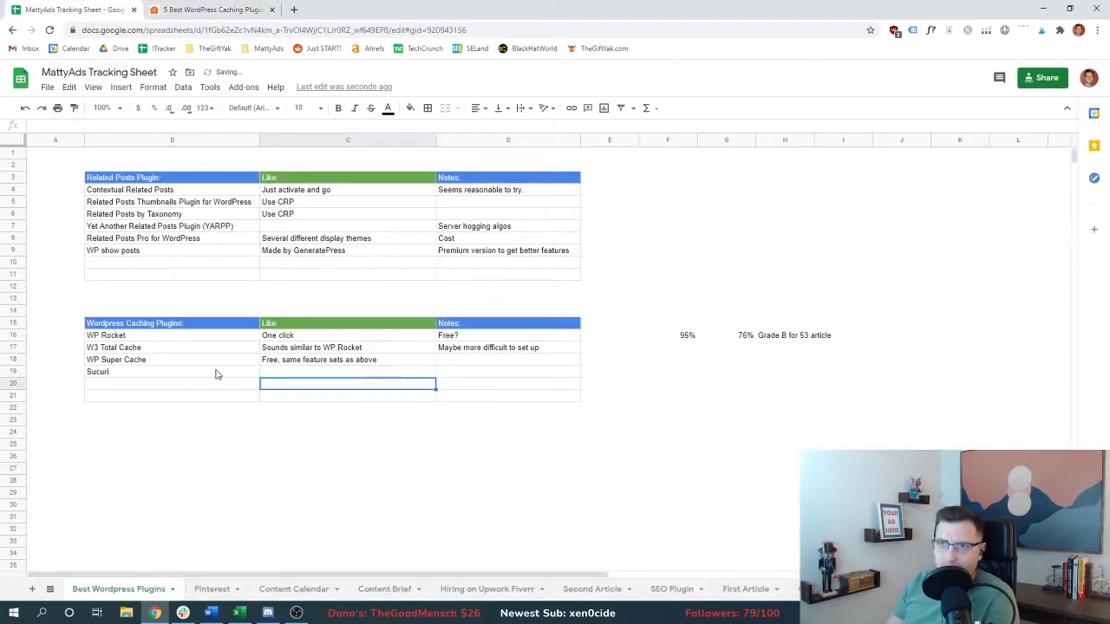
- Enter 'Built in cache & DNS Firewall' as Sucuri's note in the table
type("Built in cache & DNS Firewall")
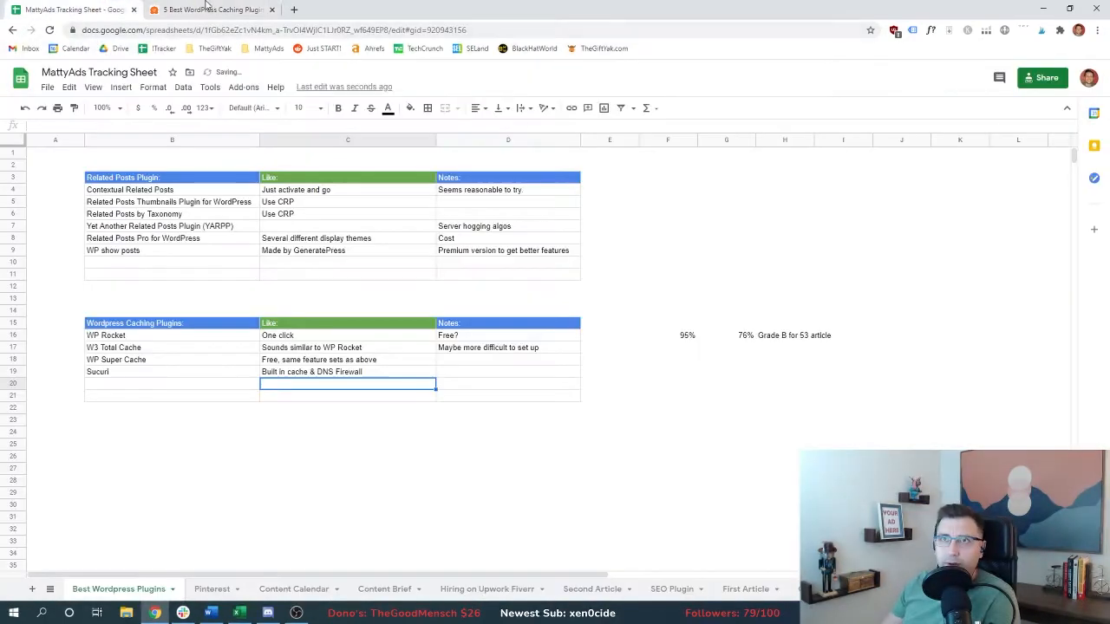
left_click(212, 9)
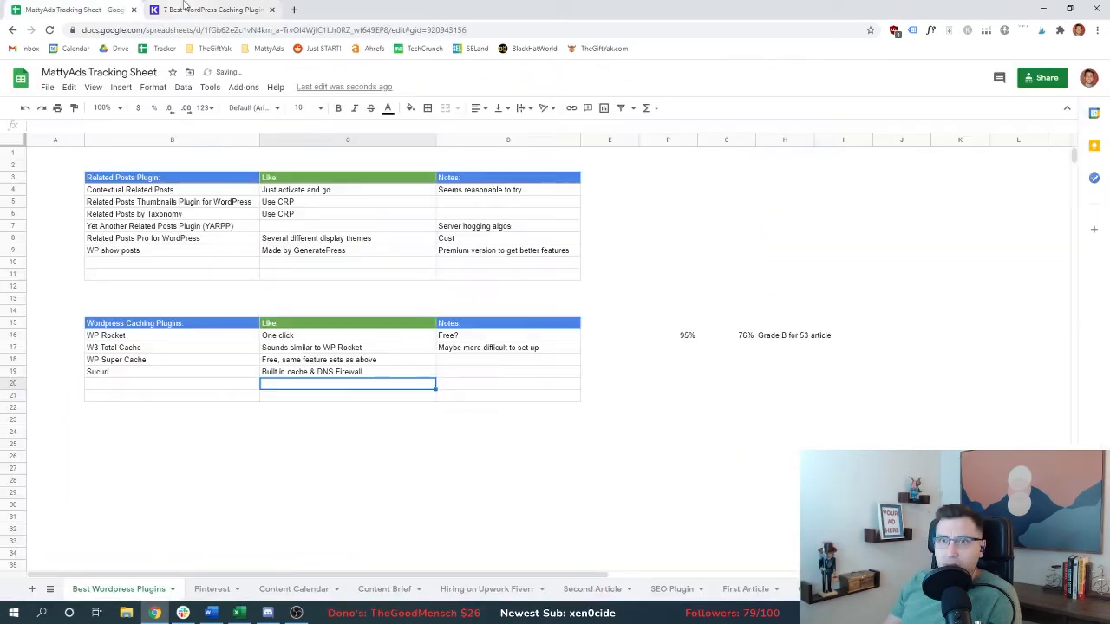
- Read Kinsta's WP Rocket section, highlighting beginner-friendly settings, database optimization and Multisite compatibility
left_click(213, 10)
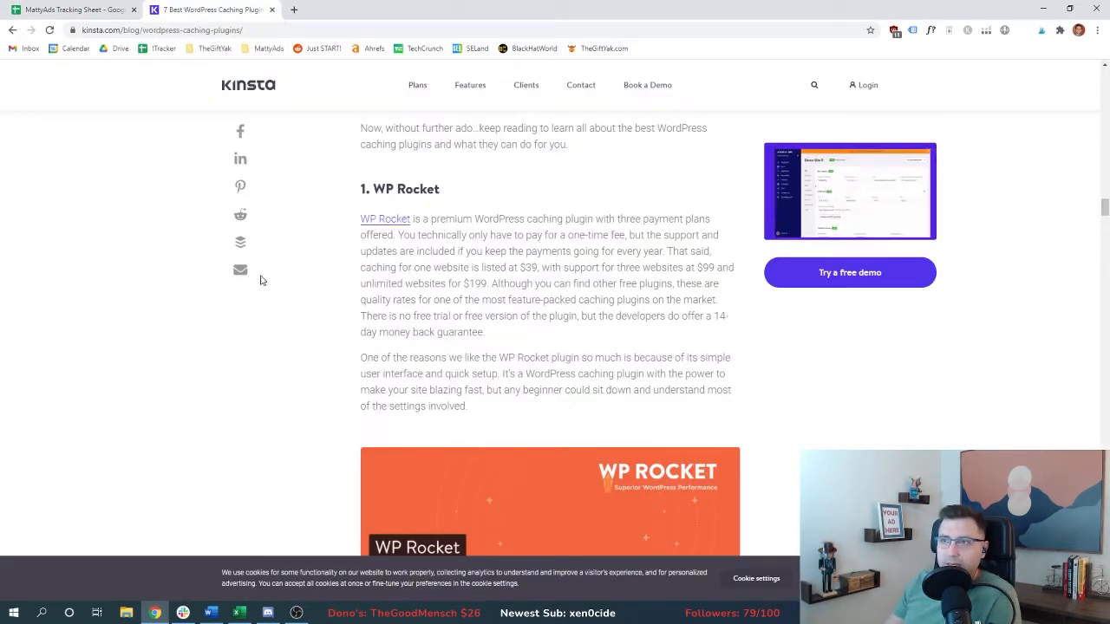
left_click_drag(504, 391, 468, 406)
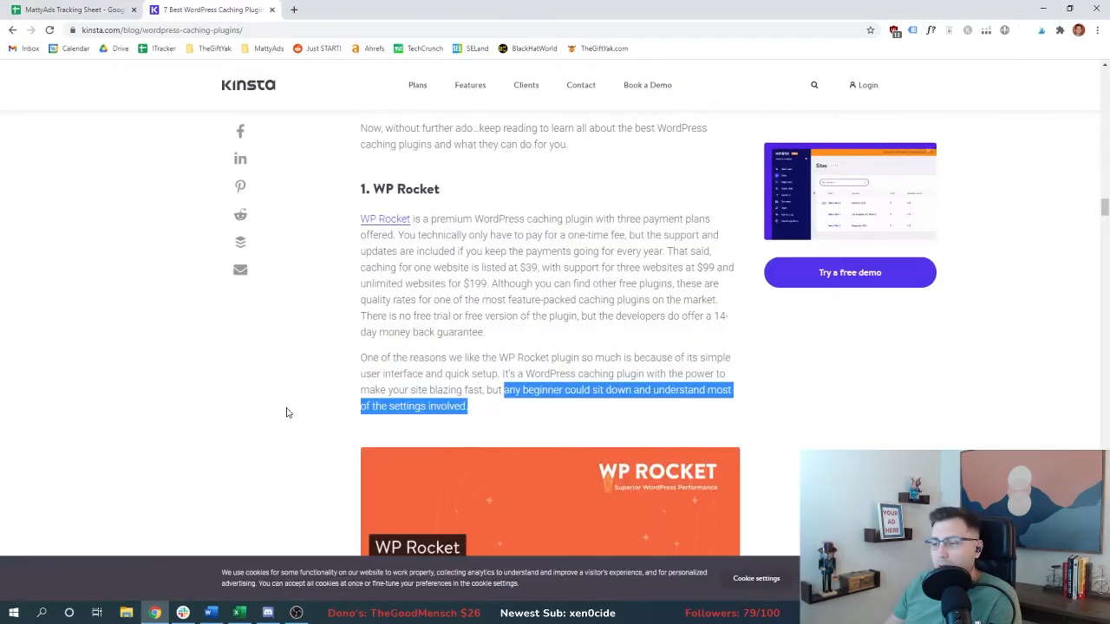
scroll("down", 3)
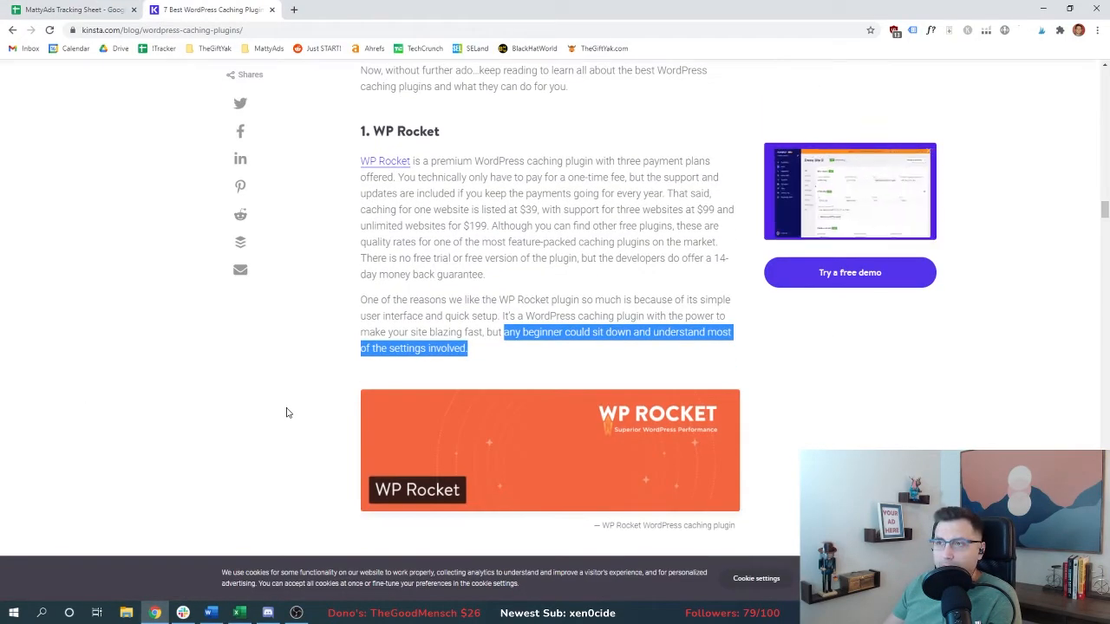
scroll("down", 3)
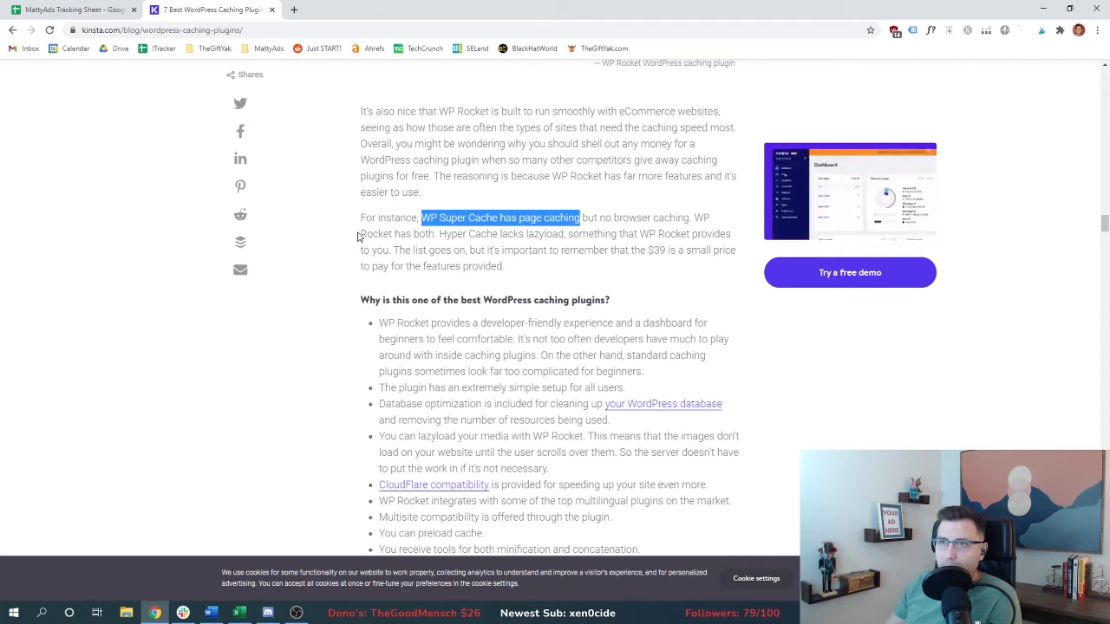
scroll("down", 3)
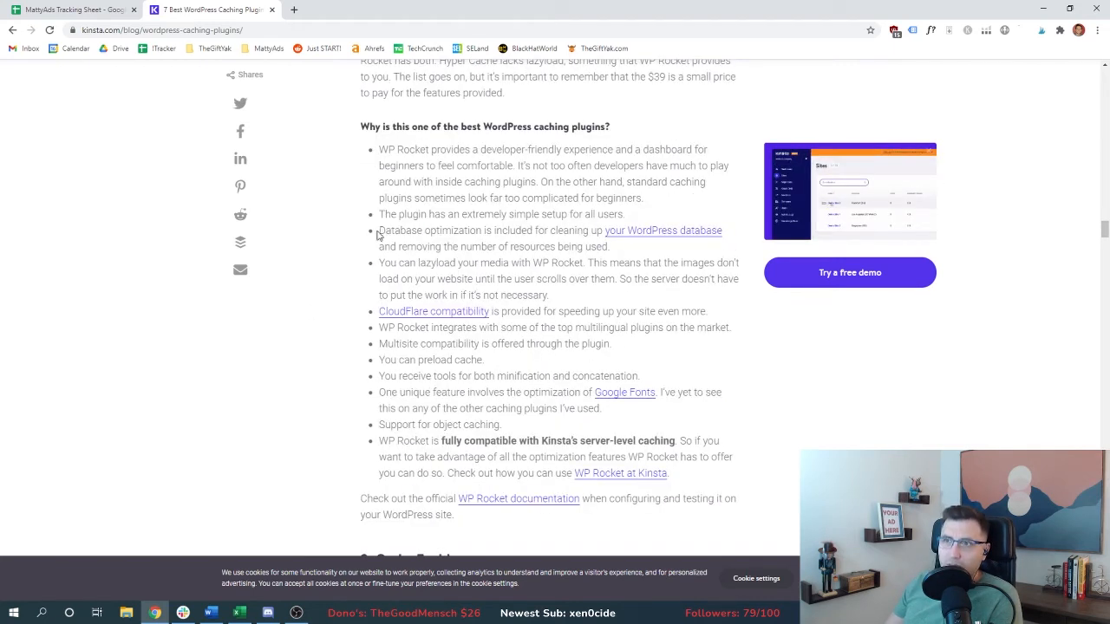
left_click_drag(379, 230, 544, 230)
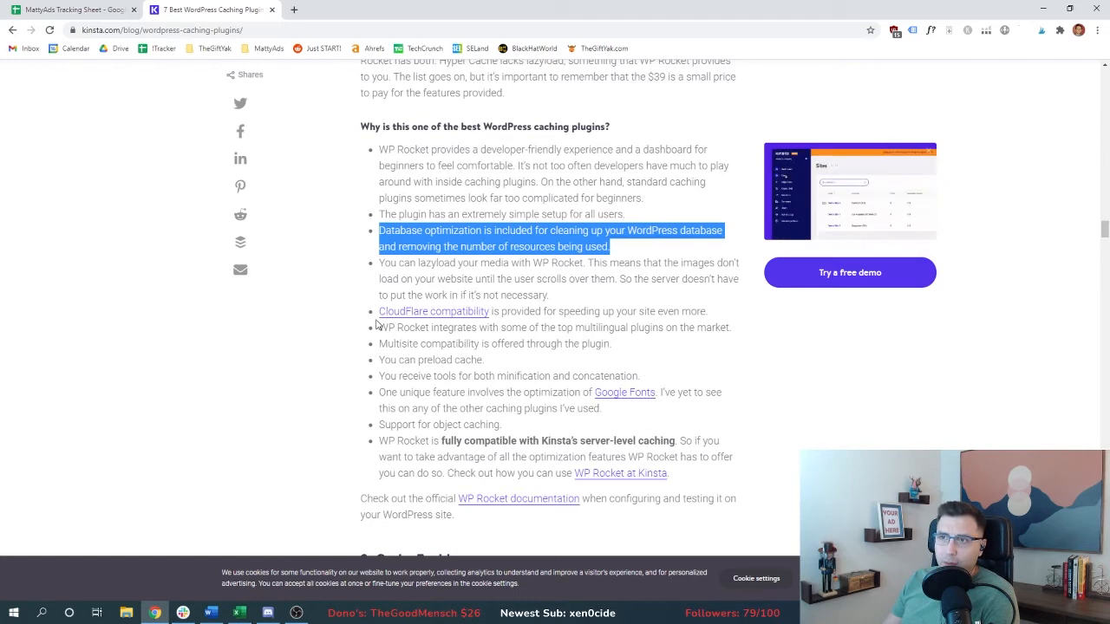
mouse_move(366, 325)
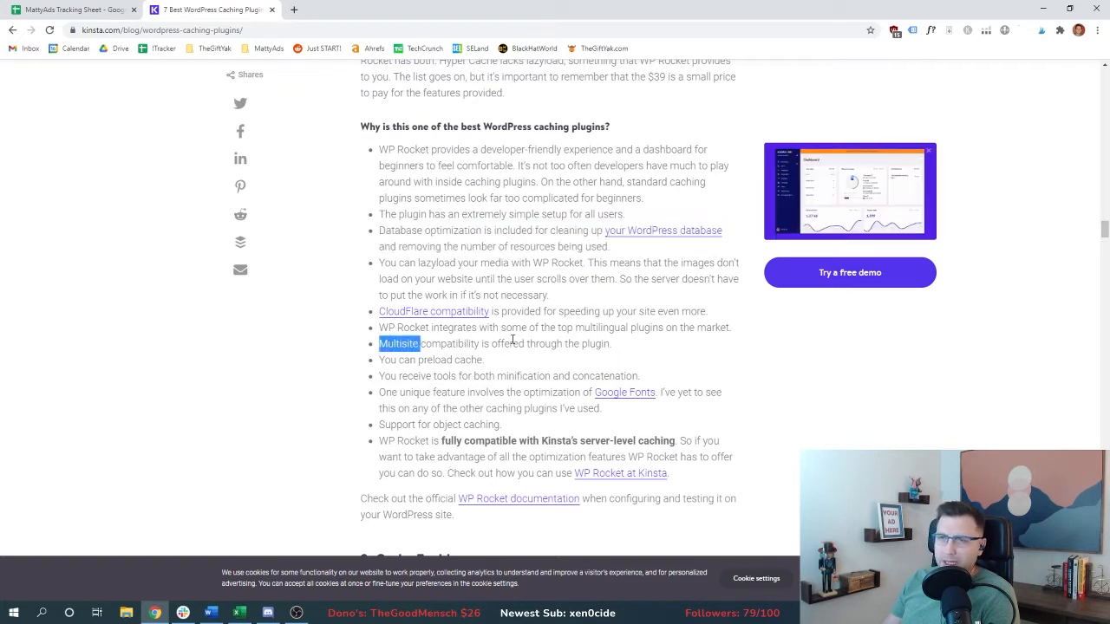
left_click_drag(421, 344, 611, 343)
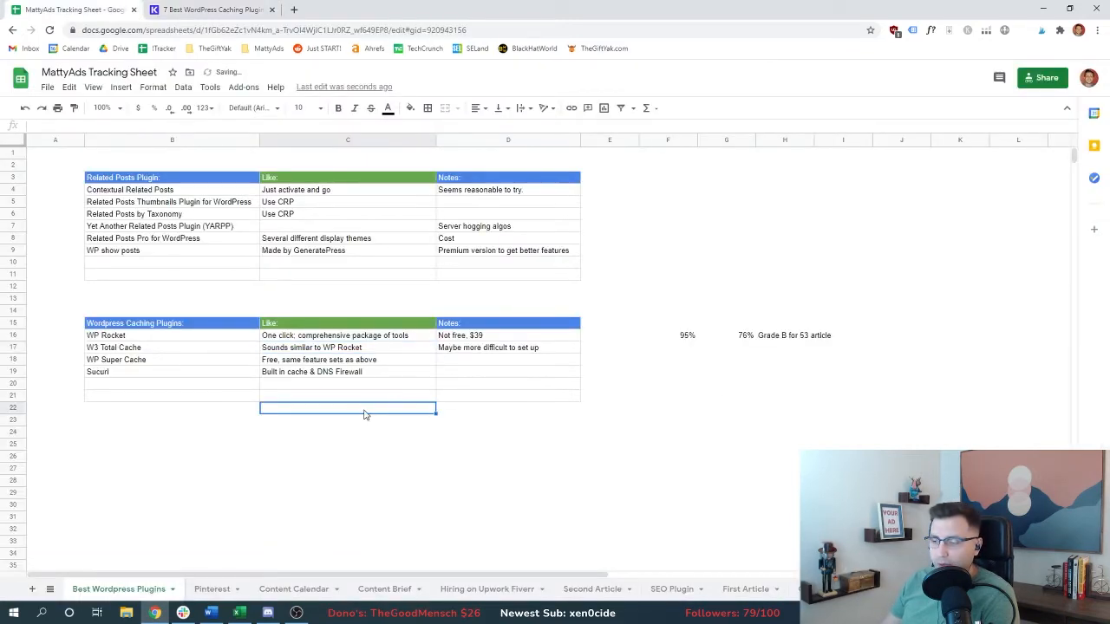
- Read Kinsta's W3 Total Cache section, highlighting its CDN integration and mobile-friendly support
left_click(212, 10)
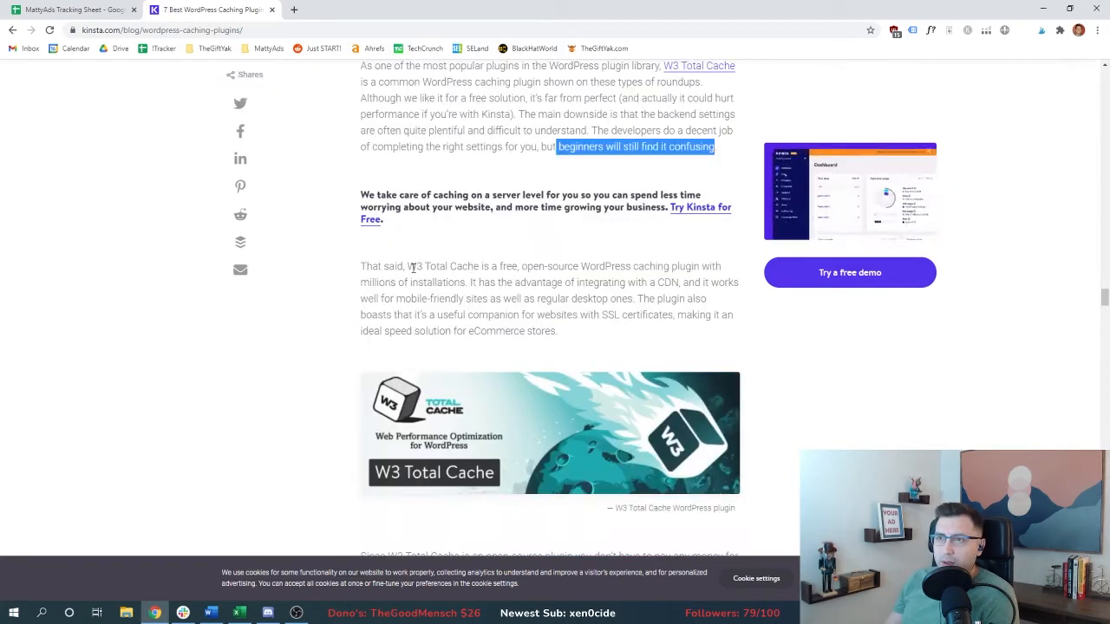
left_click_drag(415, 266, 580, 267)
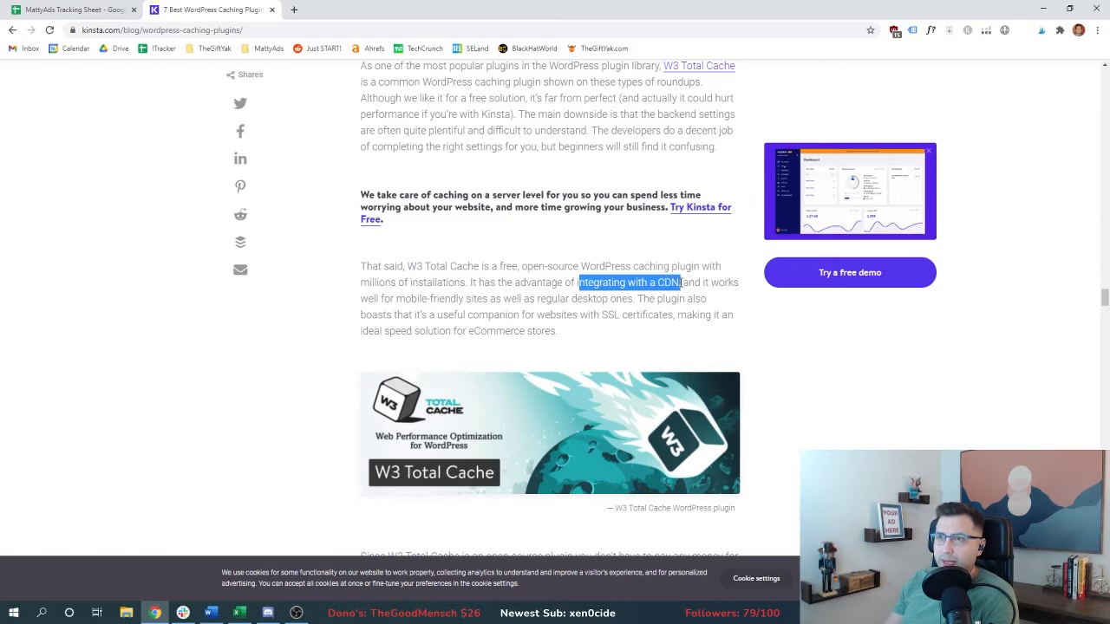
double_click(429, 298)
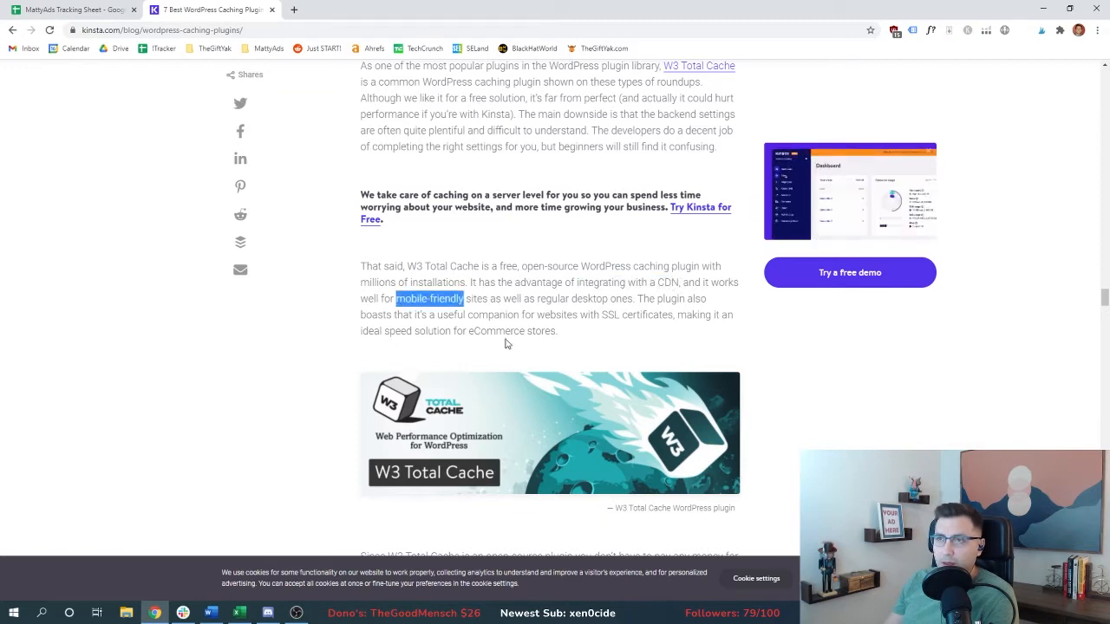
scroll("down", 3)
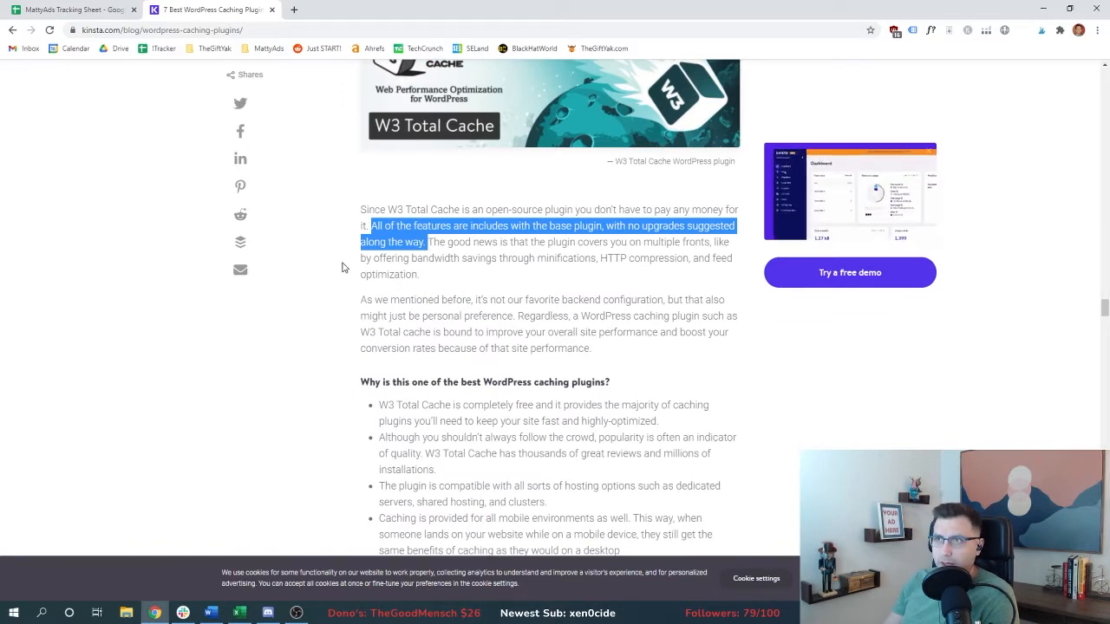
scroll("down", 3)
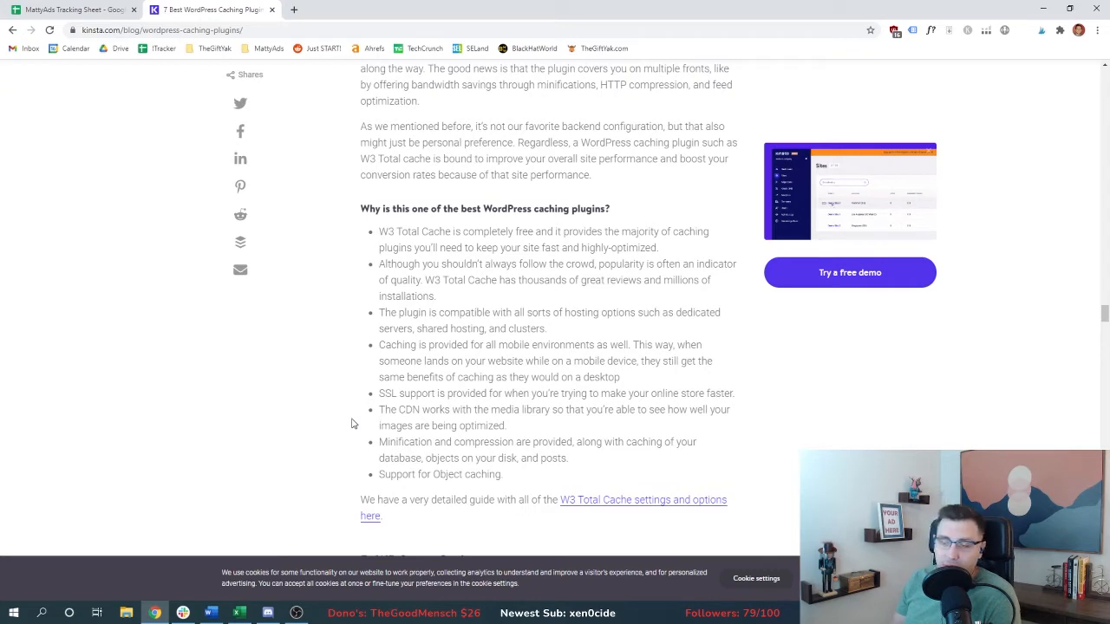
scroll("down", 3)
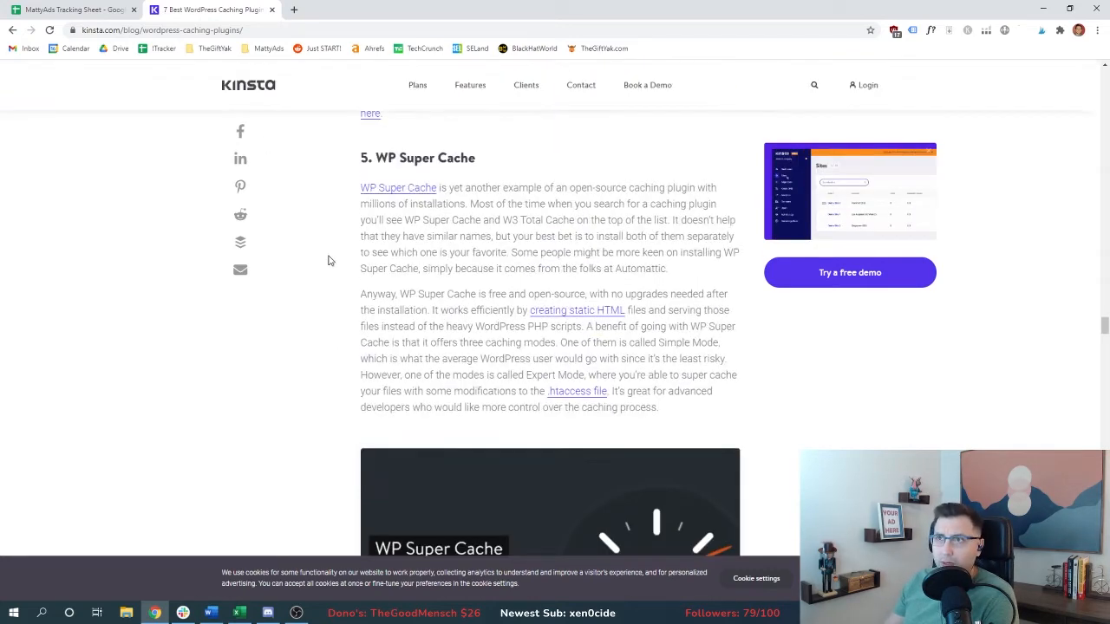
scroll("down", 3)
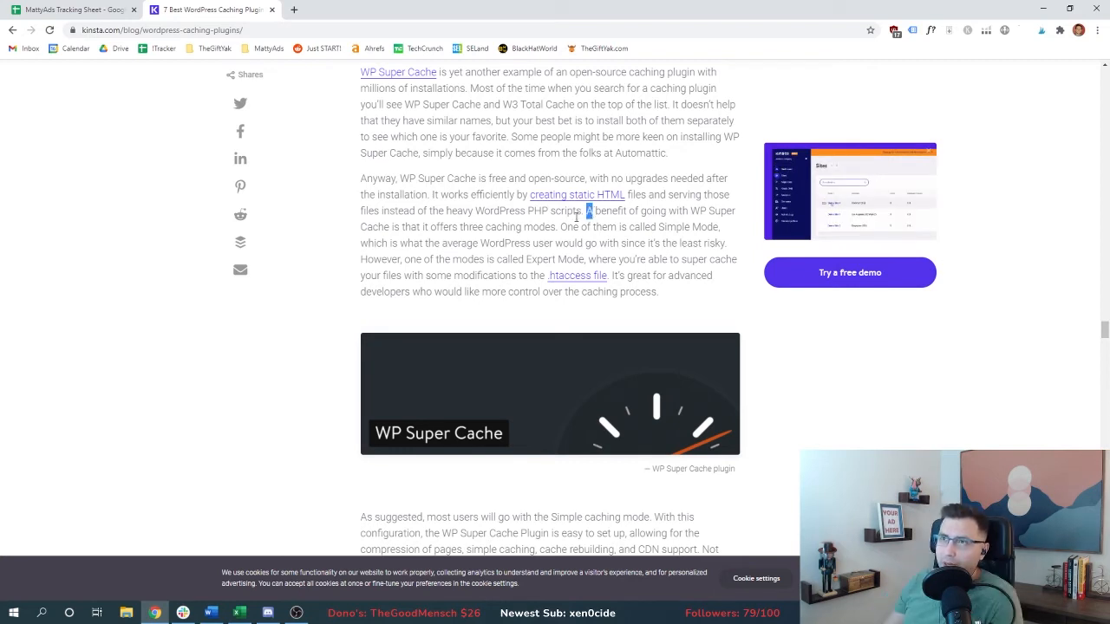
- Highlight WP Super Cache's three caching modes and note 'Same as W3 Total Cache, except has 3'
left_click_drag(586, 211, 556, 227)
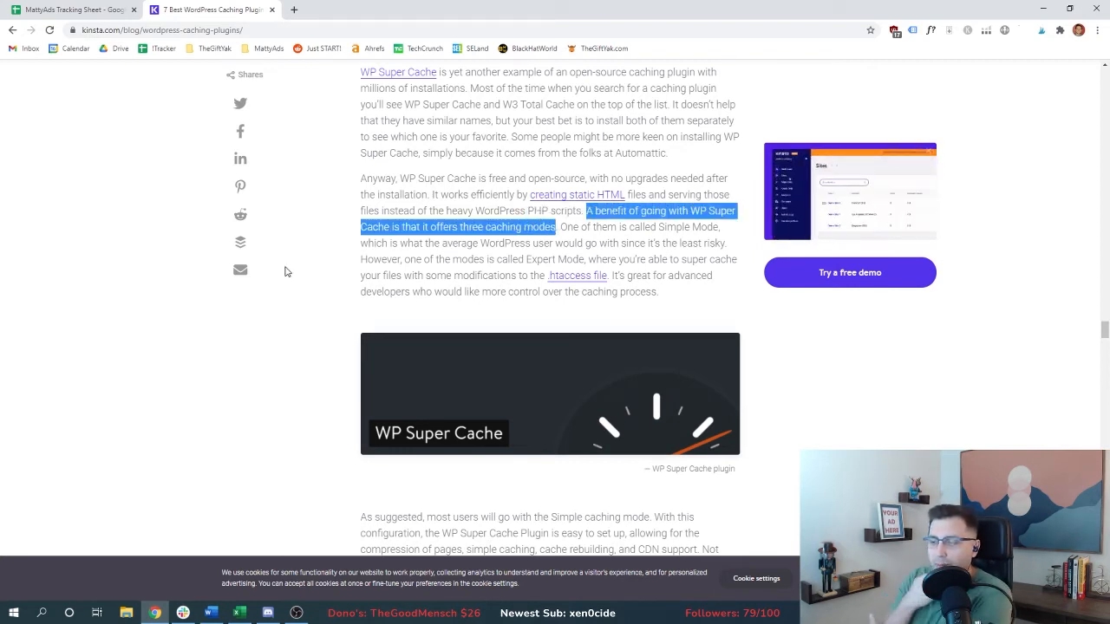
scroll("down", 3)
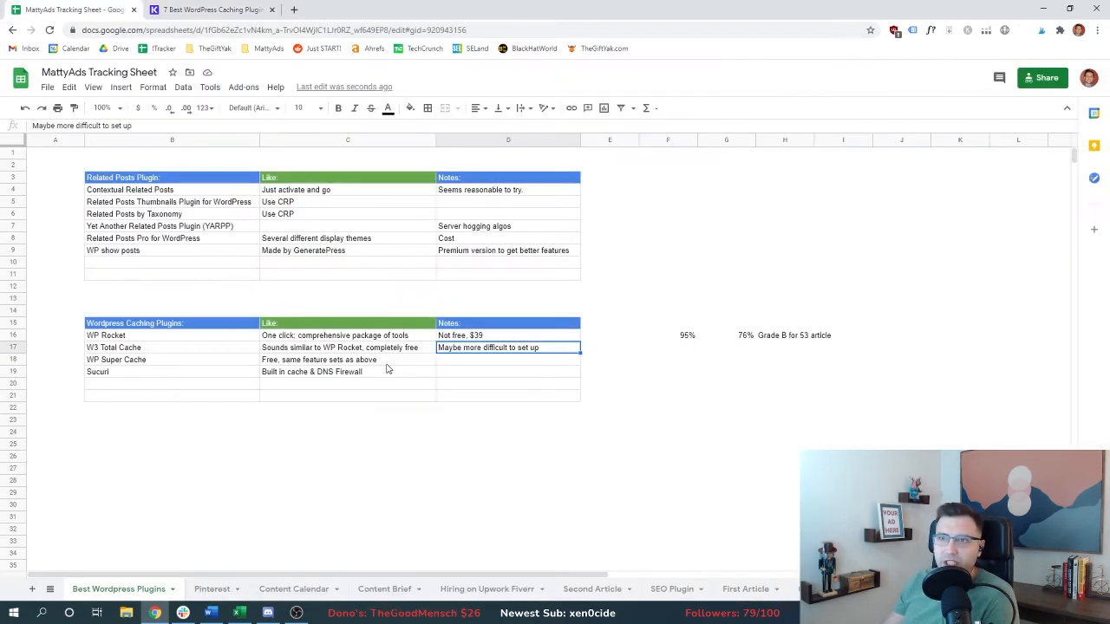
type("Same as W3")
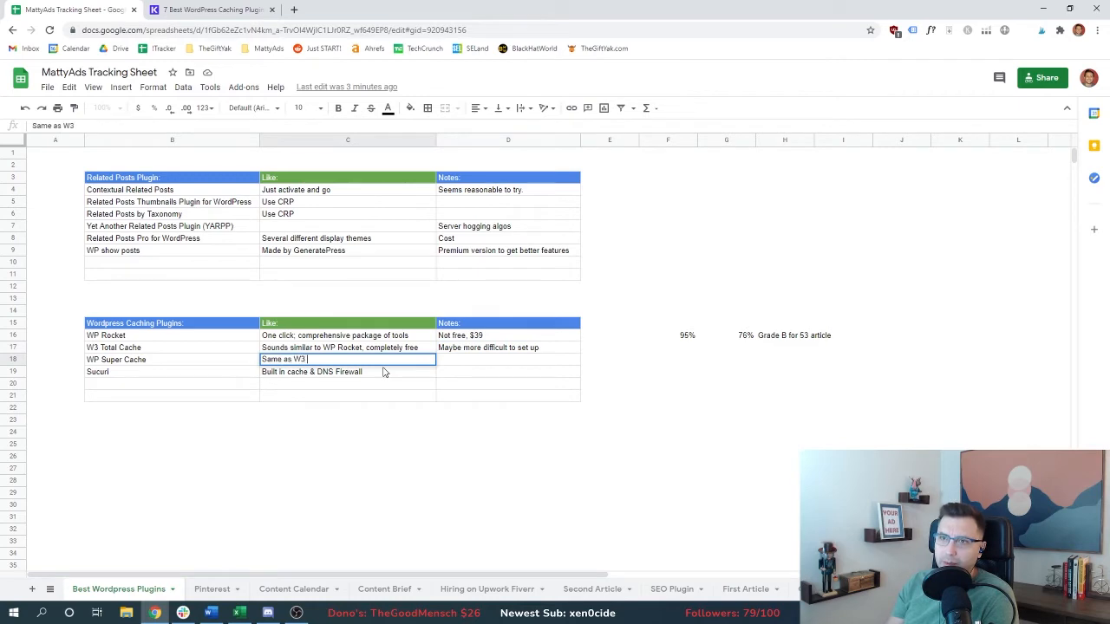
type("Total Cache, except has 3")
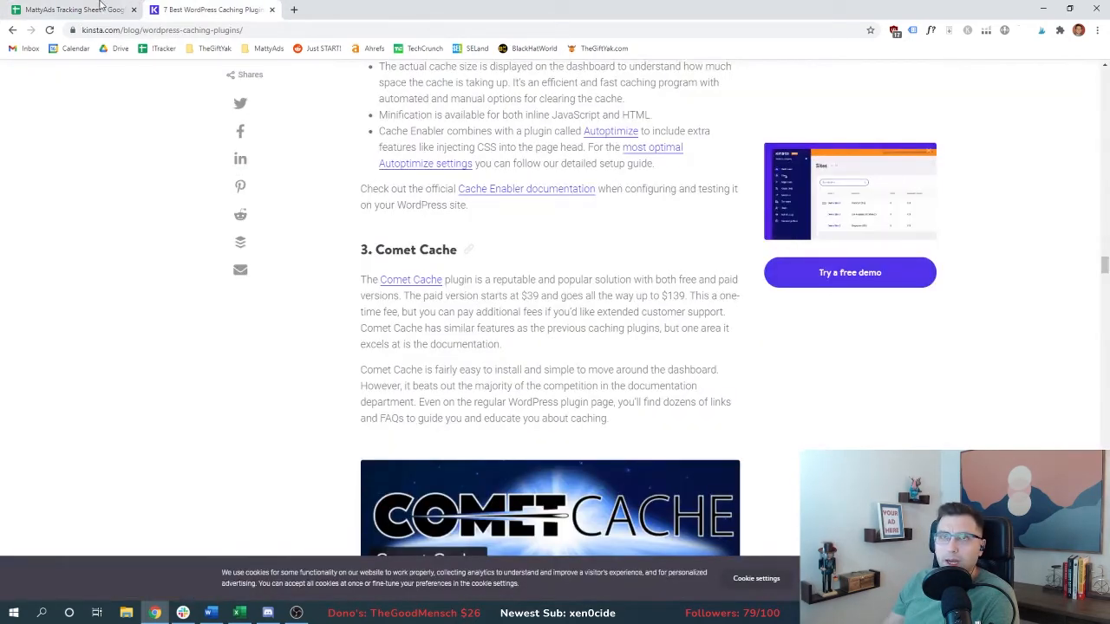
scroll("down", 3)
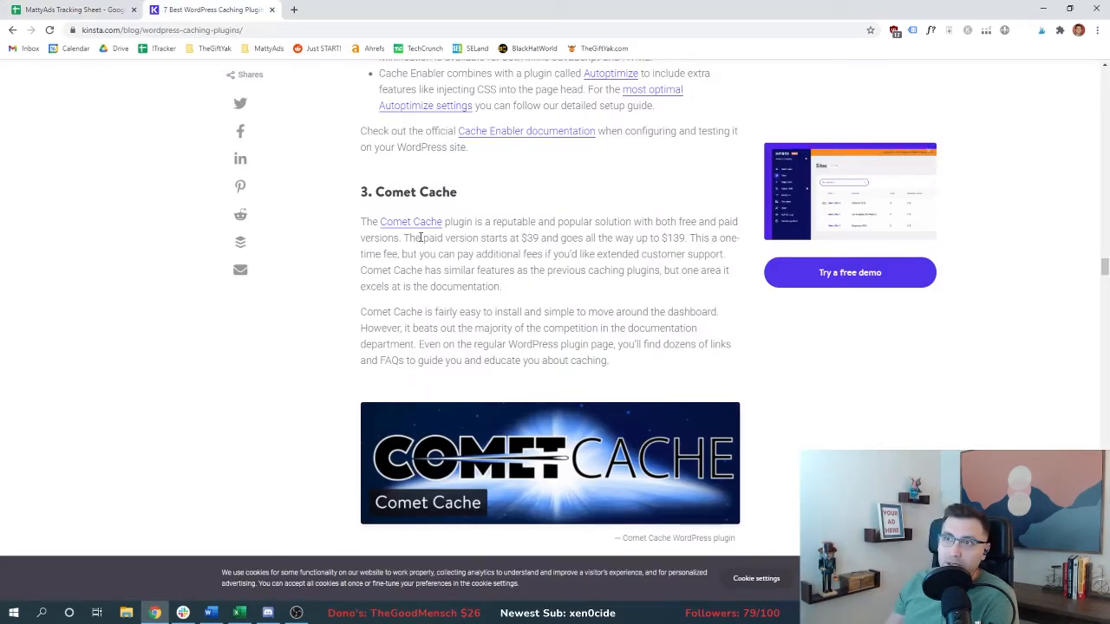
double_click(529, 238)
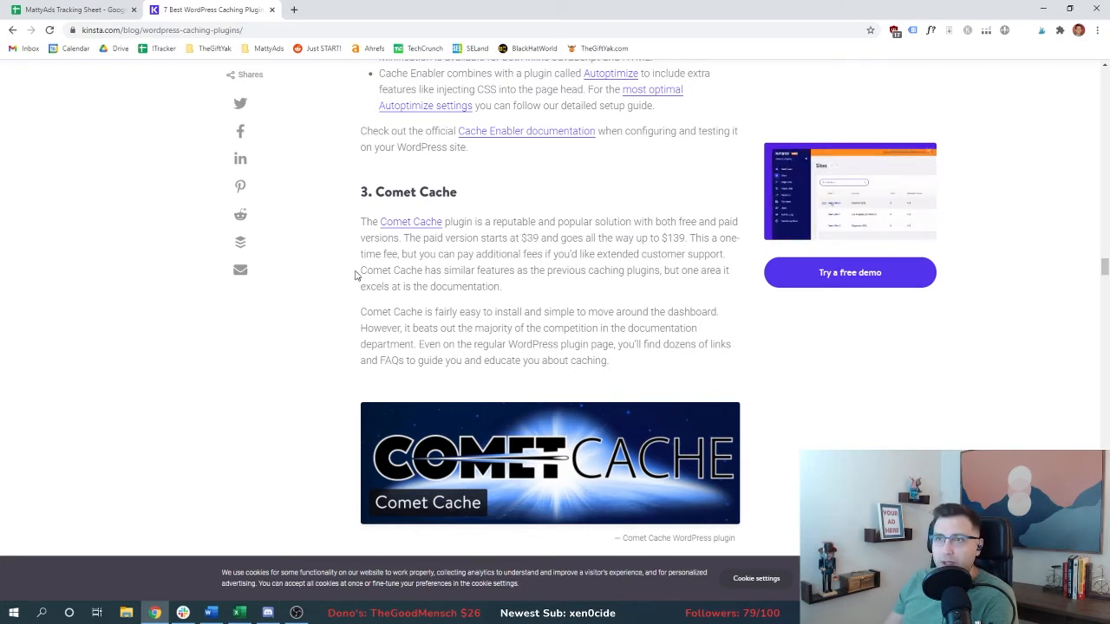
left_click_drag(362, 271, 503, 287)
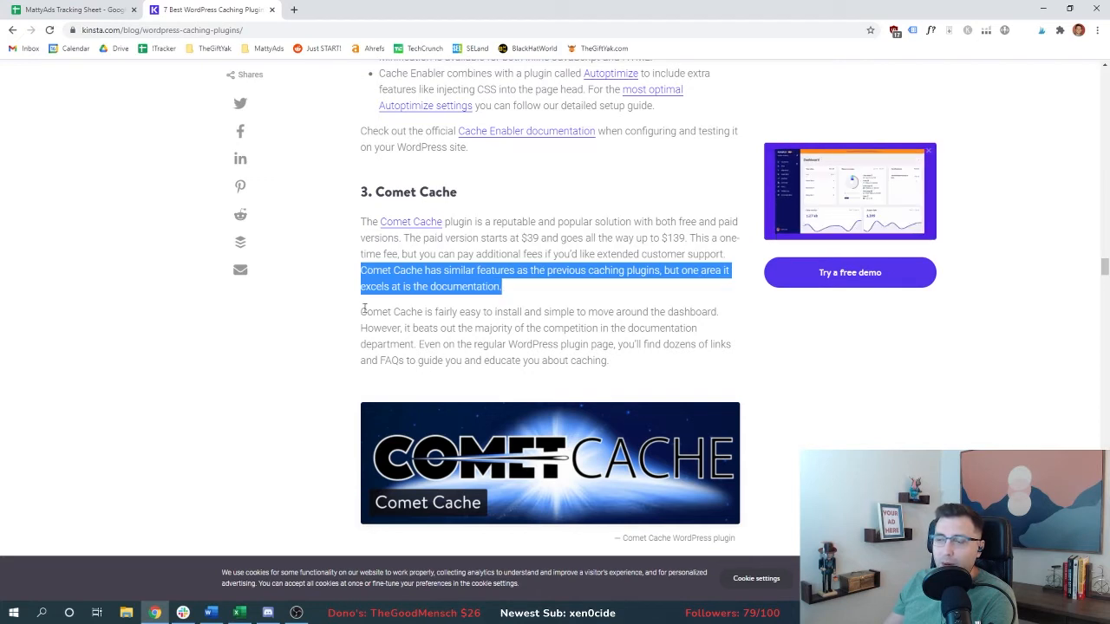
mouse_move(282, 303)
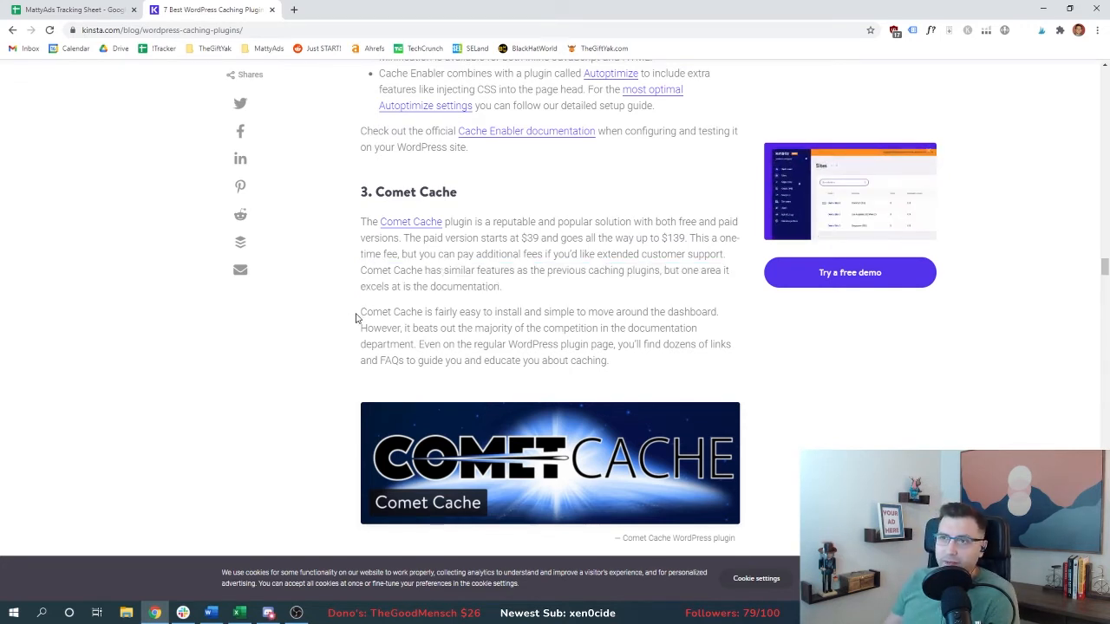
scroll("down", 3)
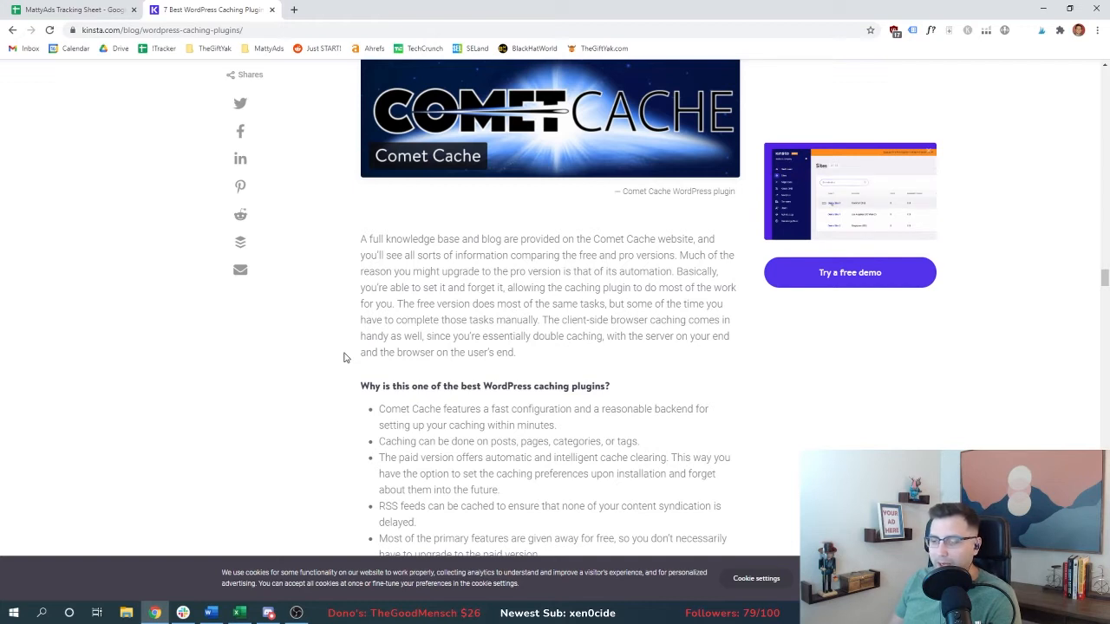
scroll("down", 3)
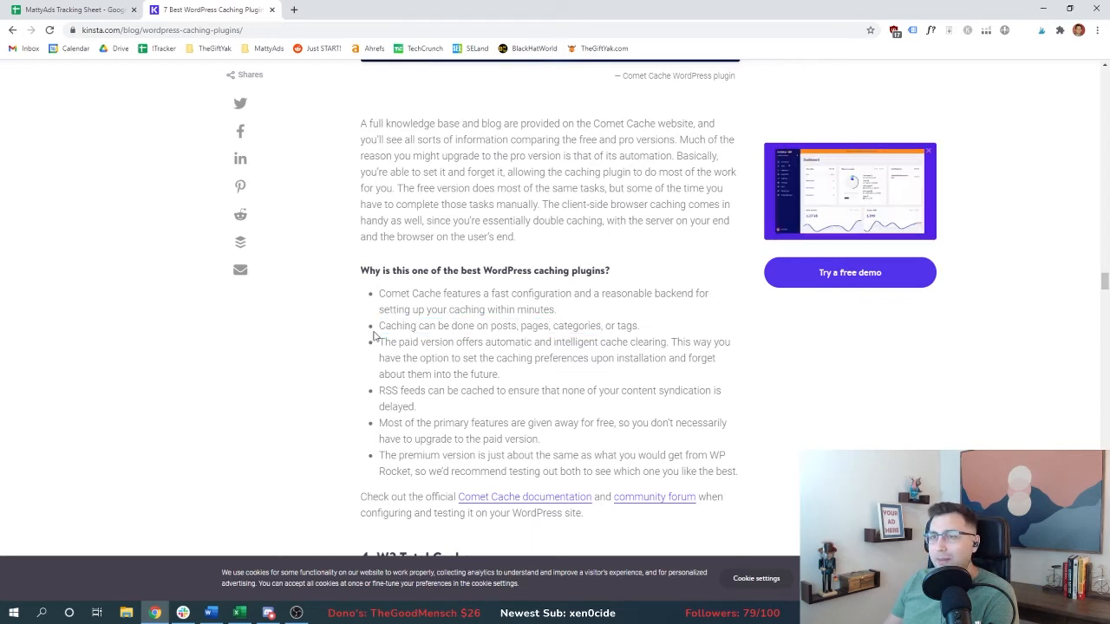
left_click_drag(379, 325, 639, 325)
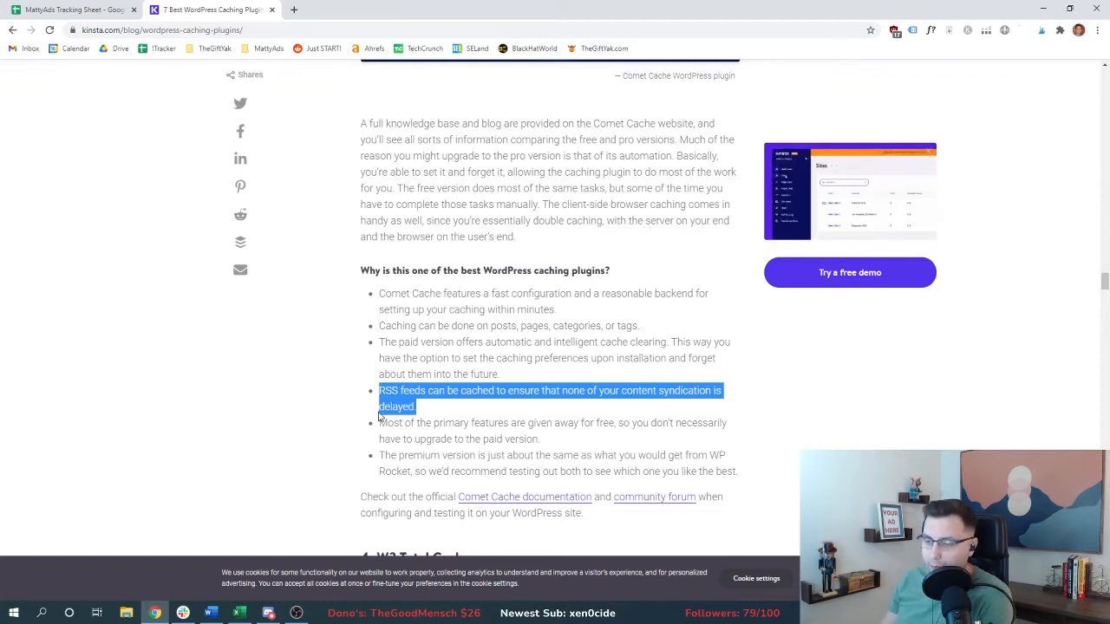
scroll("down", 3)
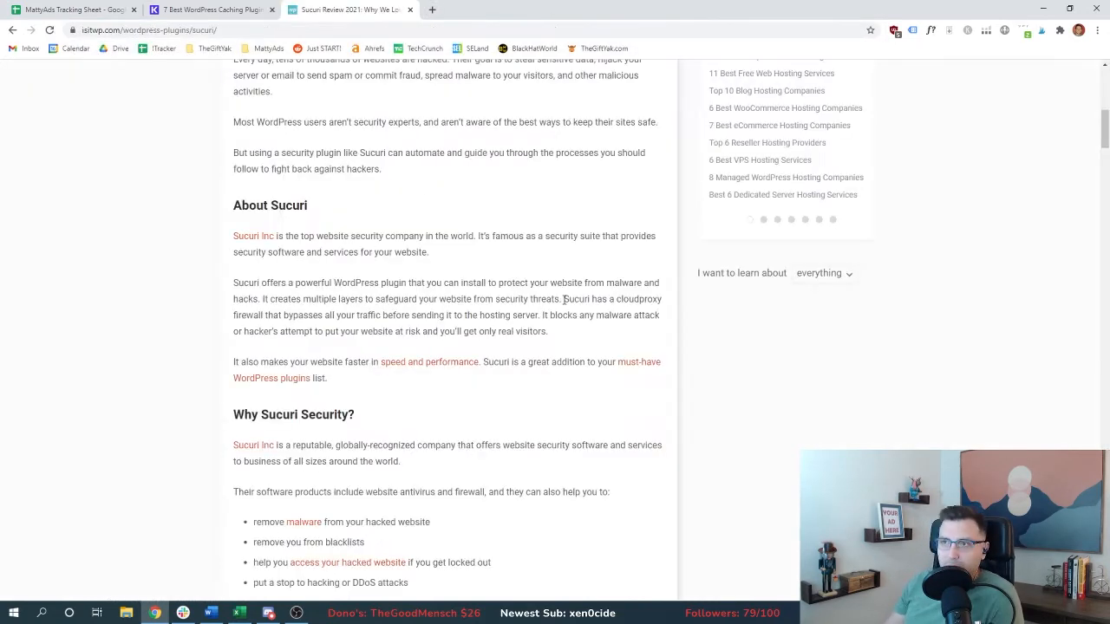
- Read Sucuri's cloudproxy firewall description and continue to the plugin feature list
left_click_drag(561, 299, 561, 315)
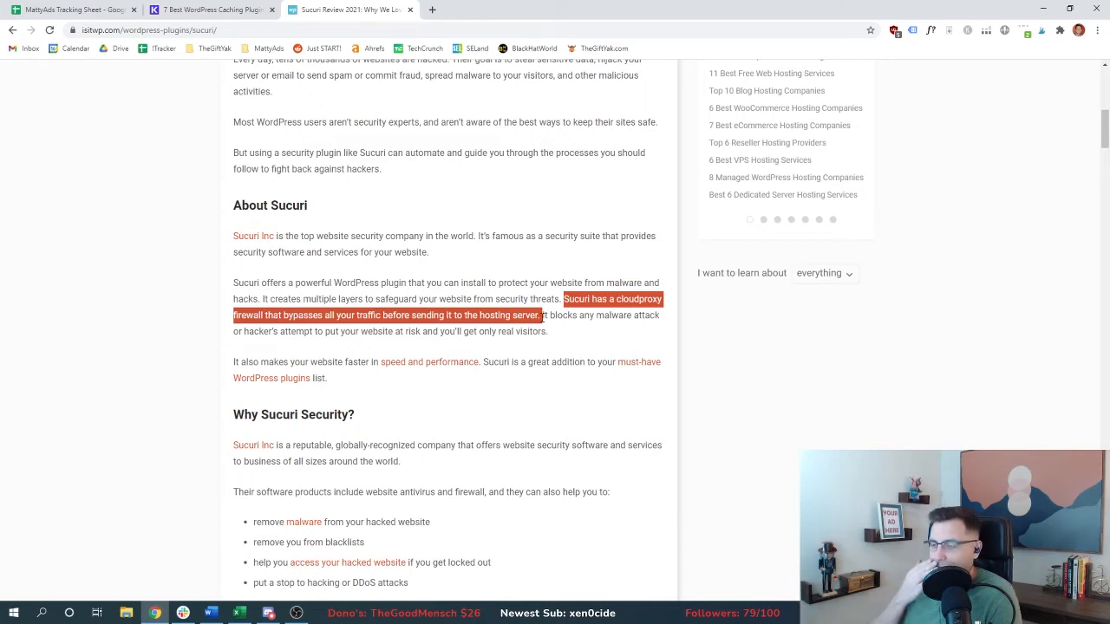
scroll("down", 3)
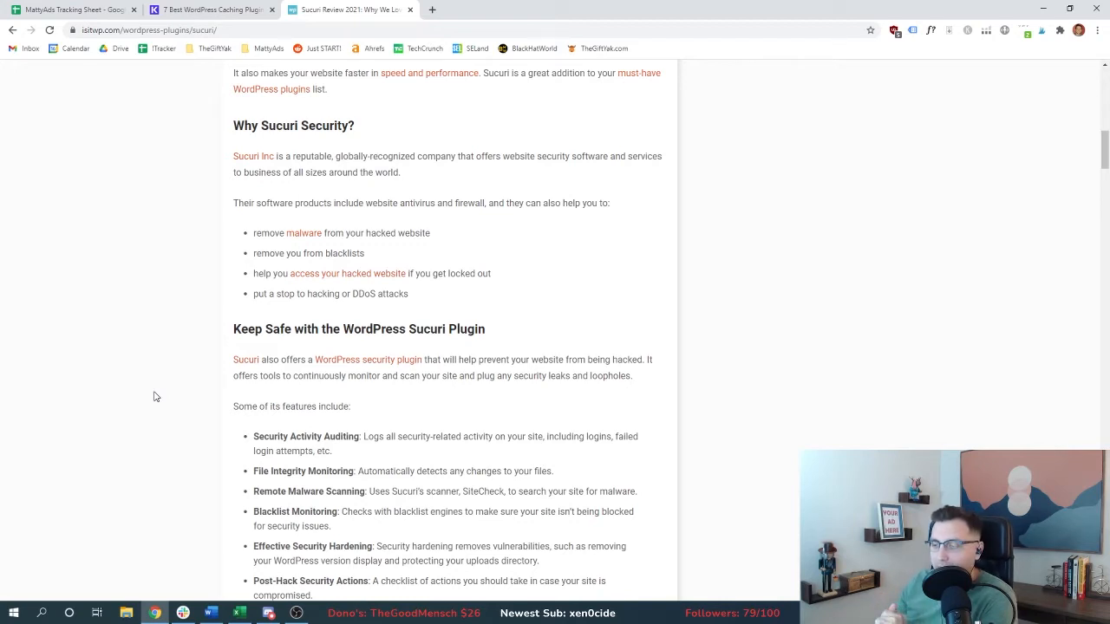
- Note 'Not for us, not really caching plugin' for Sucuri in the tracking sheet
left_click(74, 10)
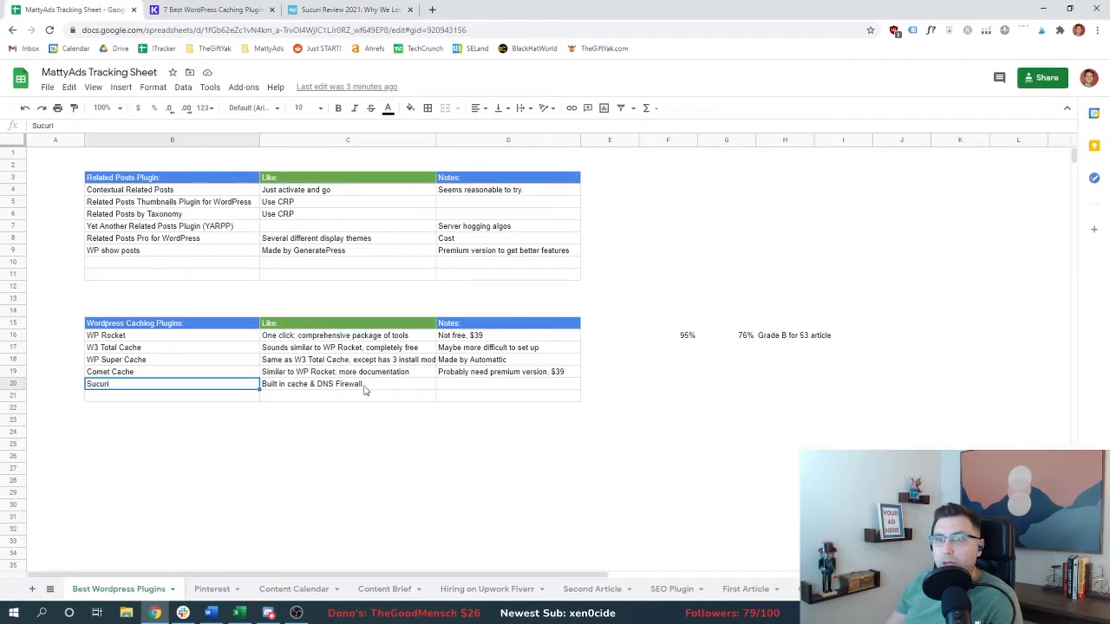
type("N")
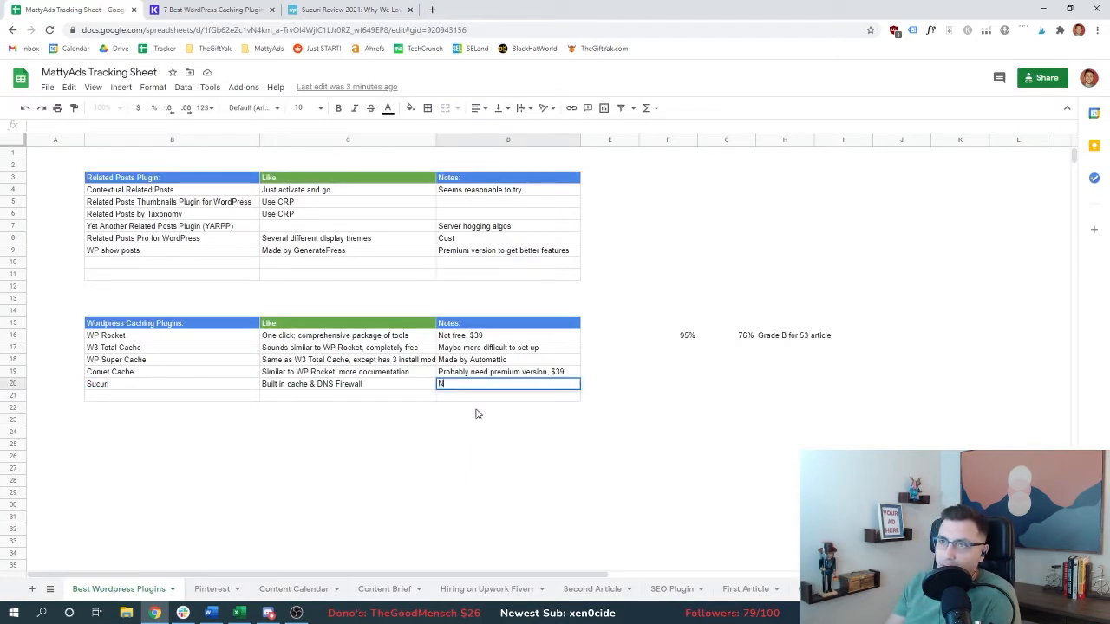
type("Not for us, not really ca")
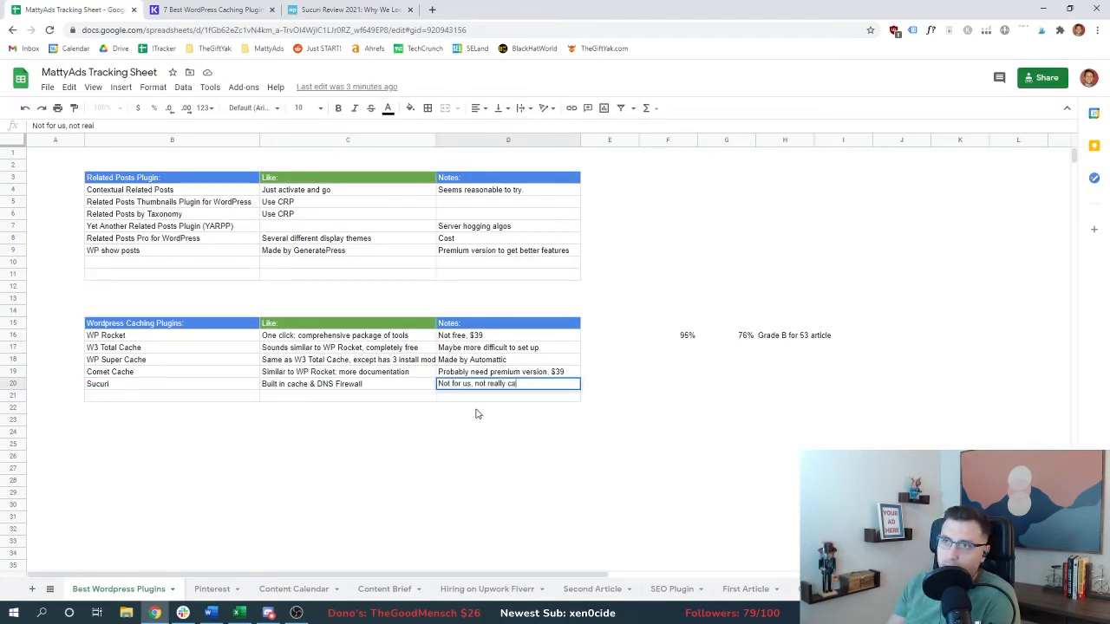
left_click(347, 9)
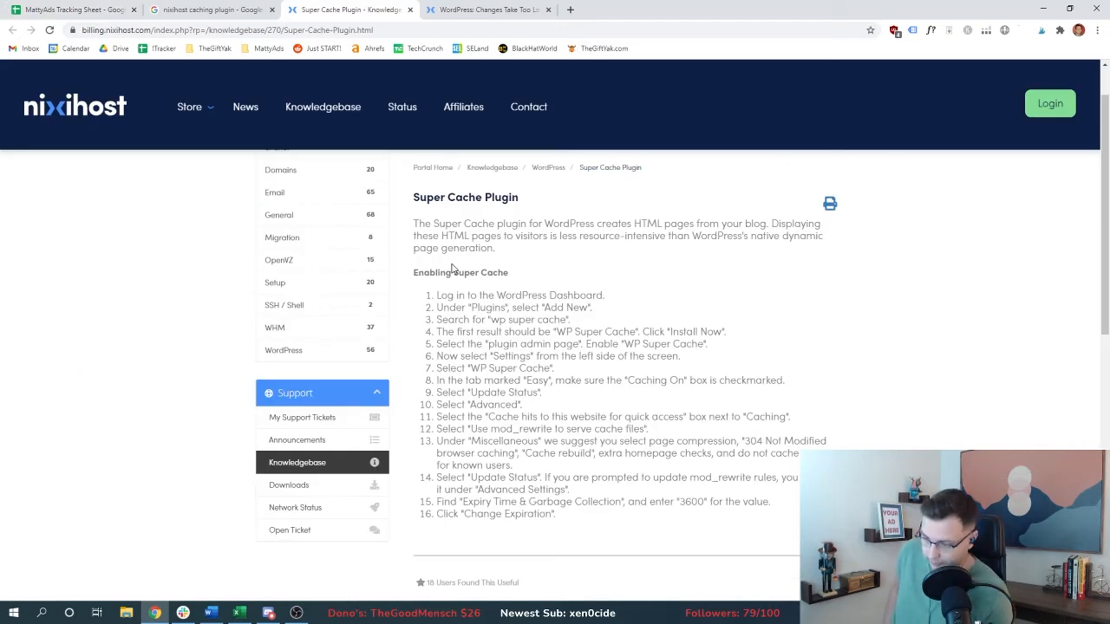
mouse_move(273, 112)
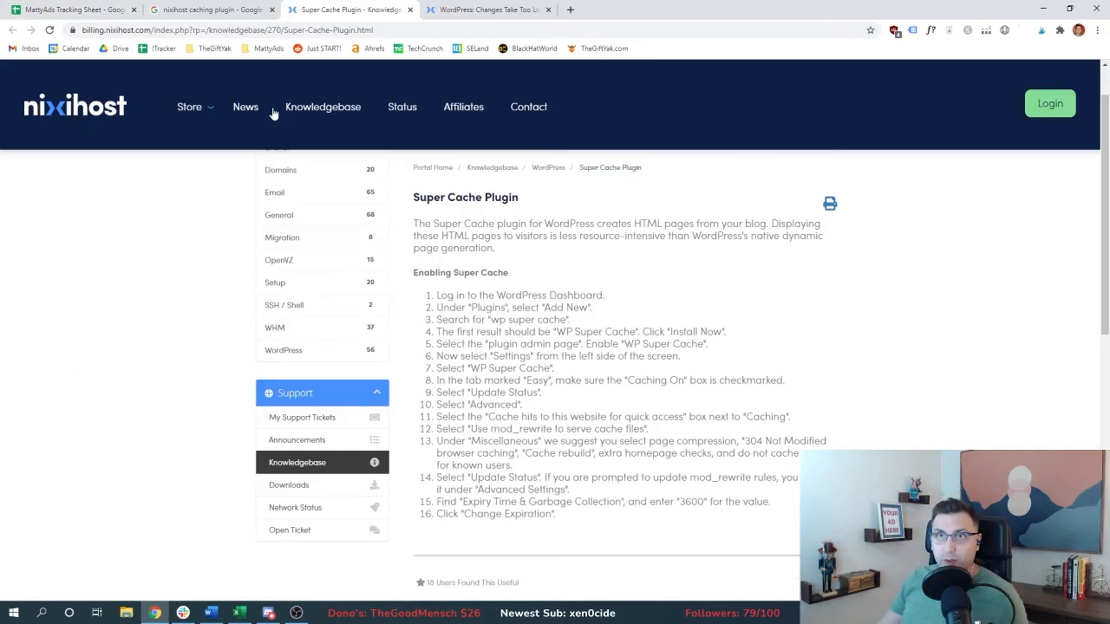
- Review the plugin list, then open NixiHost's W3 Total Cache installation knowledgebase article
left_click(73, 9)
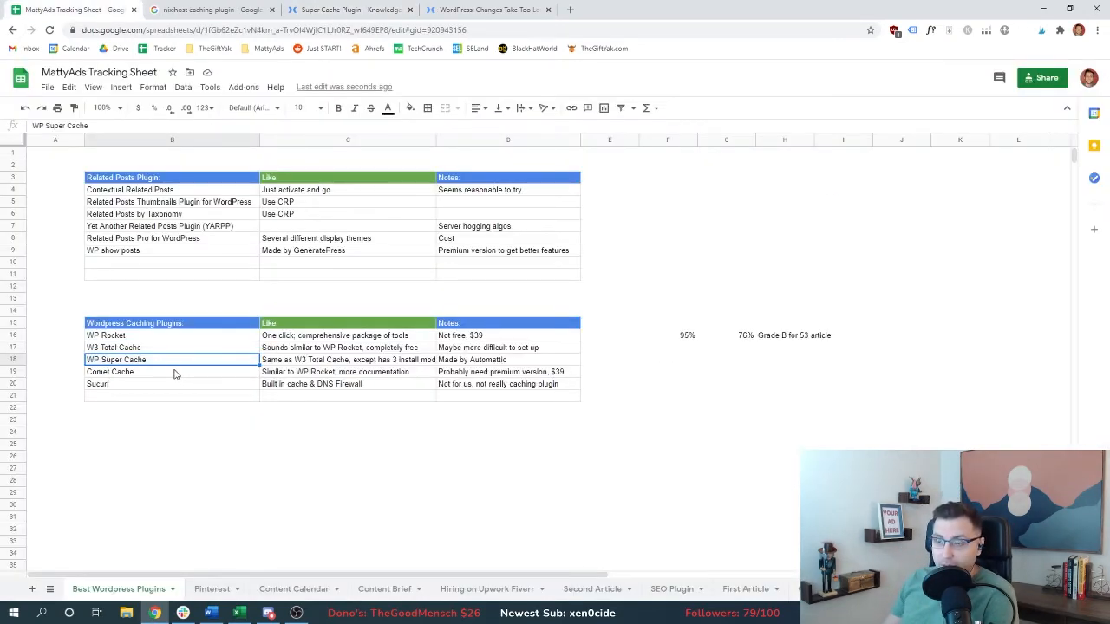
left_click(350, 9)
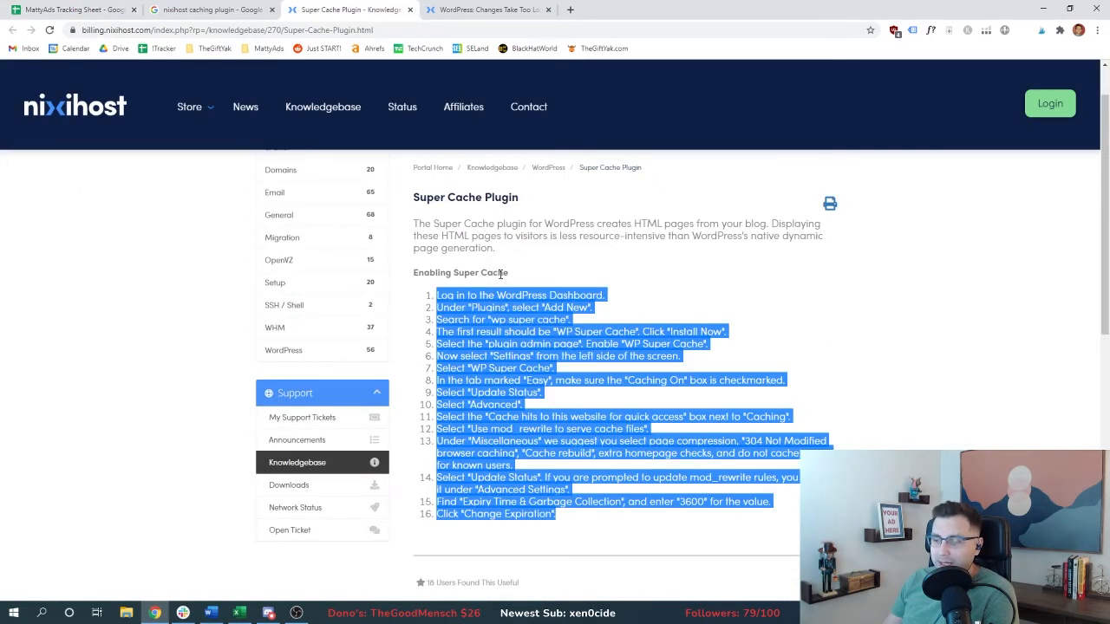
left_click(767, 310)
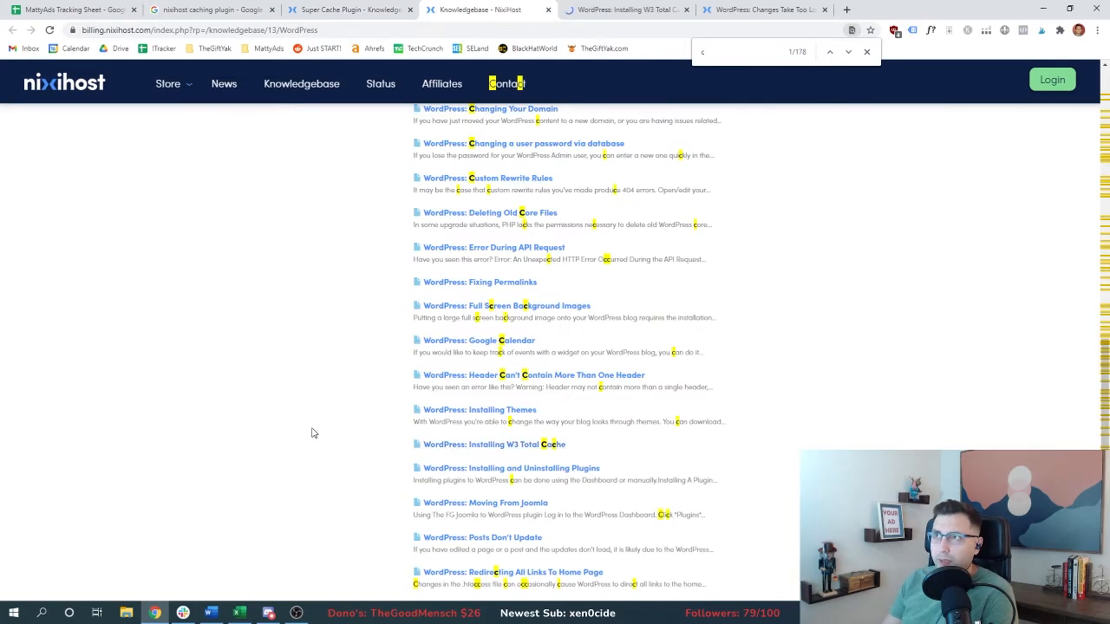
left_click(492, 444)
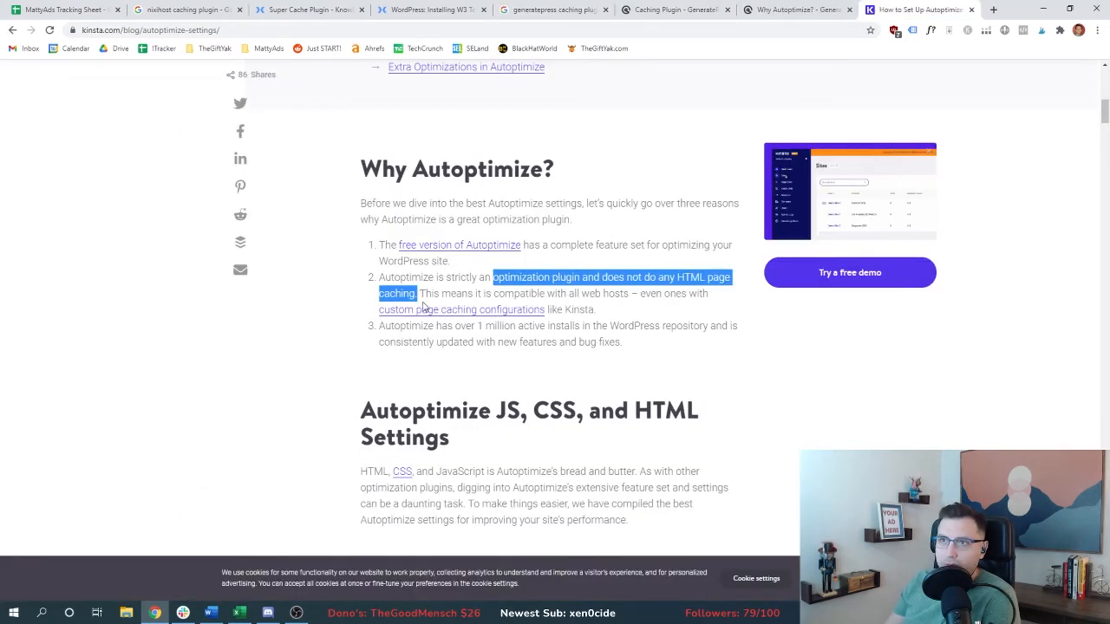
mouse_move(260, 334)
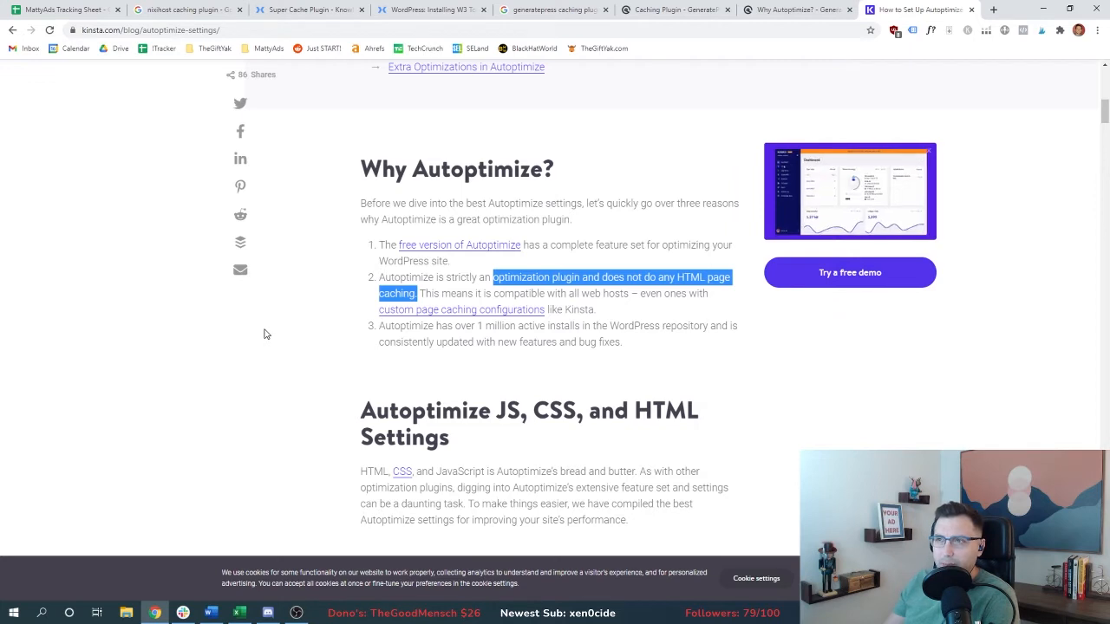
- Finish Kinsta's Autoptimize settings article and bring up 'Can I Use Autoptimize with WP Rocket?'
scroll("down", 3)
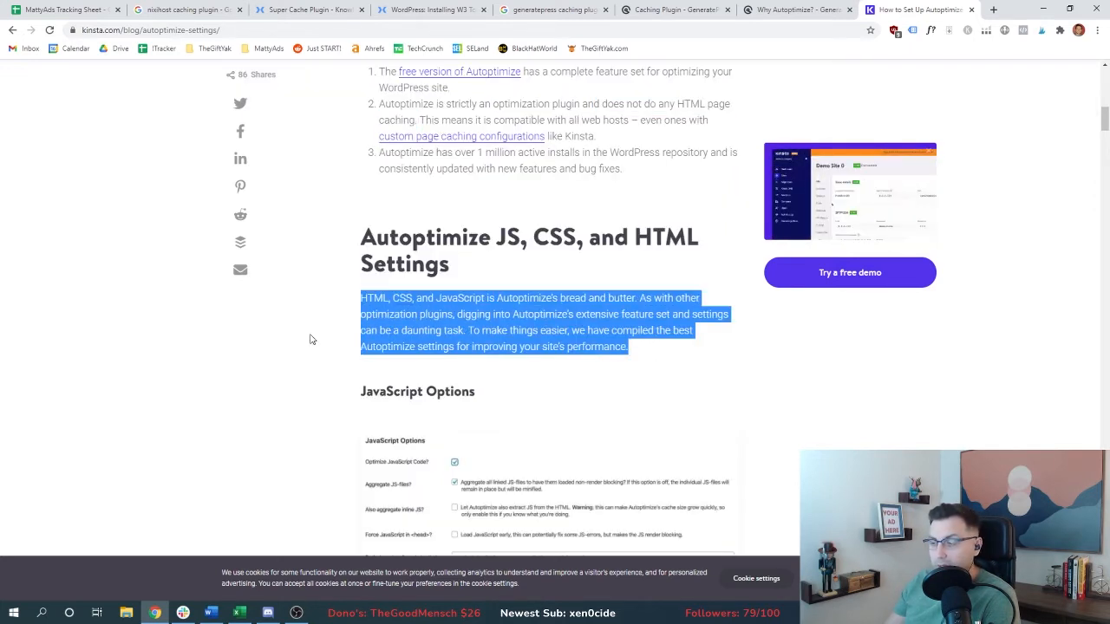
scroll("down", 3)
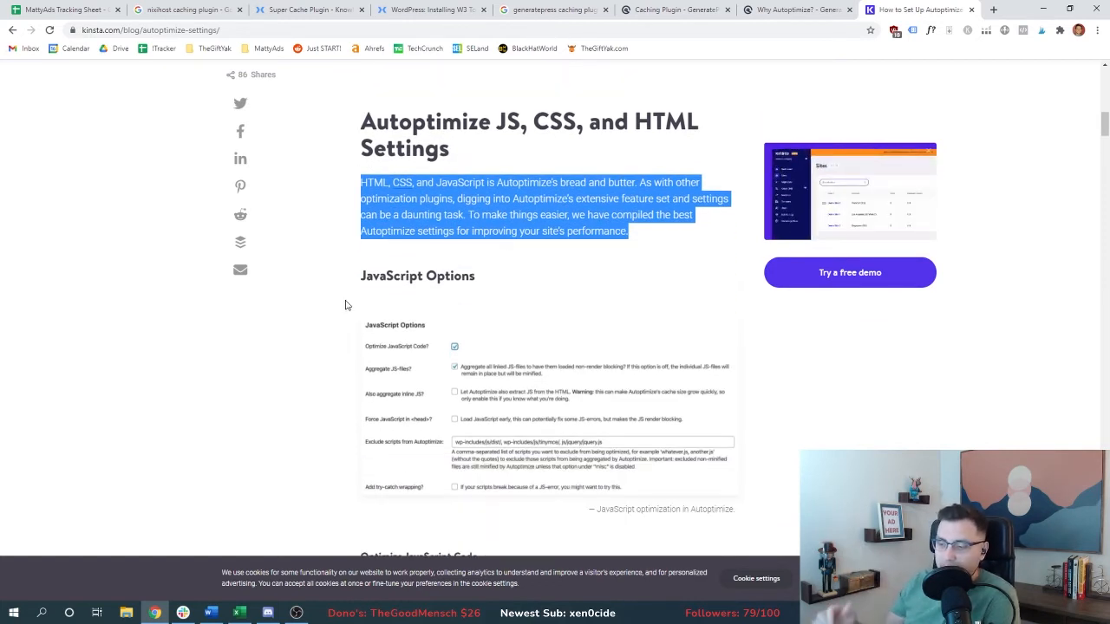
left_click(833, 9)
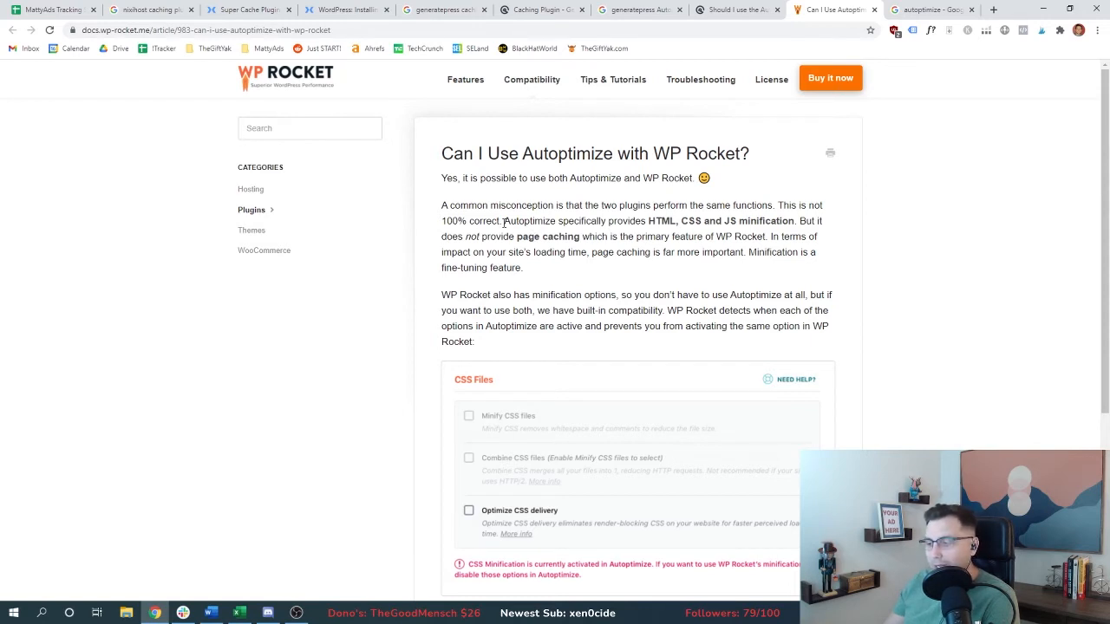
- Highlight the page caching explanation, close the extra research tabs, and open a blank tab
left_click_drag(503, 222, 570, 236)
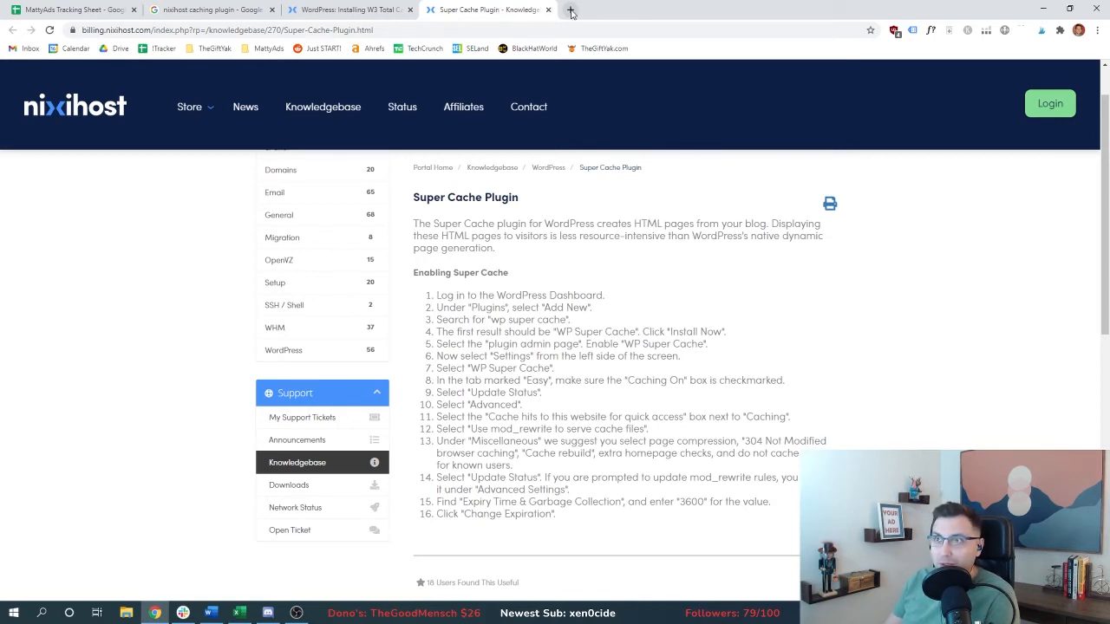
mouse_move(570, 13)
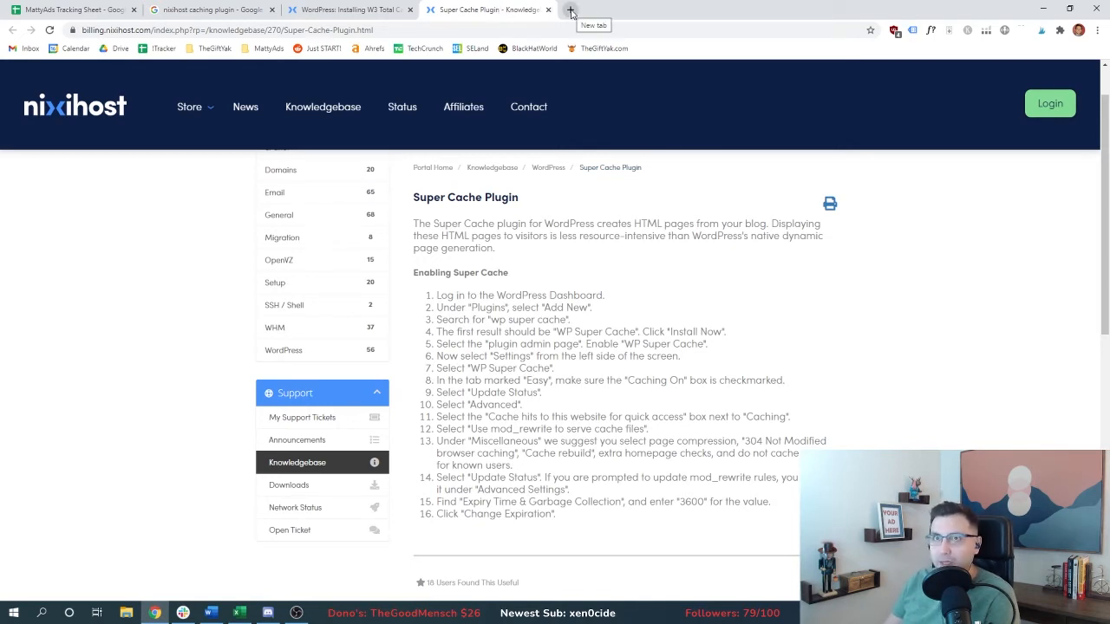
left_click(571, 10)
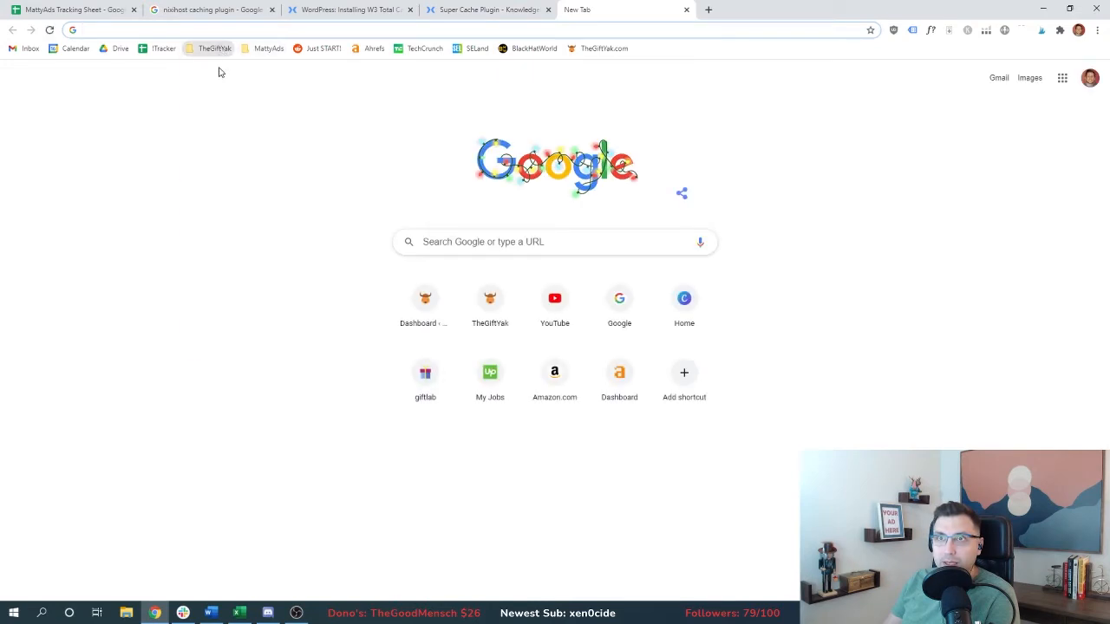
- Install the WP Super Cache plugin from the WordPress dashboard's Add New plugins page
left_click(489, 9)
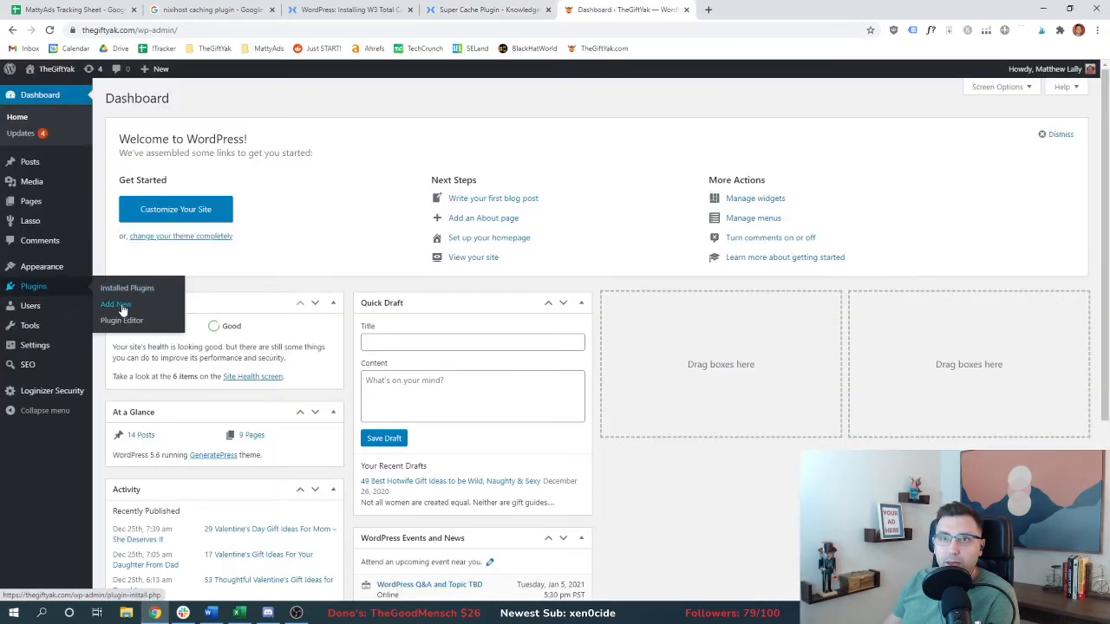
left_click(114, 304)
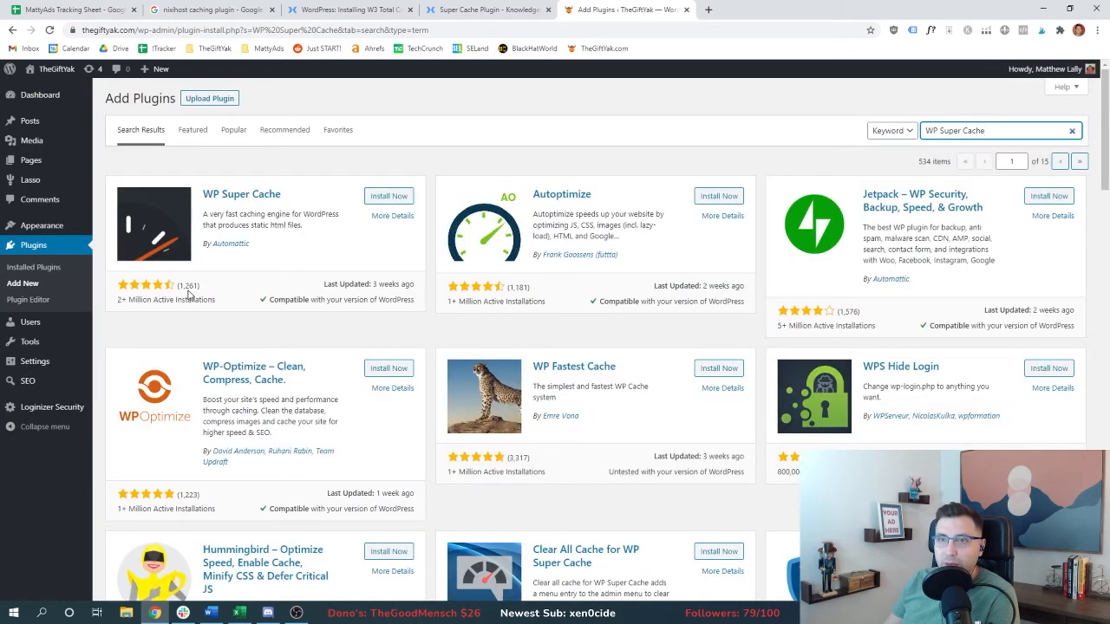
left_click(388, 196)
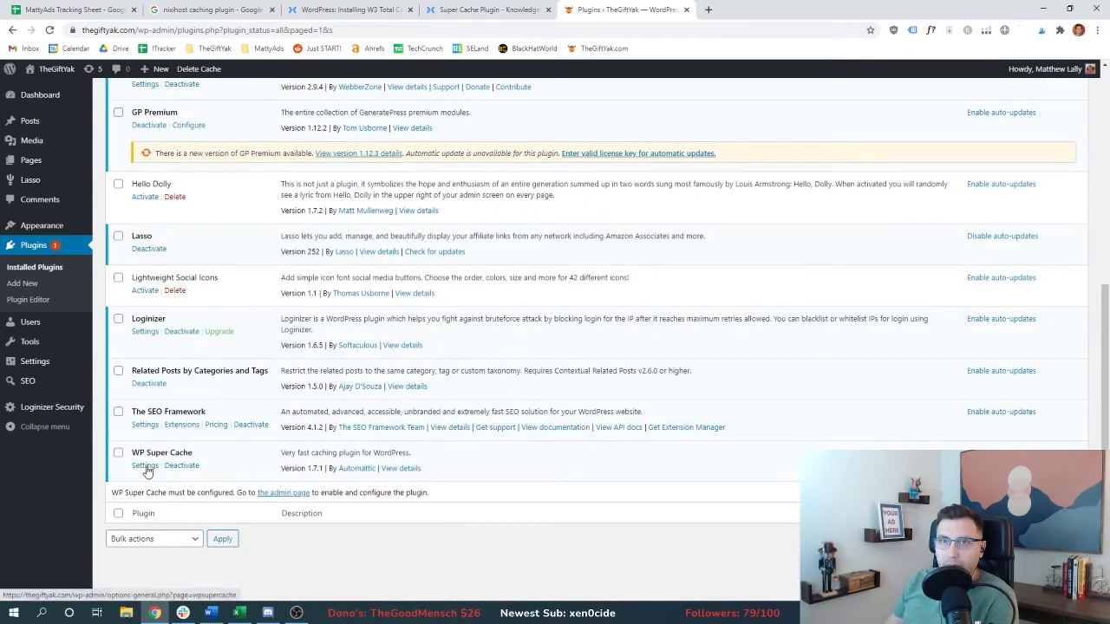
- Turn WP Super Cache caching on and highlight steps 11 and 12 in the setup guide
left_click(145, 465)
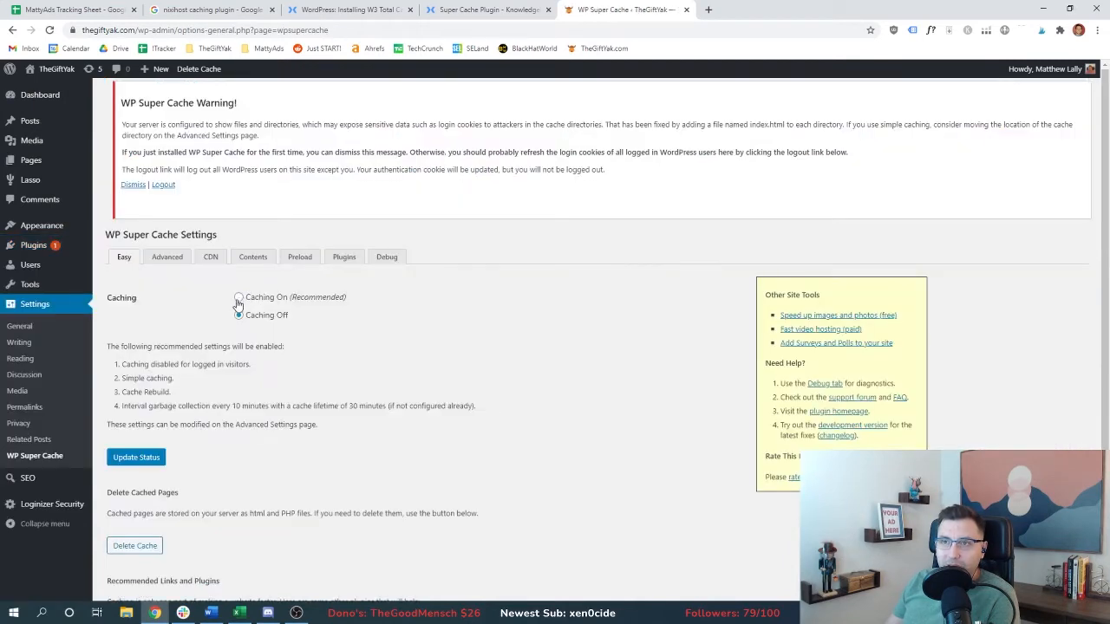
left_click(238, 298)
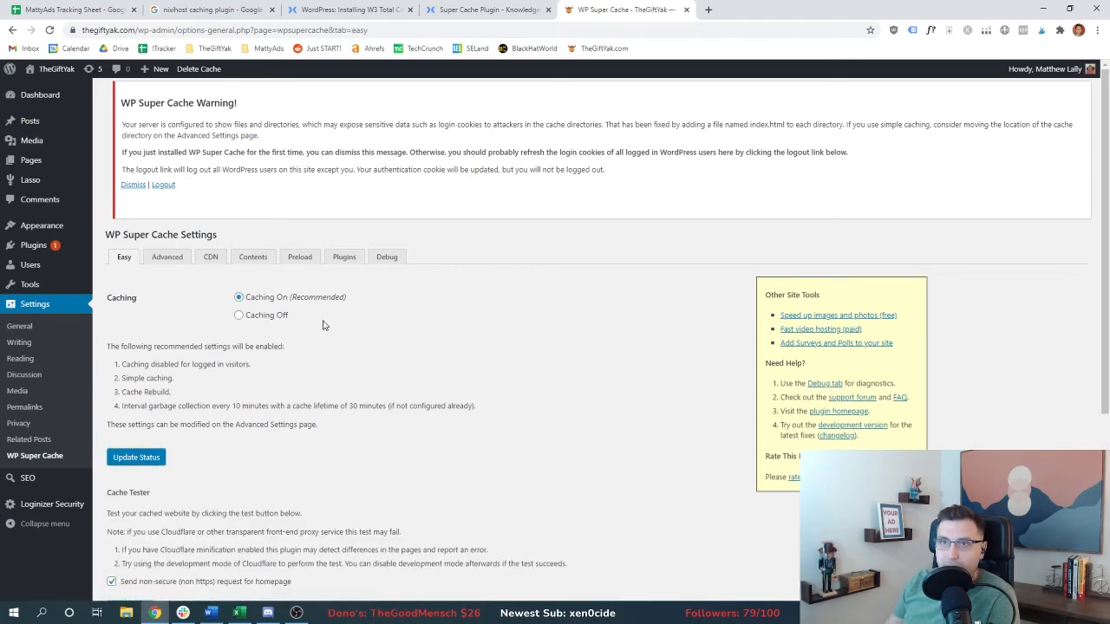
left_click(486, 9)
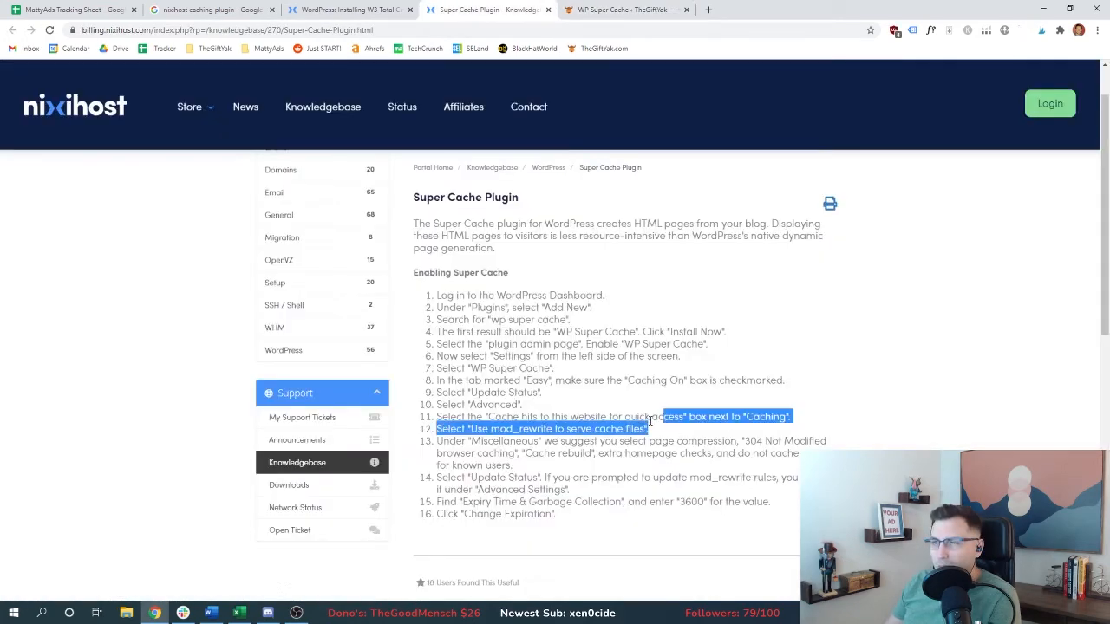
left_click_drag(655, 416, 438, 429)
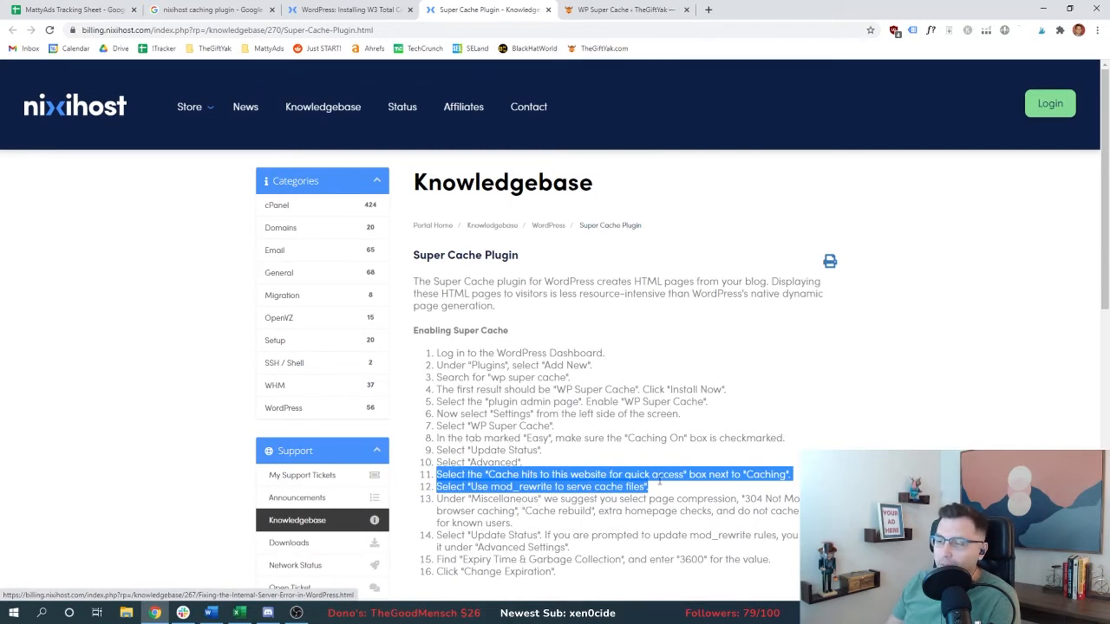
mouse_move(646, 452)
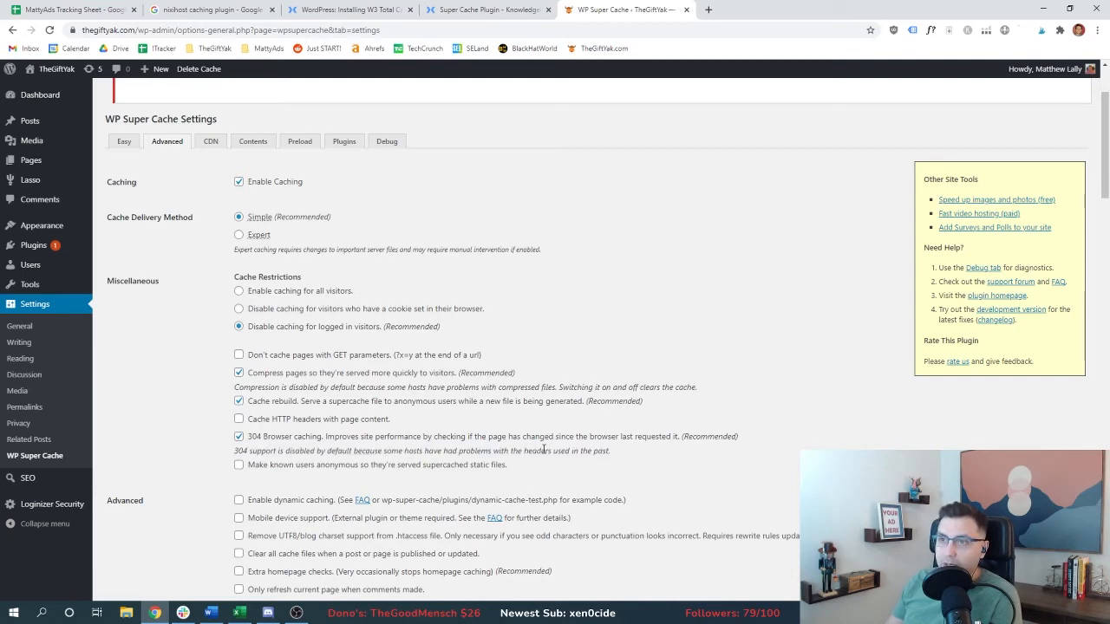
mouse_move(481, 10)
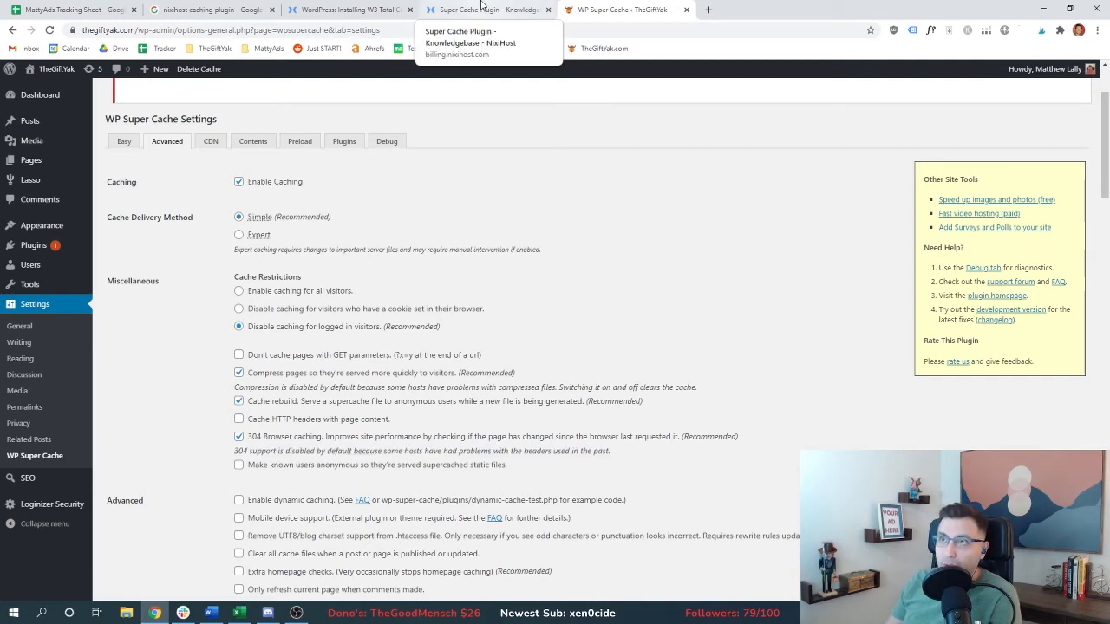
- Highlight 'Cache rebuild' in the guide and enable extra homepage checks in WP Super Cache
left_click(486, 9)
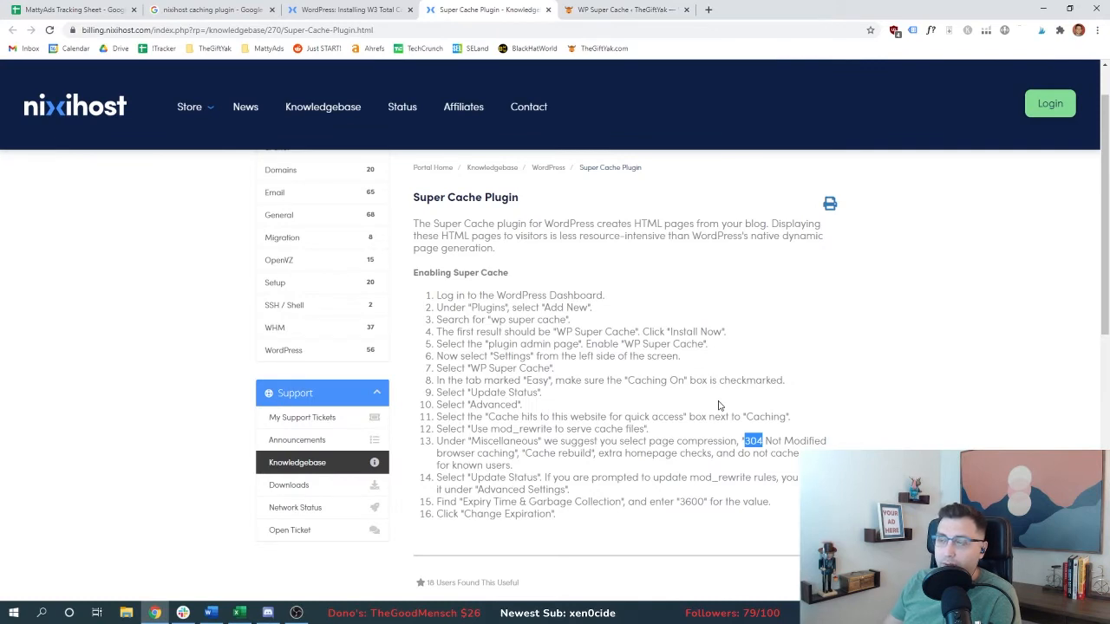
double_click(557, 452)
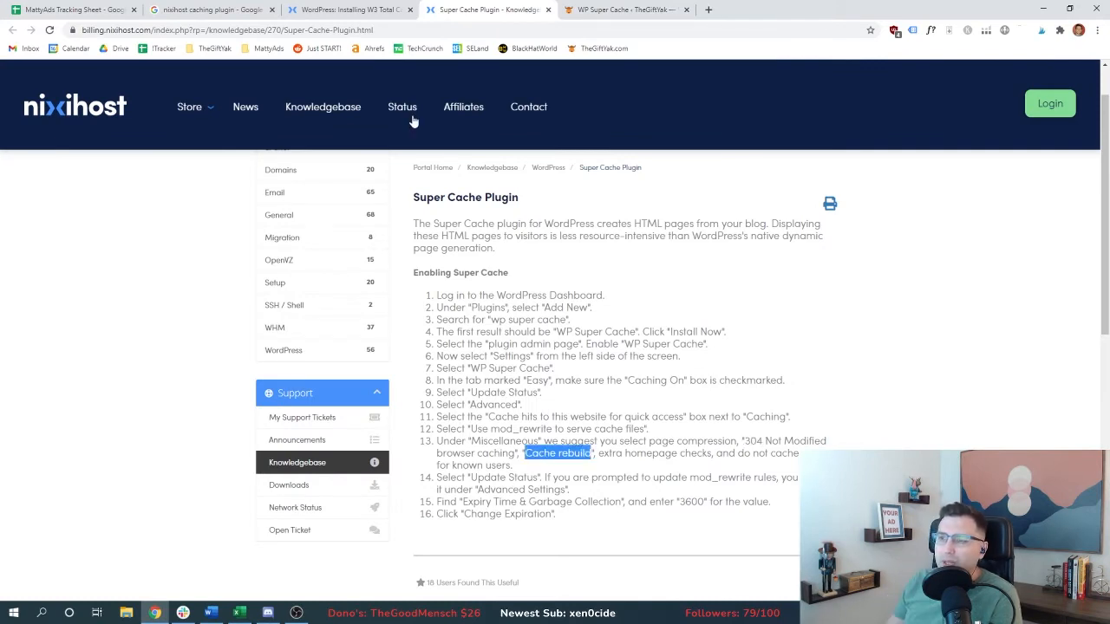
left_click(625, 10)
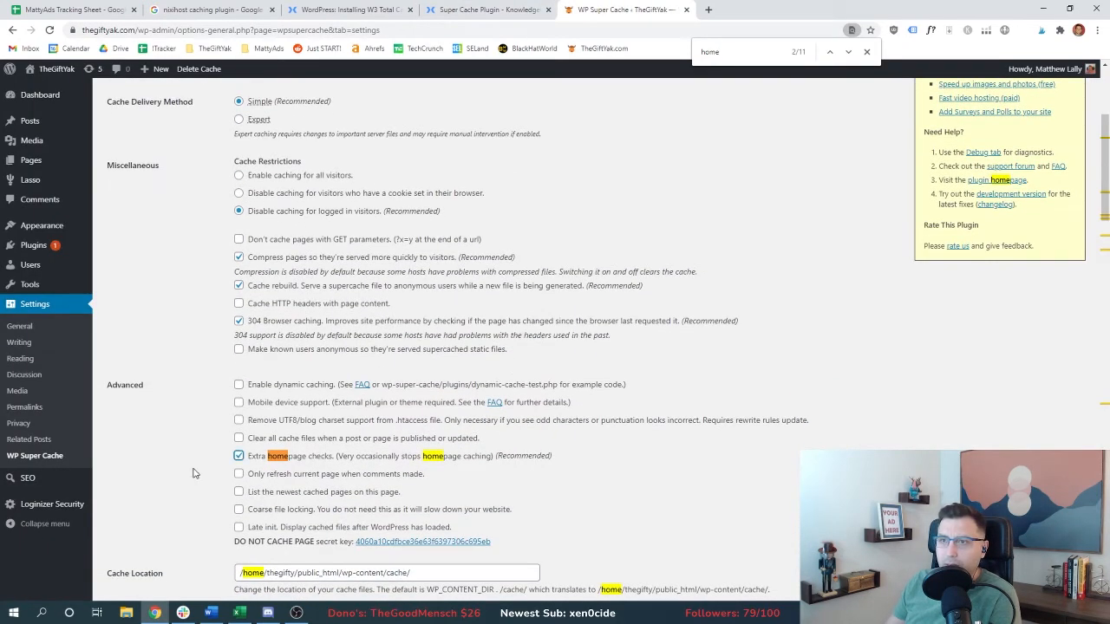
left_click(488, 10)
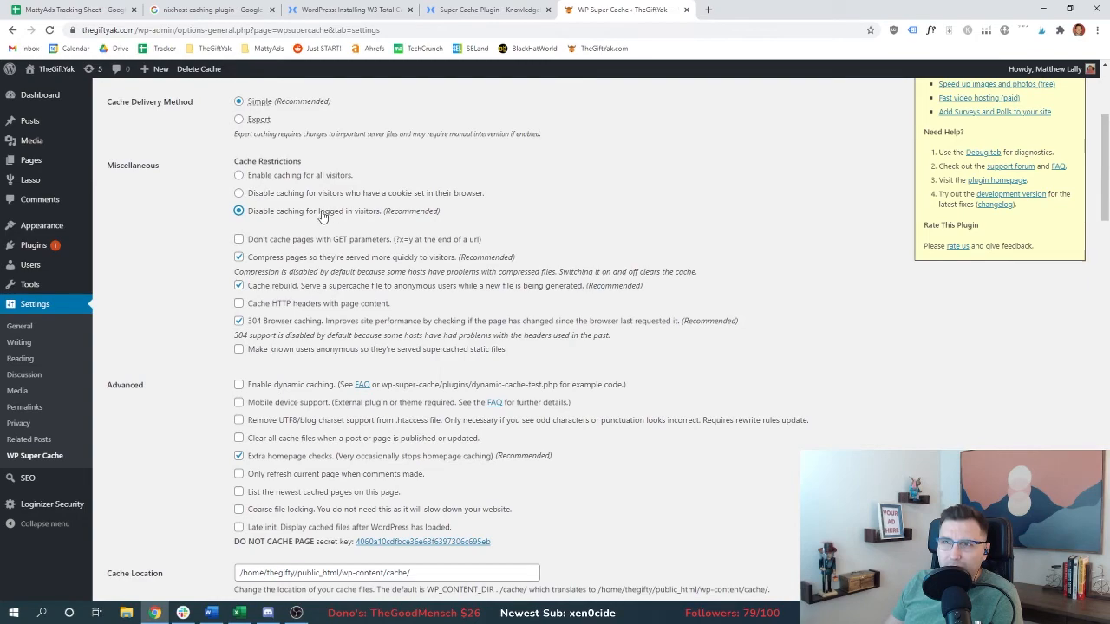
scroll("up", 3)
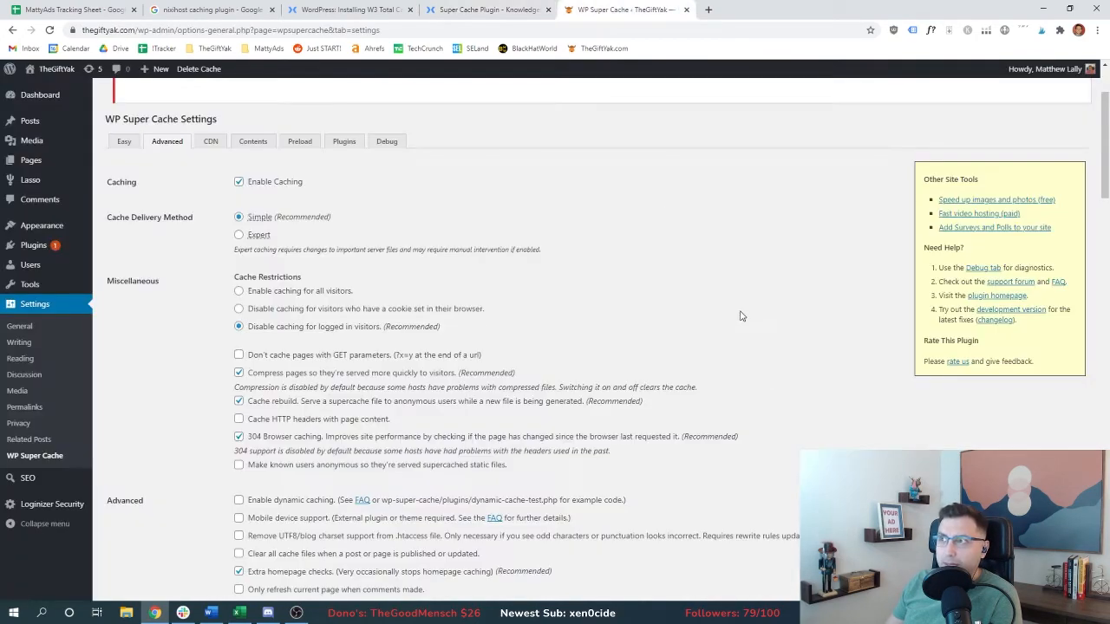
scroll("down", 3)
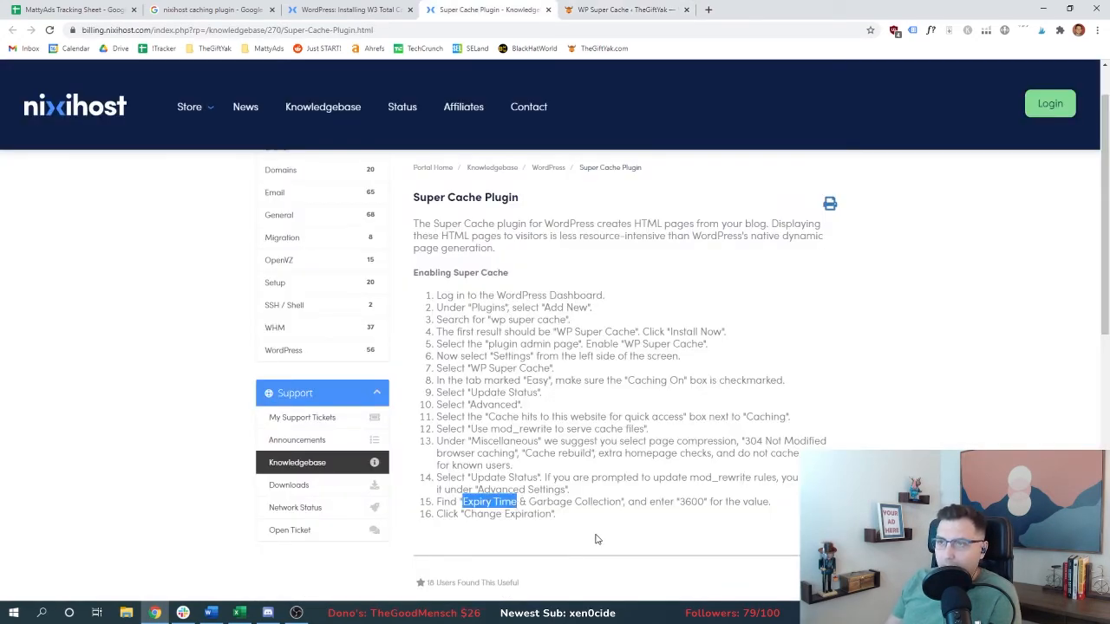
- Save a 3600-second cache expiry, confirm the cache test passes, and open GTmetrix
left_click(626, 9)
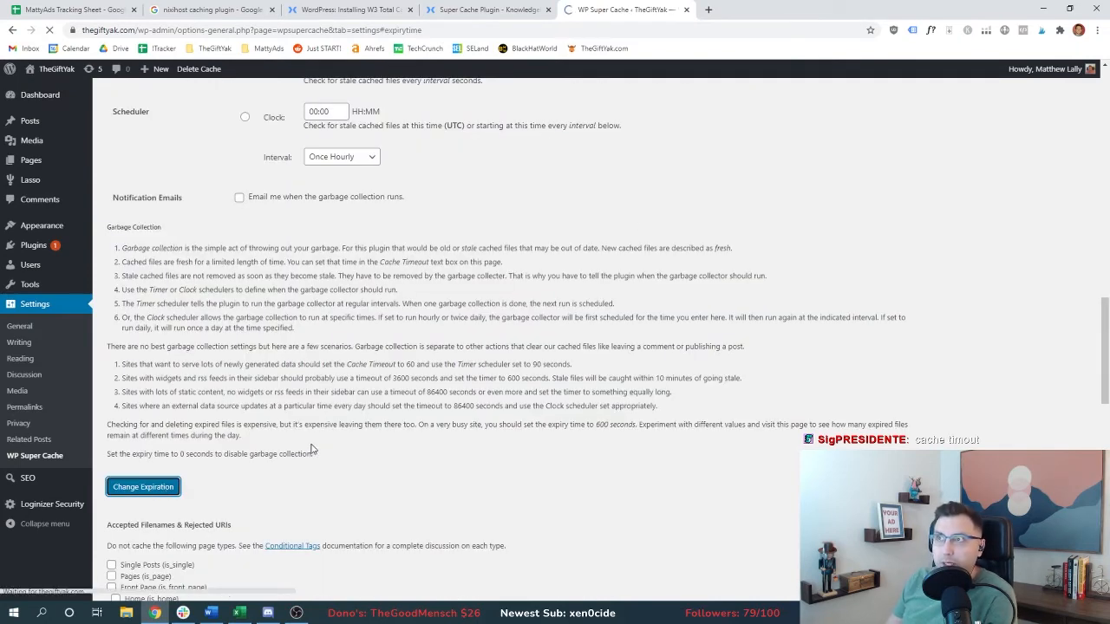
left_click(488, 10)
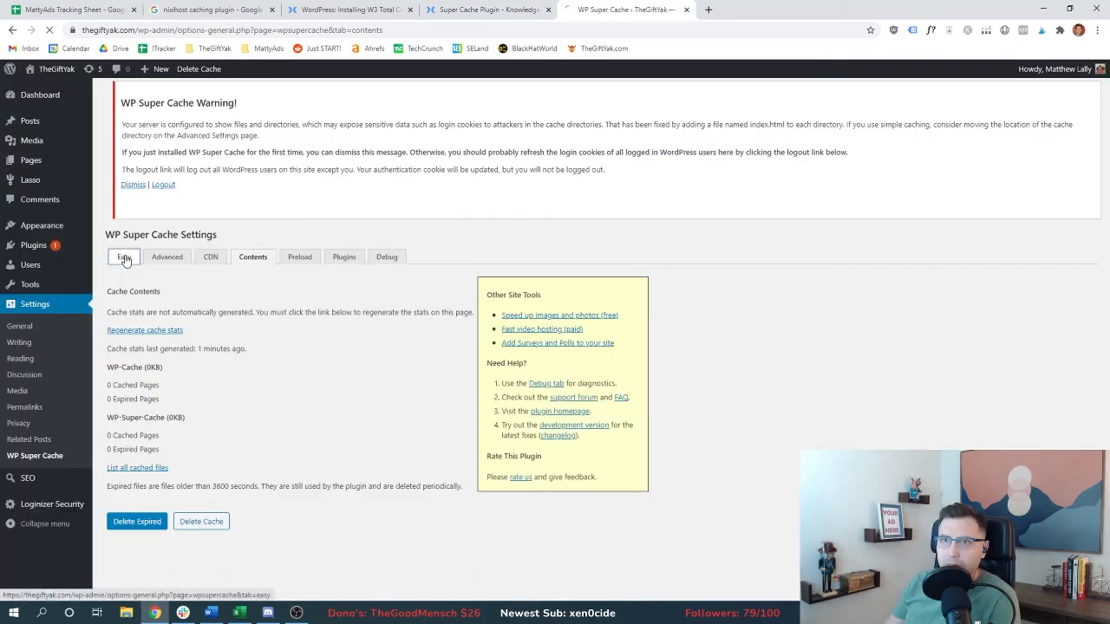
left_click(123, 257)
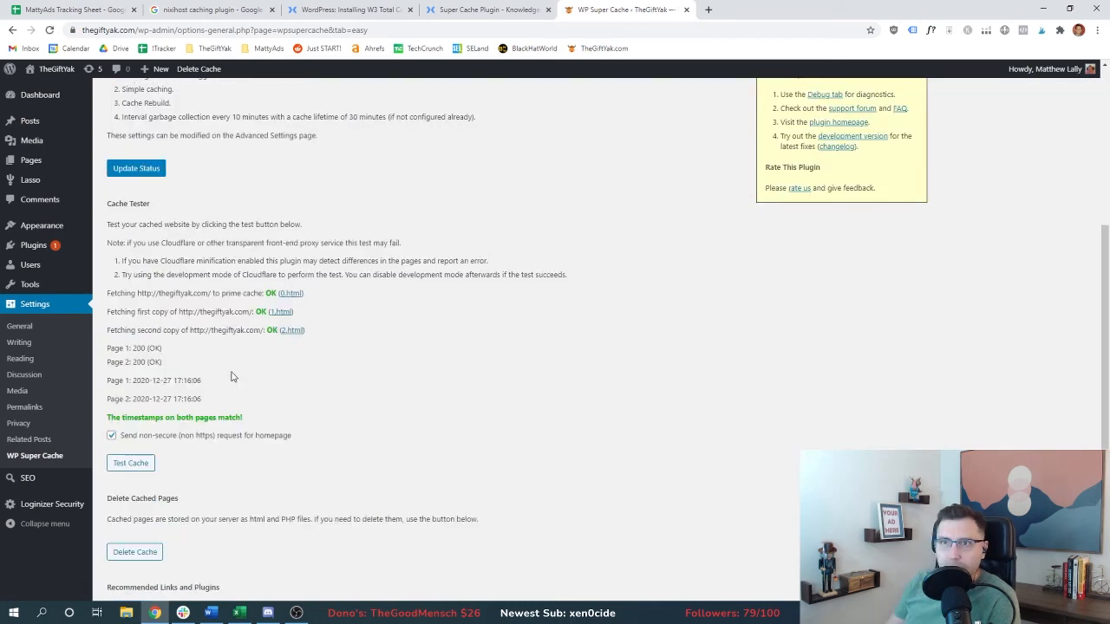
left_click(847, 10)
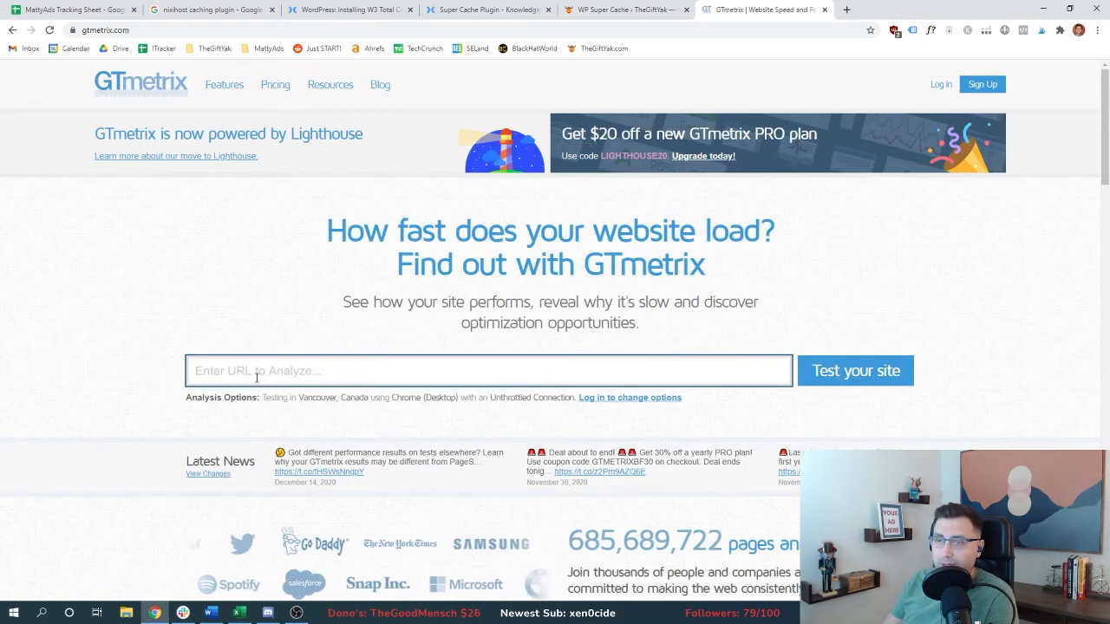
- Test thegiftyak.com homepage and the Valentine's gift ideas article in GTmetrix, both grading A
type("https://thegiftyak.com/")
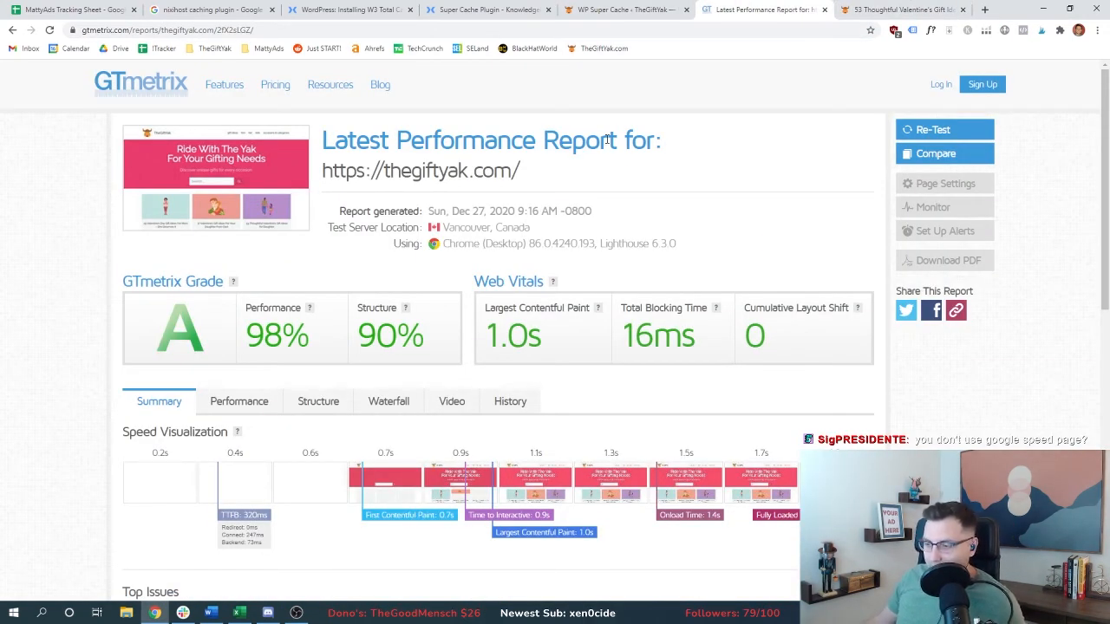
mouse_move(382, 208)
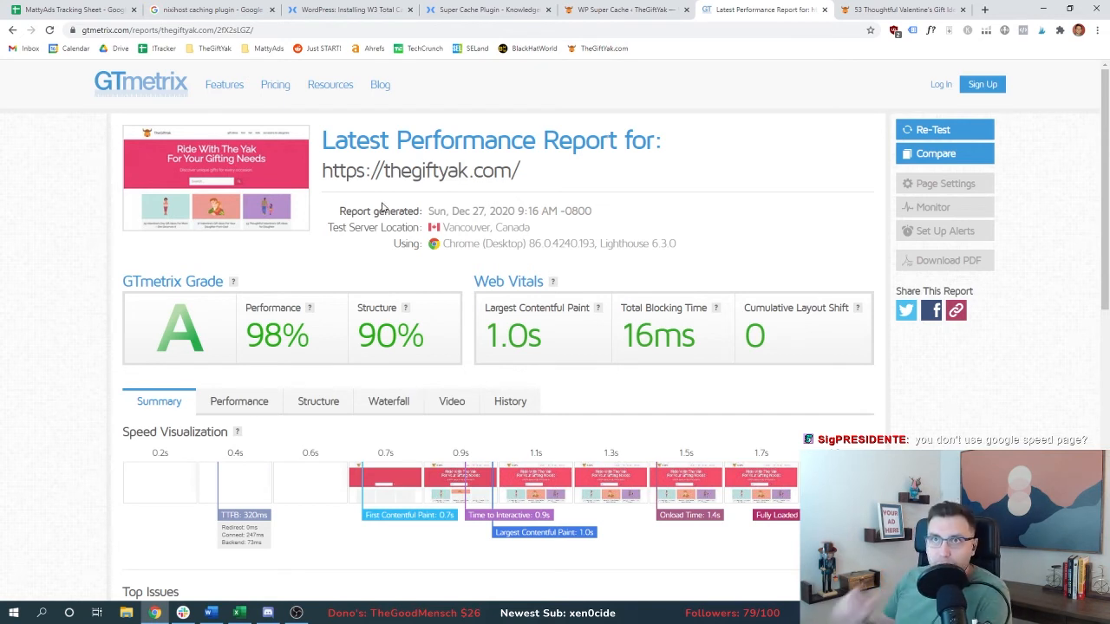
mouse_move(365, 271)
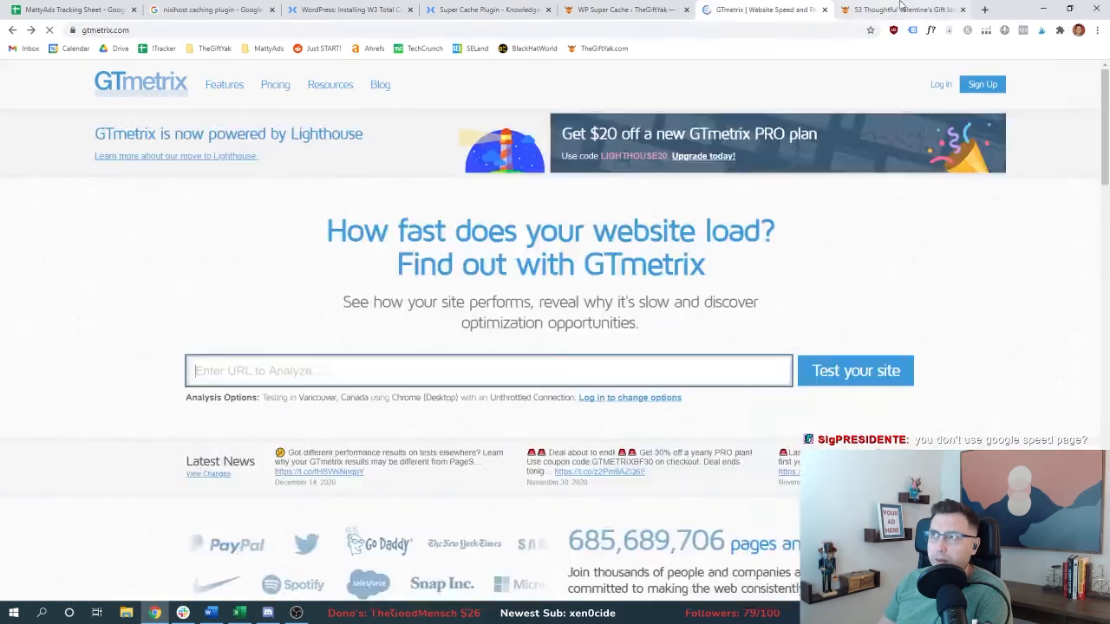
type("https://thegiftyak.com/occasions-categories/53-thoughtful-valentines-gift-ideas-for-daughter/")
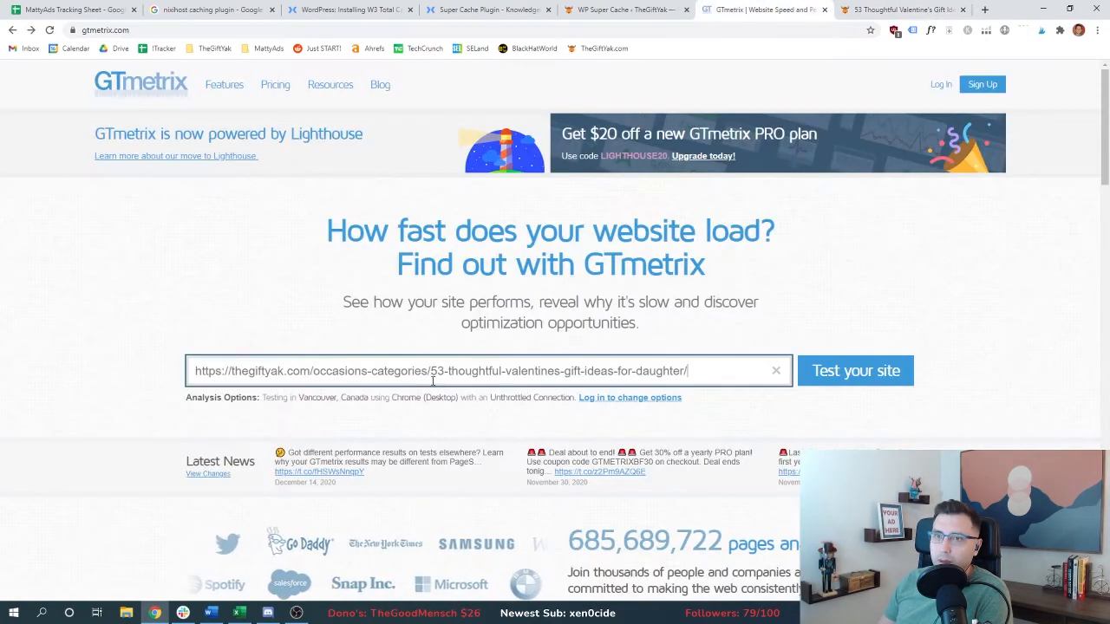
left_click(855, 371)
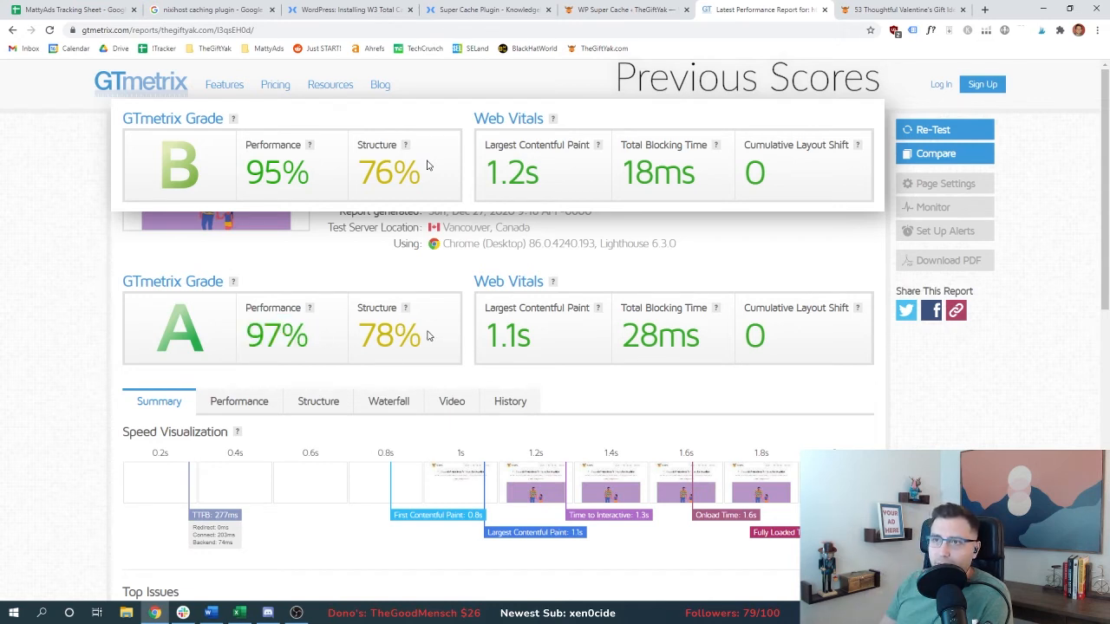
double_click(387, 337)
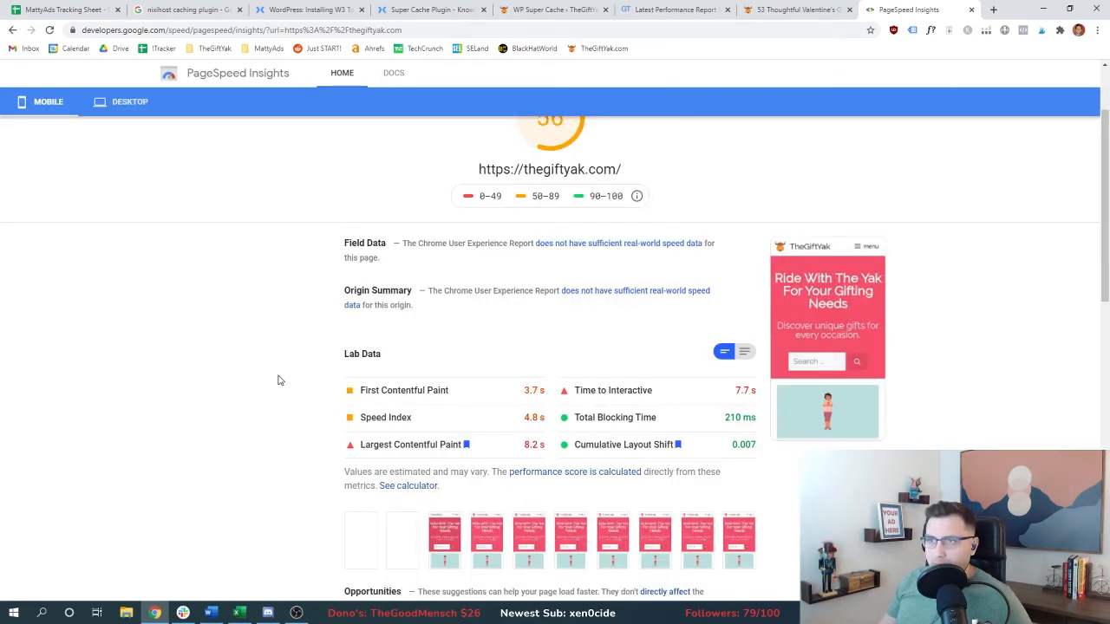
- Scroll through the PageSpeed Insights mobile results and highlight the lab data metrics
scroll("down", 3)
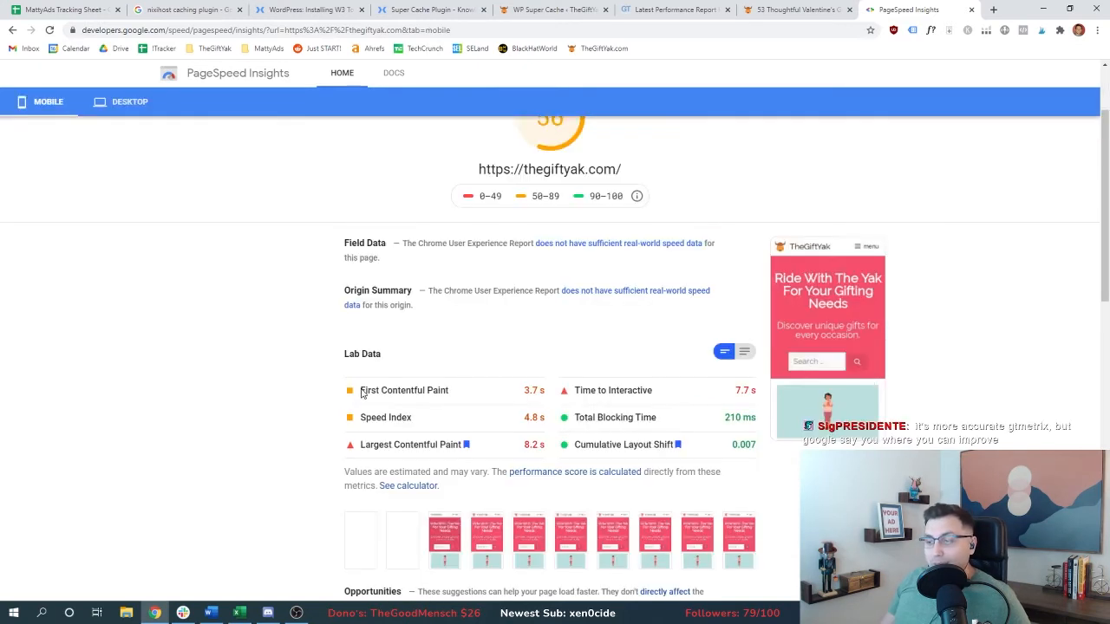
left_click_drag(361, 390, 759, 445)
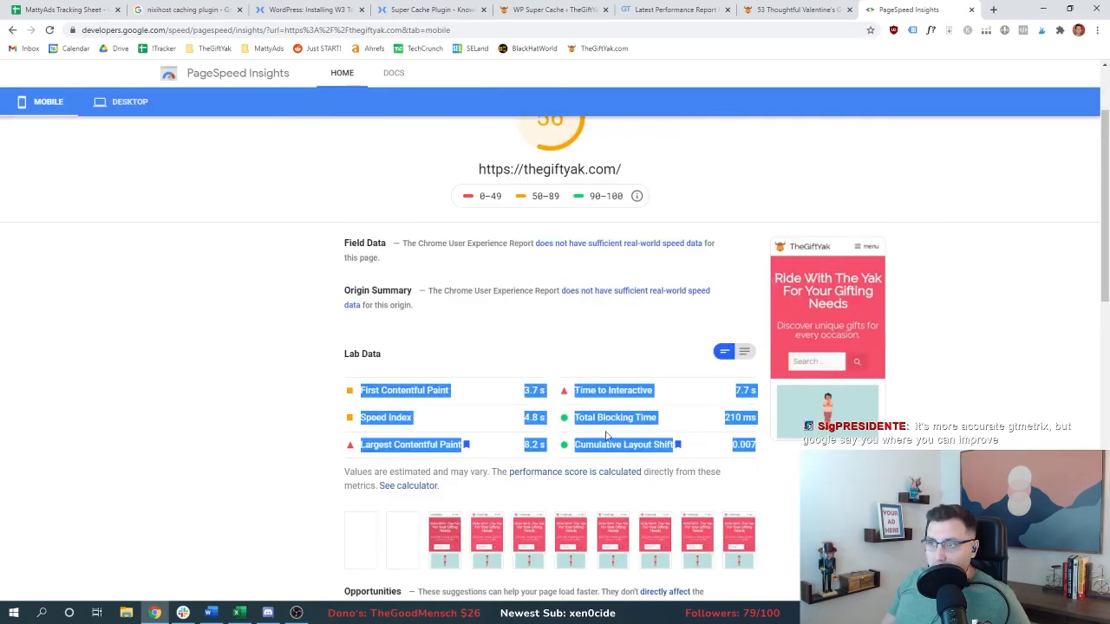
scroll("down", 3)
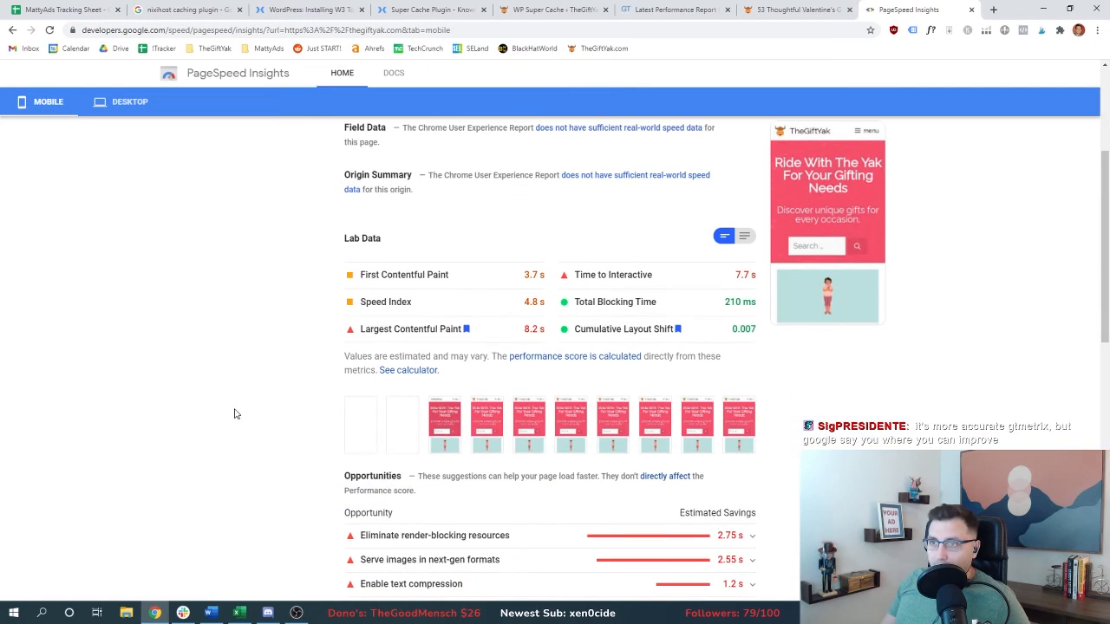
scroll("down", 3)
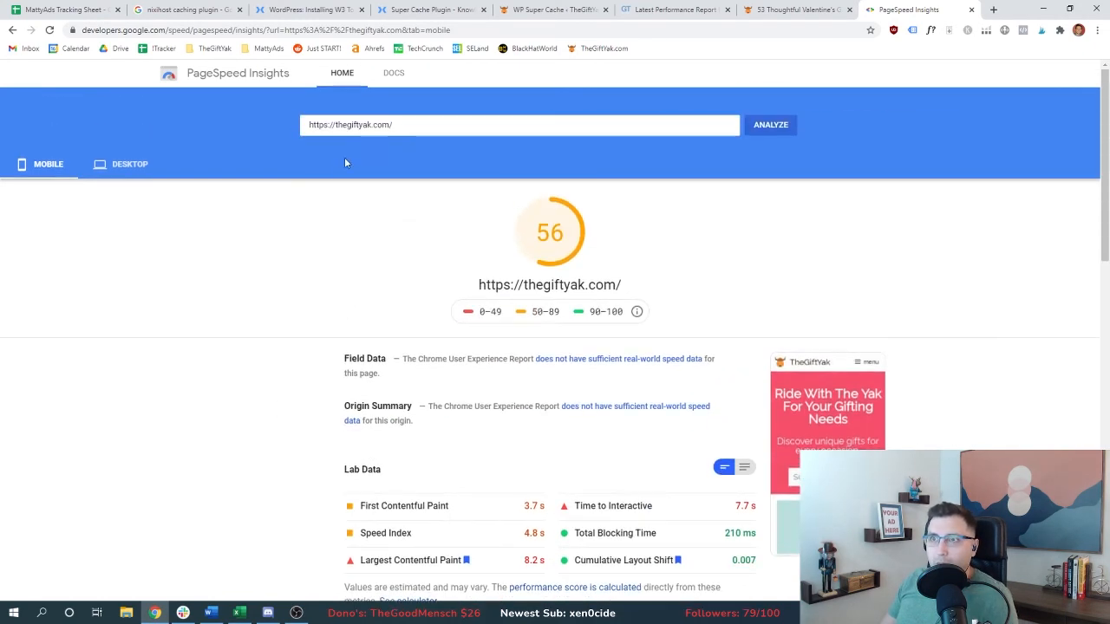
- Analyze the Valentine's article in PageSpeed Insights (41 mobile, 80 desktop), then return to GTmetrix
type("https://thegiftyak.com/occasions-categories/53-thoughtful-valentines-gift-ideas-for-daughter/")
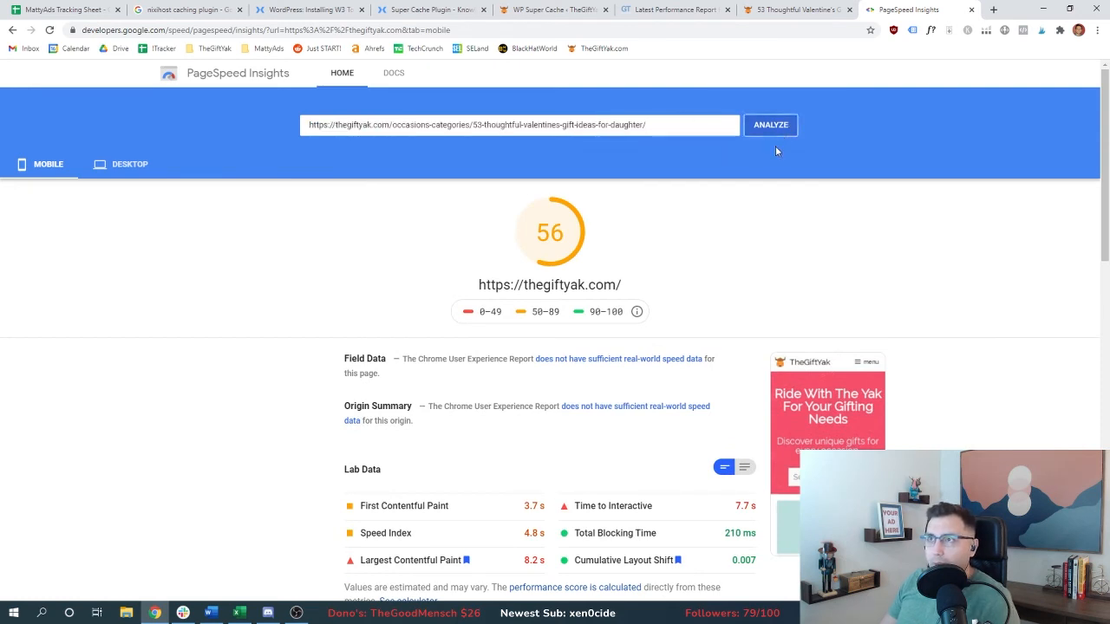
left_click(770, 124)
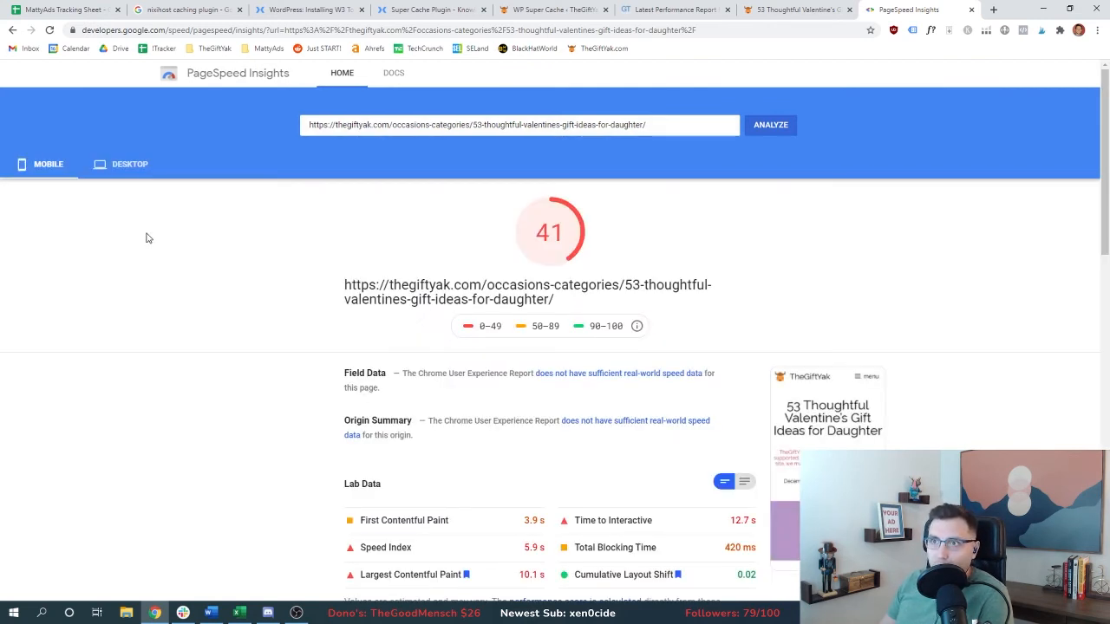
left_click(129, 164)
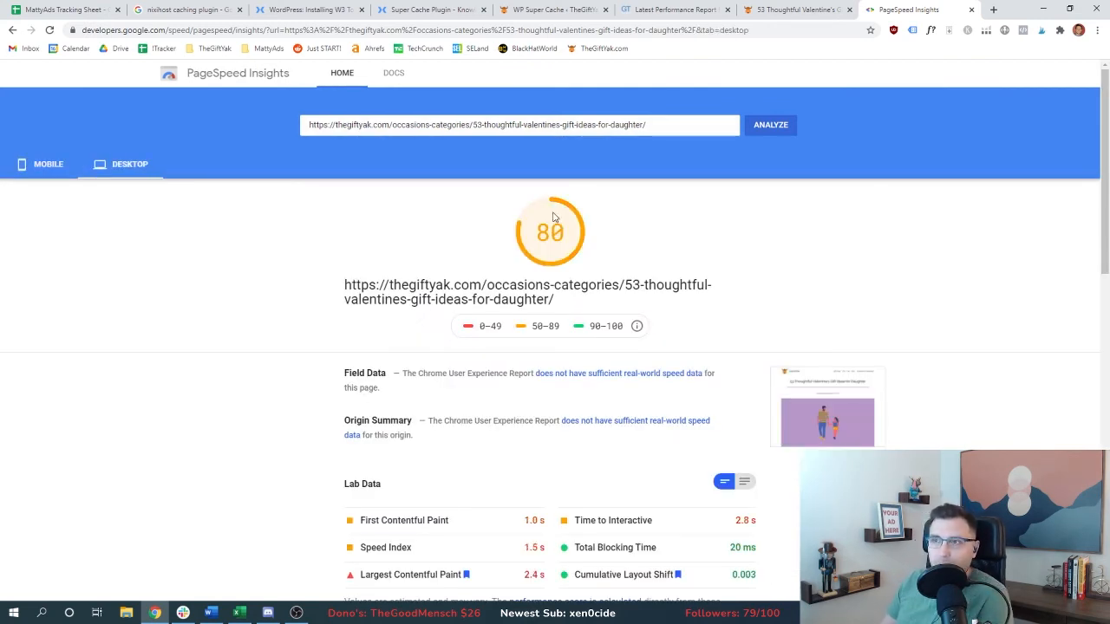
mouse_move(42, 165)
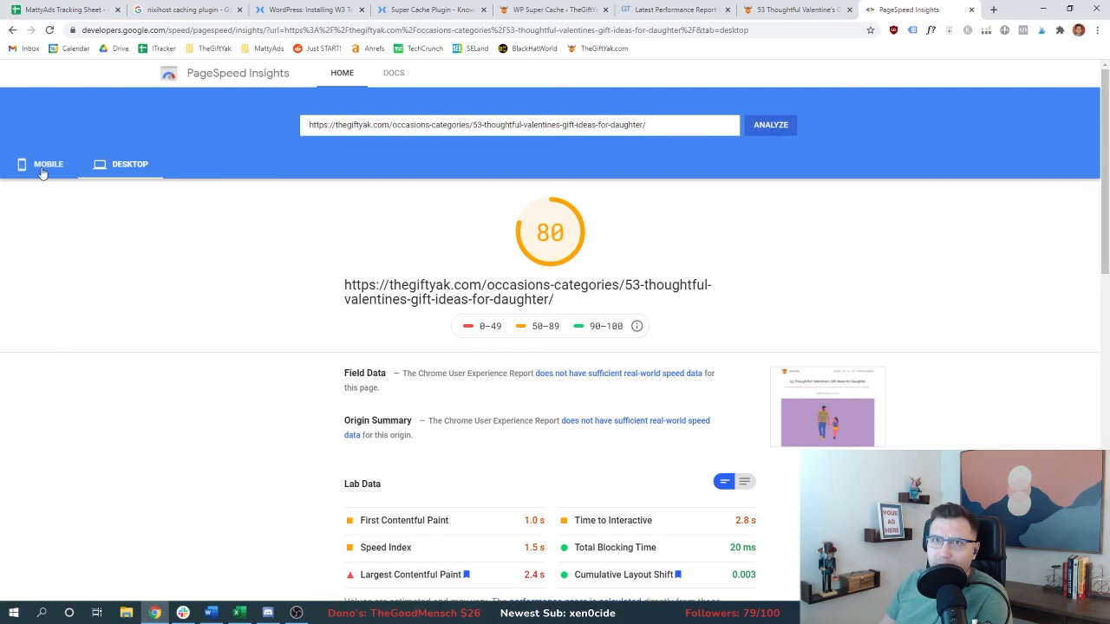
left_click(48, 164)
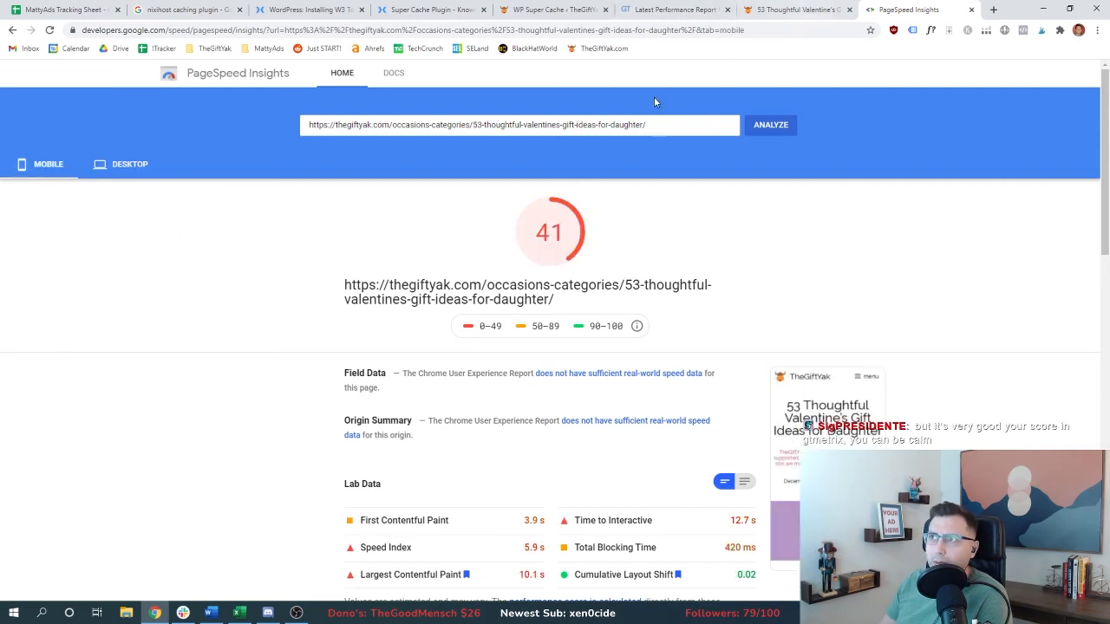
scroll("down", 3)
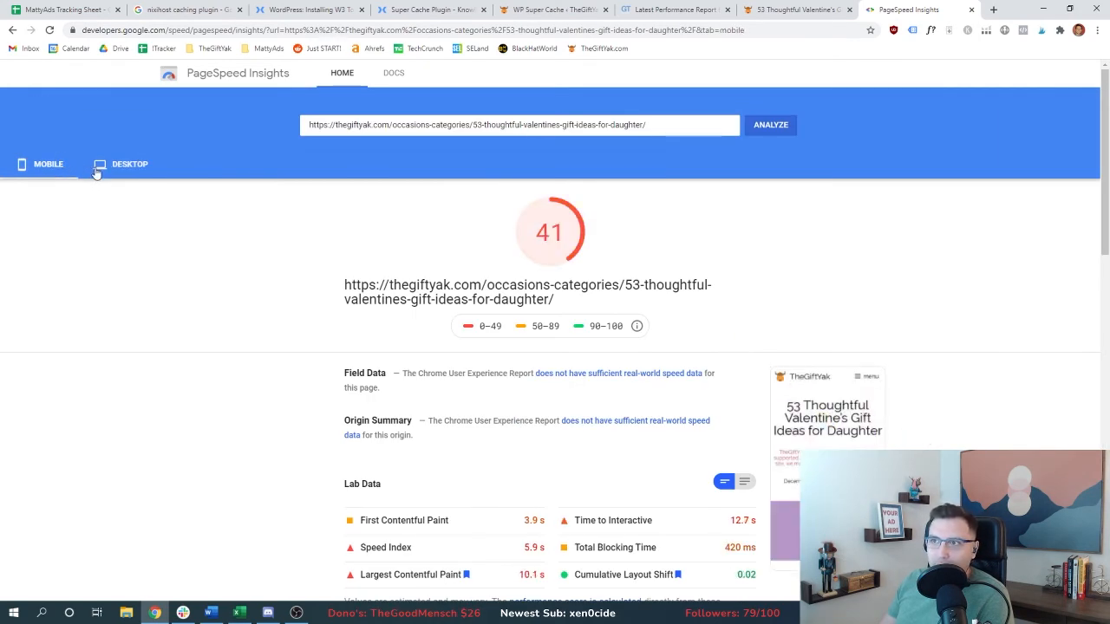
left_click(129, 164)
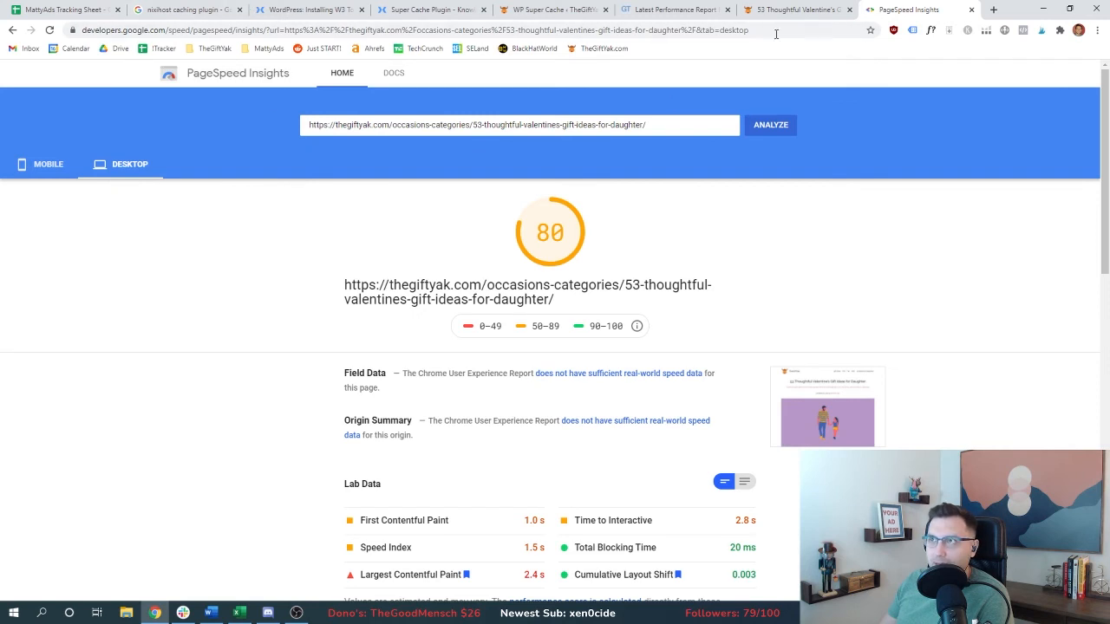
left_click(676, 10)
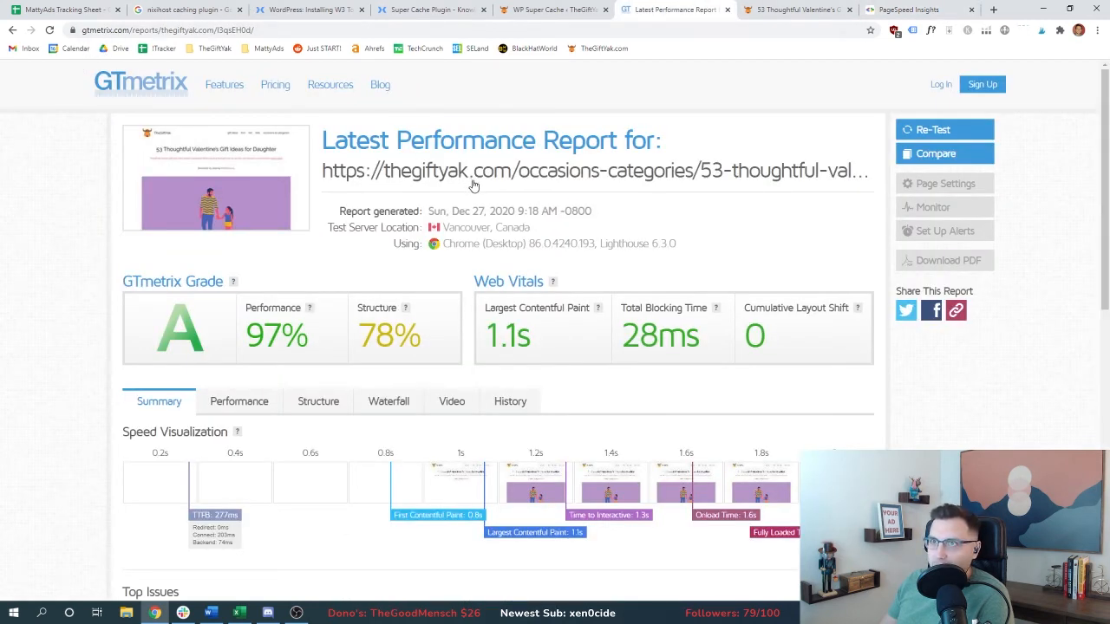